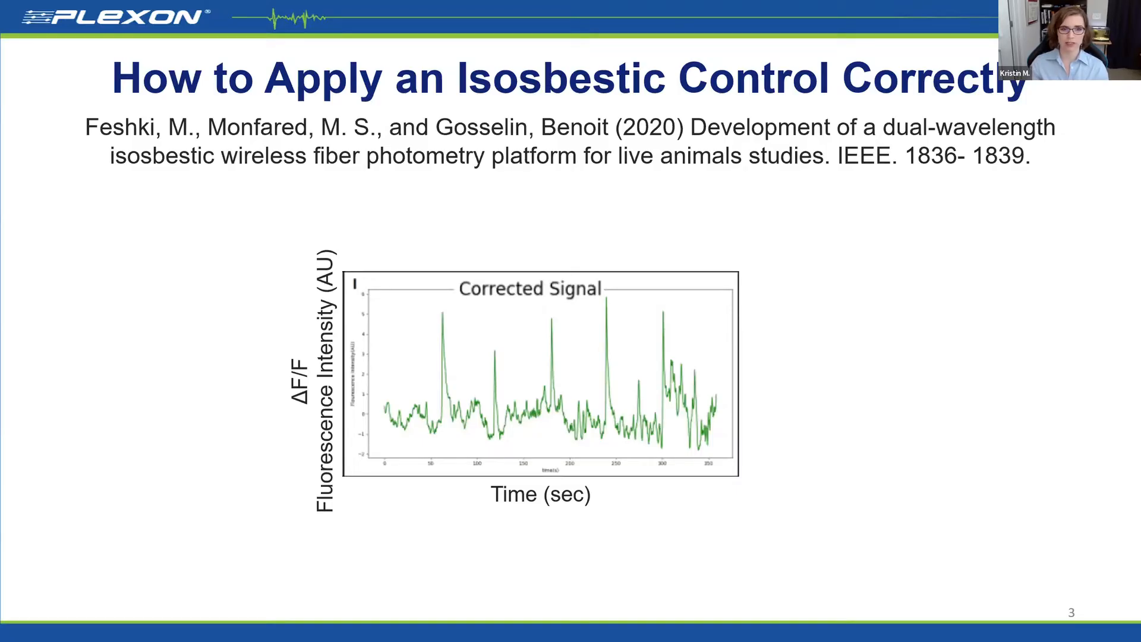
Advance the slideshow to slide 4 showing raw signals at both wavelengths.
{"action": "key", "text": "right"}
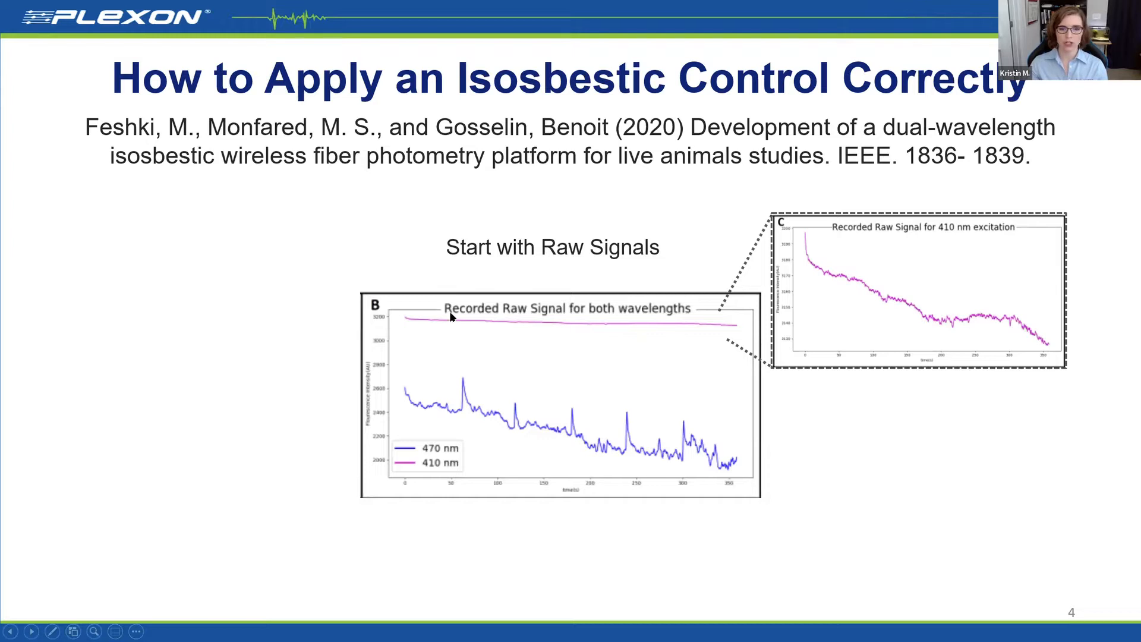
{"action": "mouse_move", "coordinate": [707, 337]}
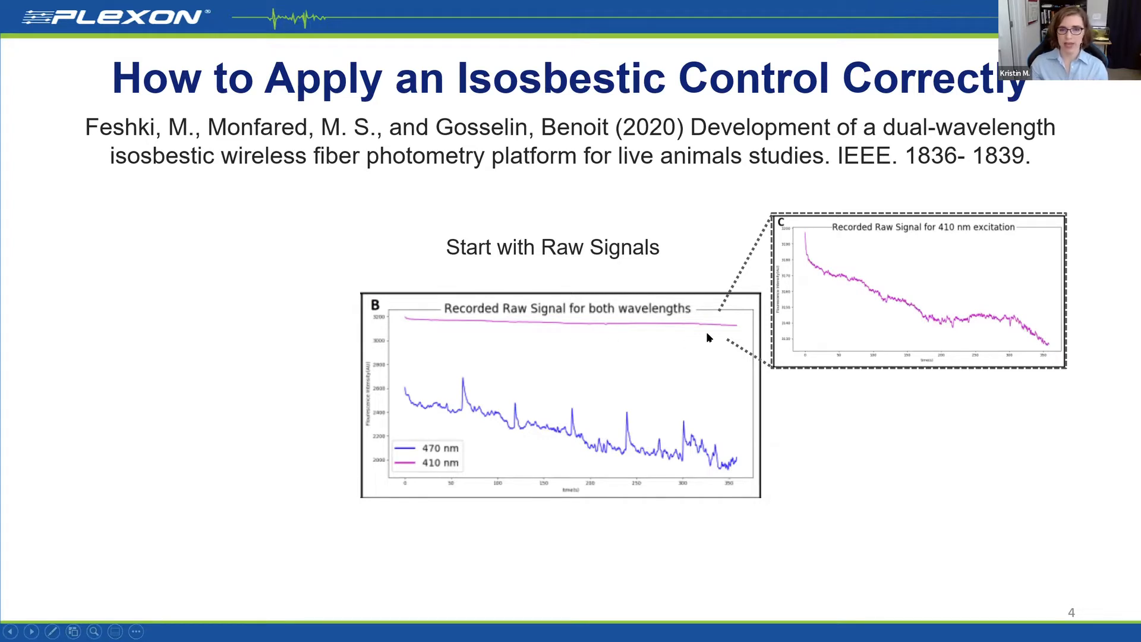
{"action": "mouse_move", "coordinate": [618, 351]}
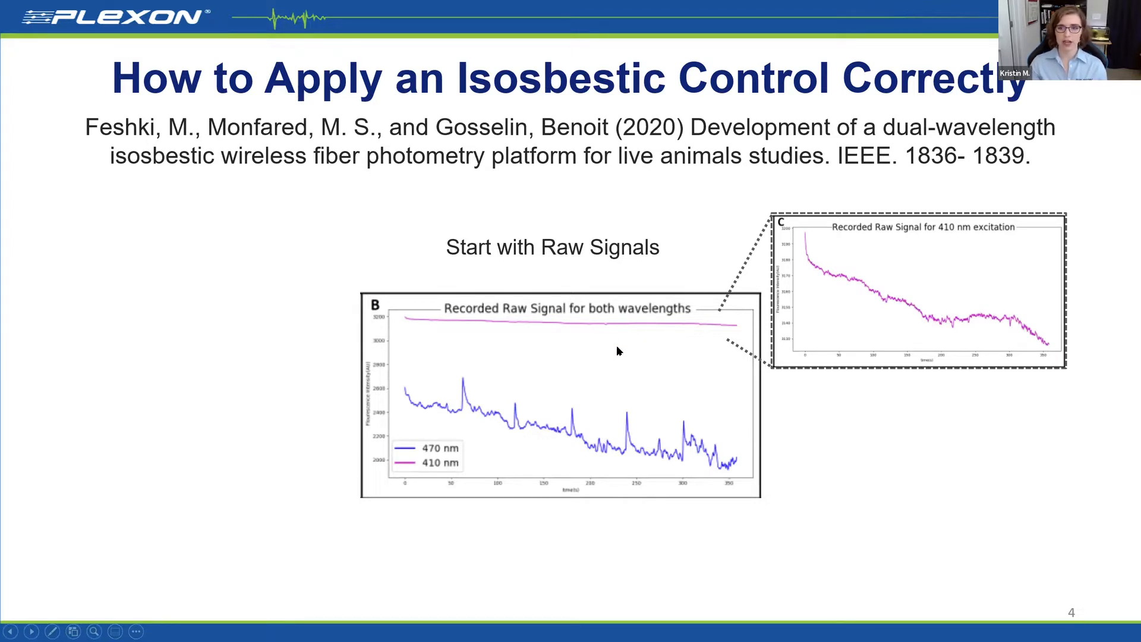
{"action": "mouse_move", "coordinate": [737, 322]}
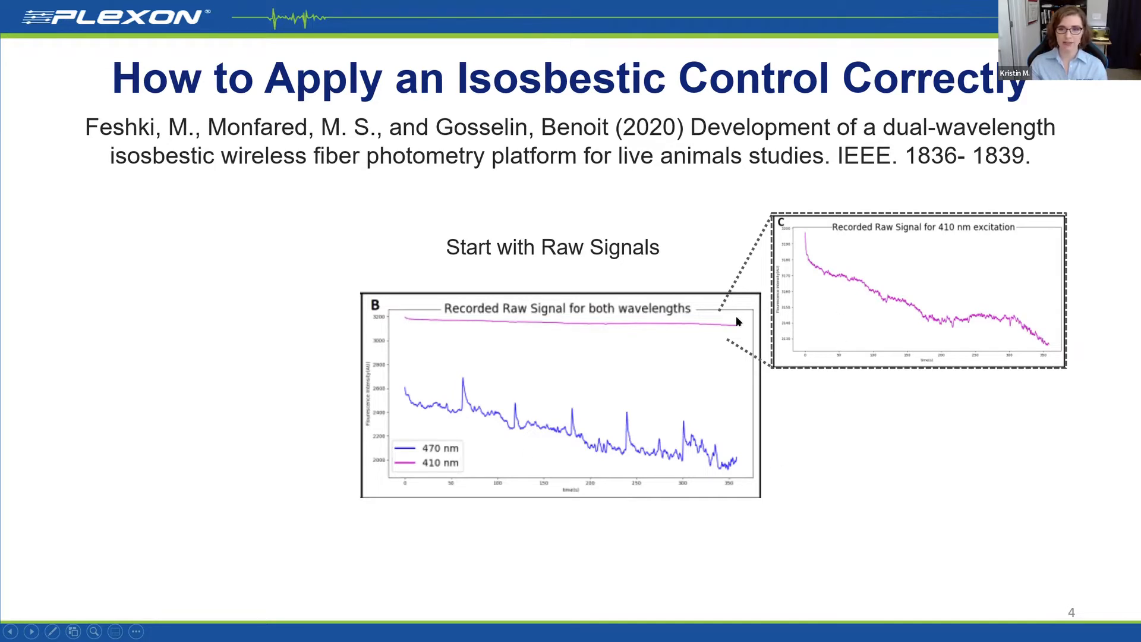
{"action": "mouse_move", "coordinate": [550, 476]}
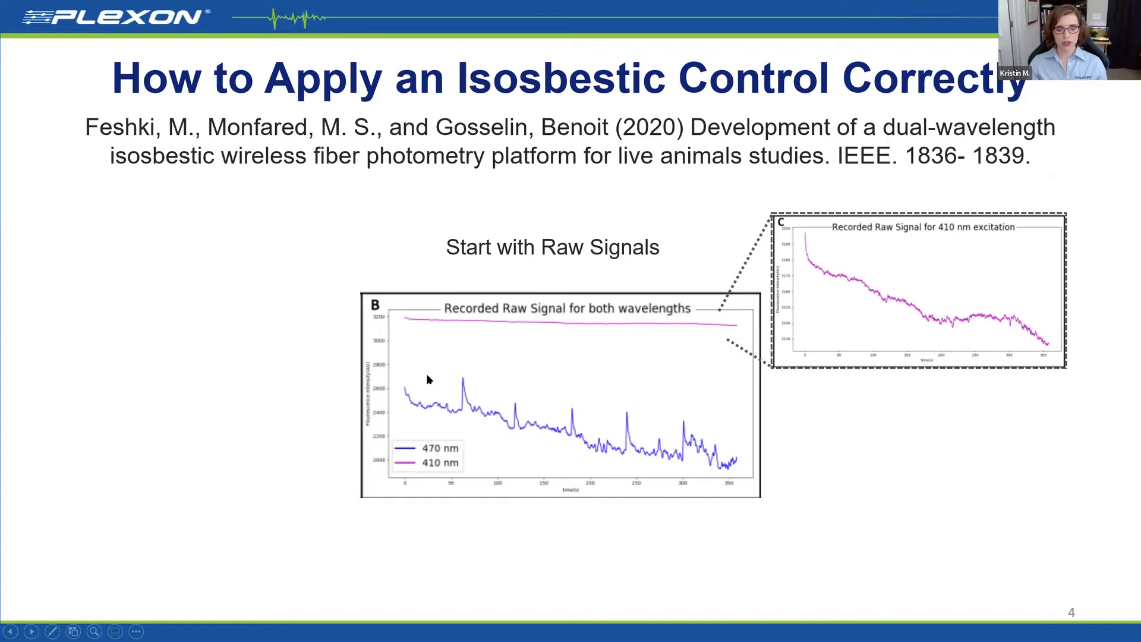
{"action": "mouse_move", "coordinate": [663, 495]}
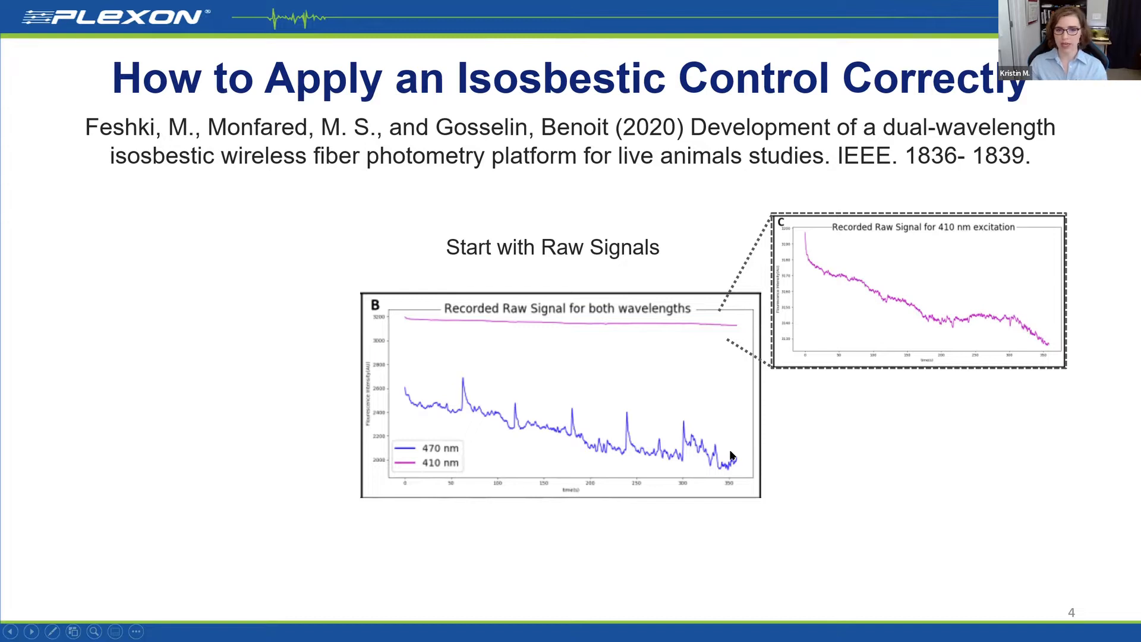
{"action": "mouse_move", "coordinate": [677, 352]}
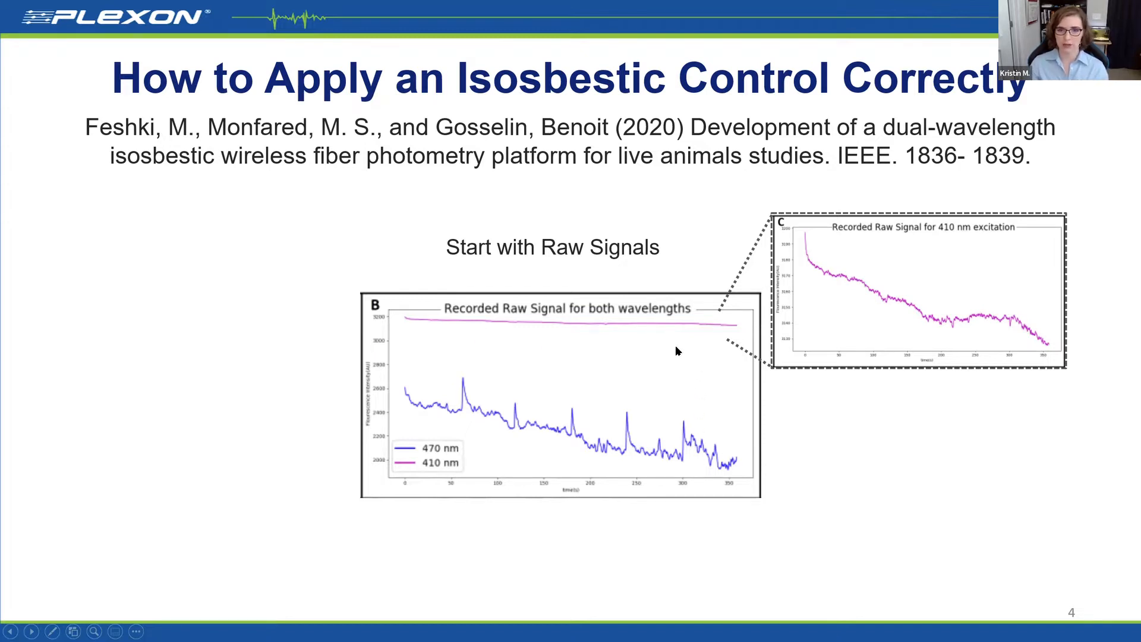
{"action": "mouse_move", "coordinate": [650, 225]}
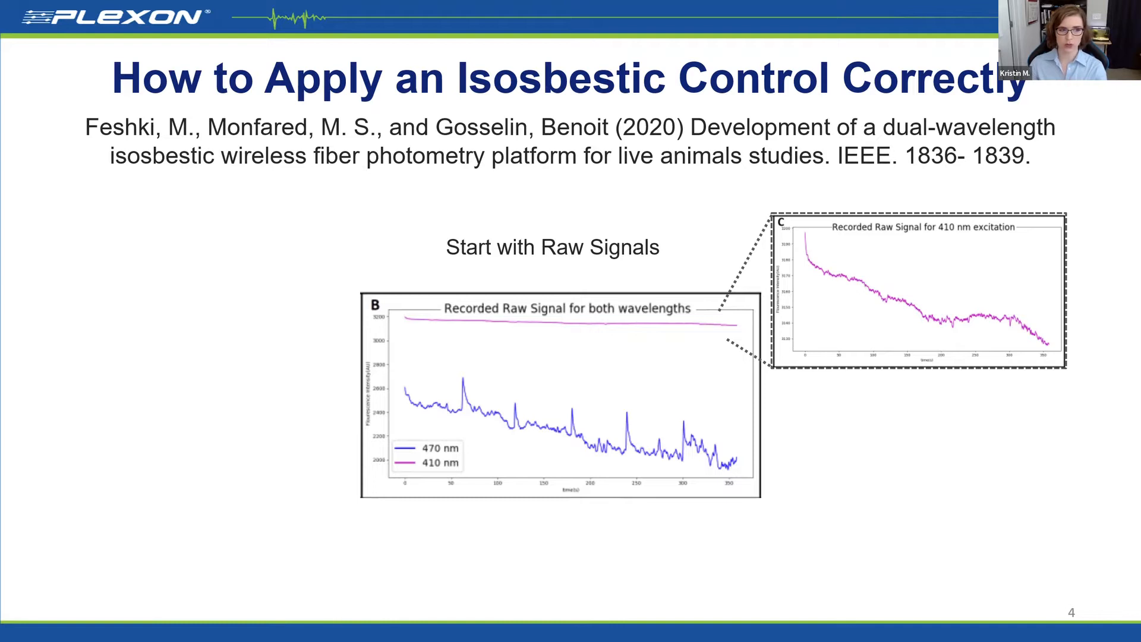
{"action": "key", "text": "right"}
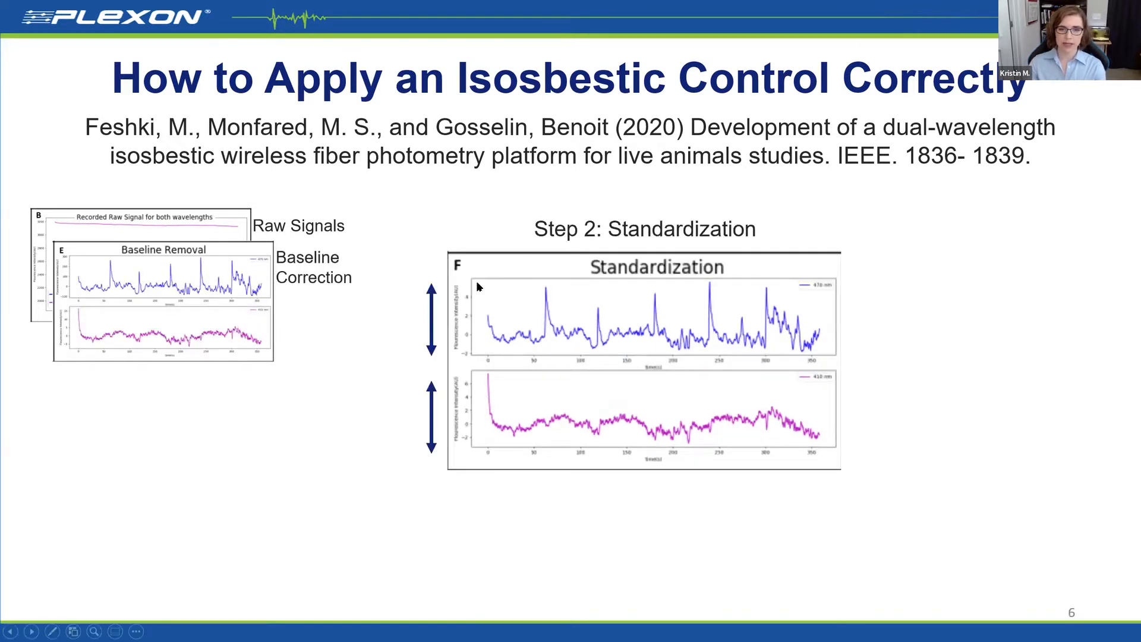
{"action": "mouse_move", "coordinate": [336, 357]}
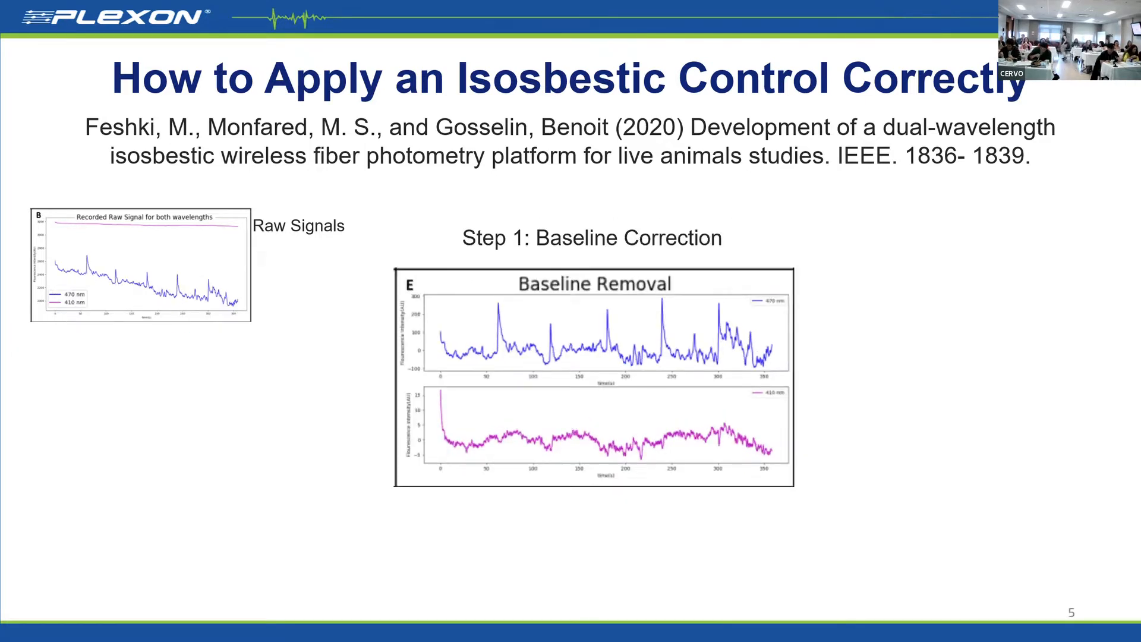
{"action": "key", "text": "Left"}
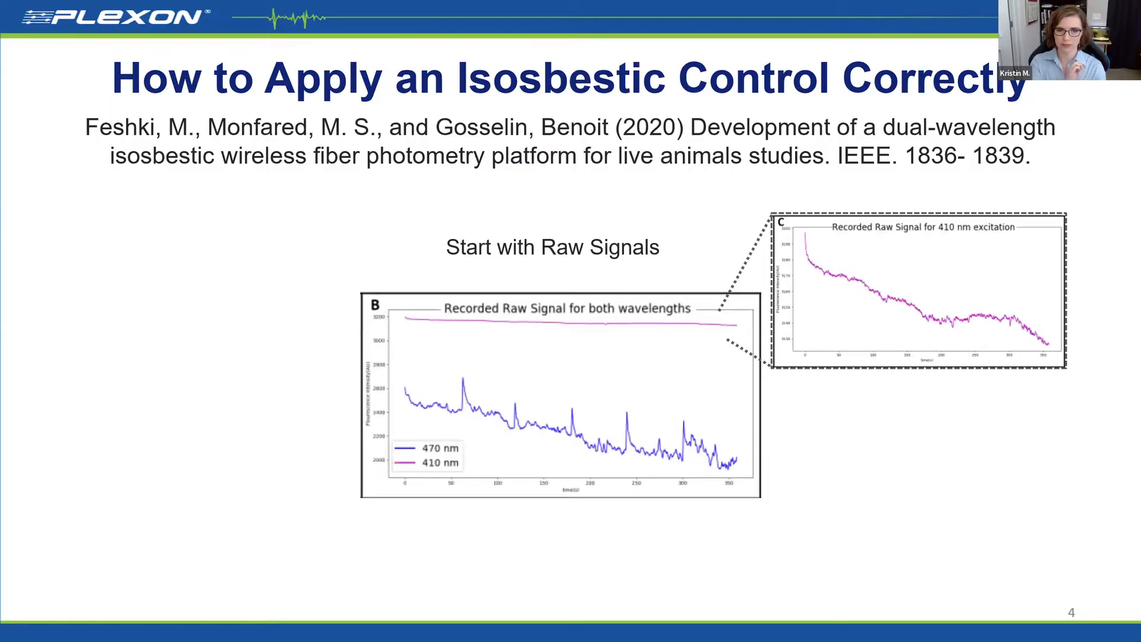
Advance through the baseline correction and standardization slides to the pMAT/GuPPy tools slide.
{"action": "key", "text": "right"}
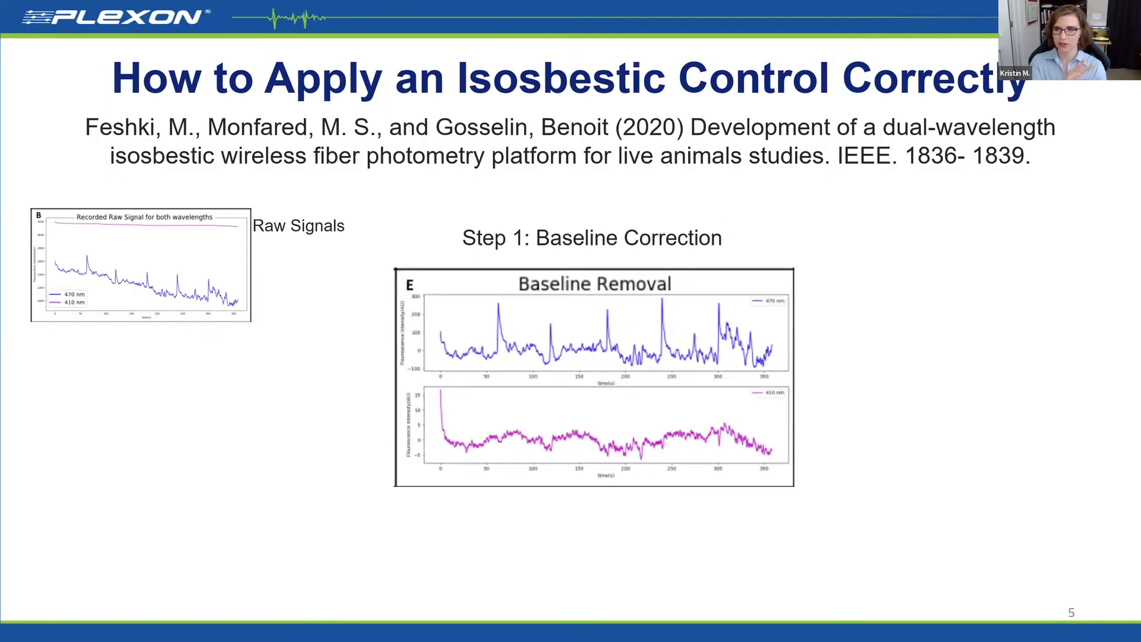
{"action": "key", "text": "Right"}
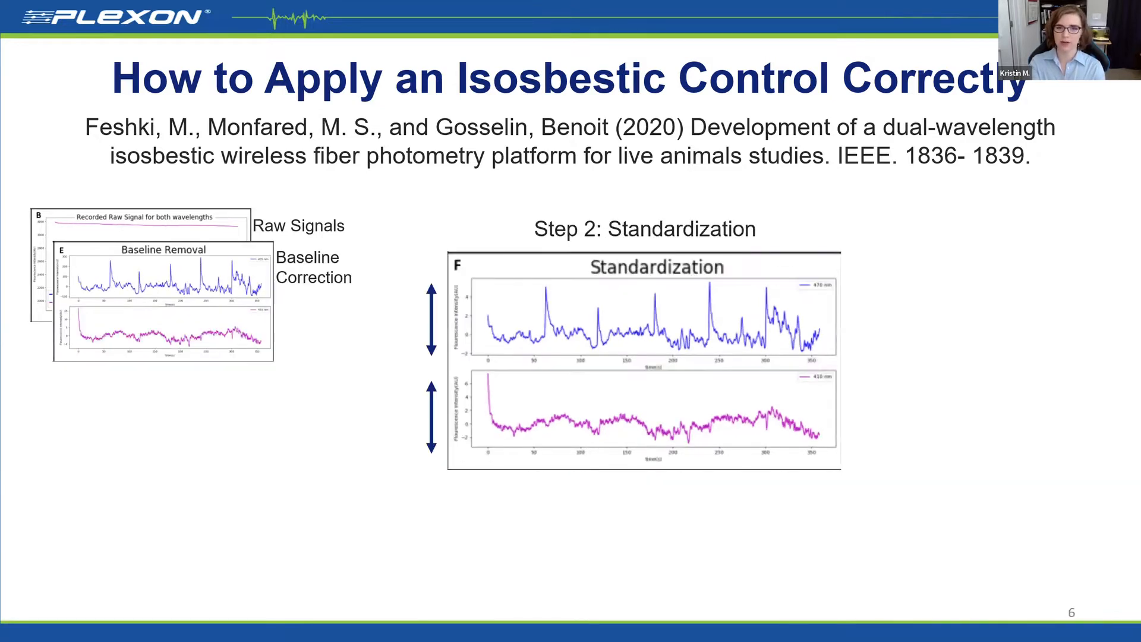
{"action": "key", "text": "right"}
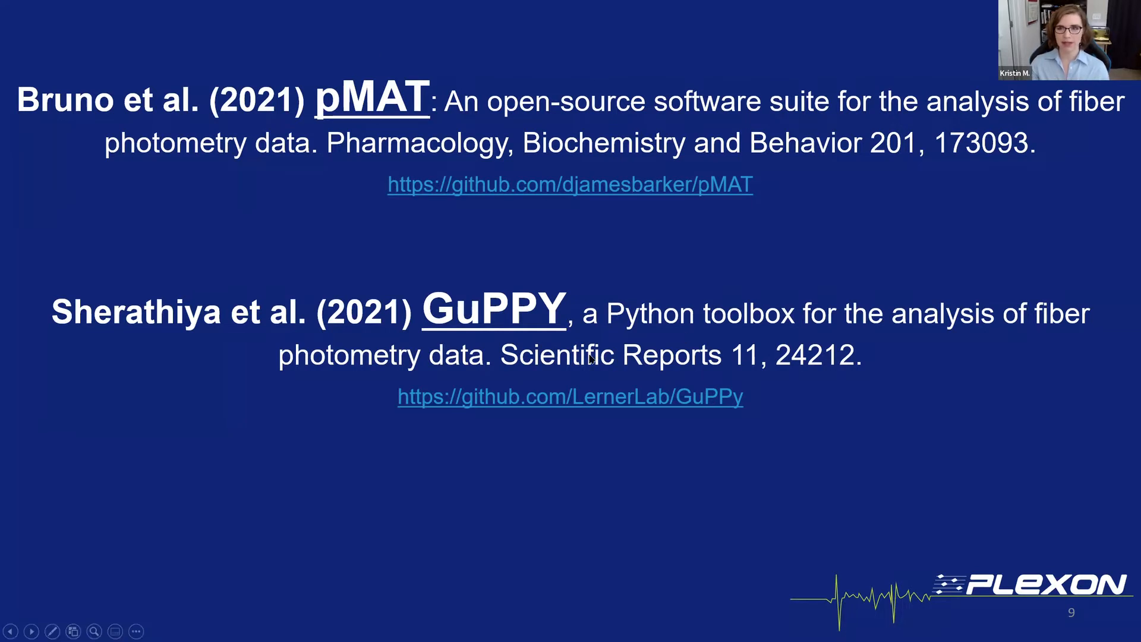
{"action": "mouse_move", "coordinate": [821, 226]}
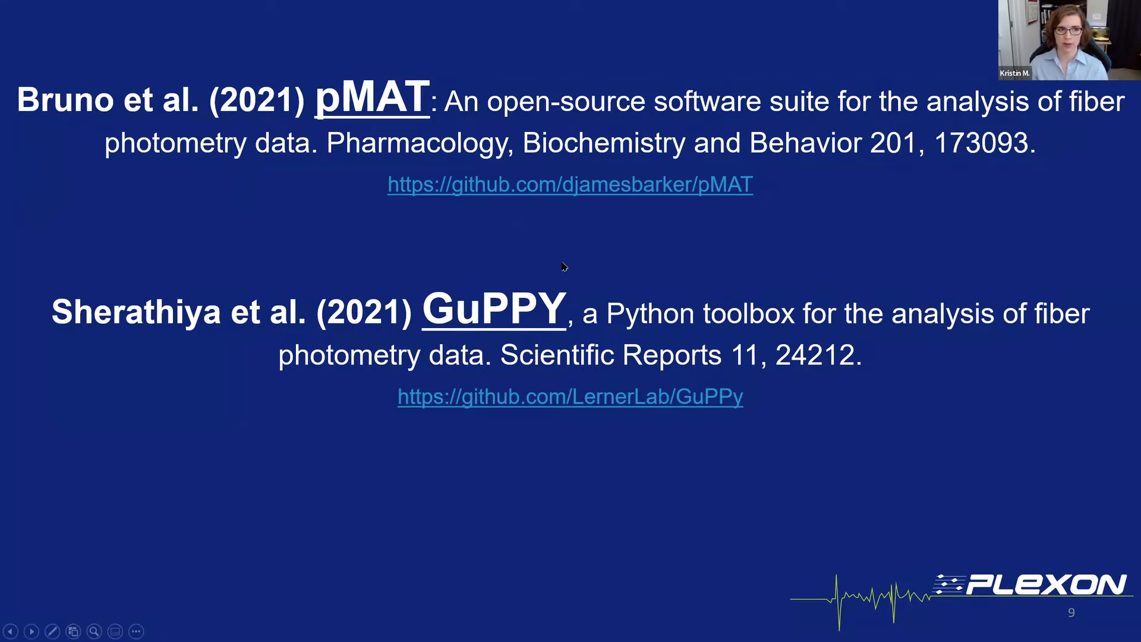
{"action": "mouse_move", "coordinate": [703, 263]}
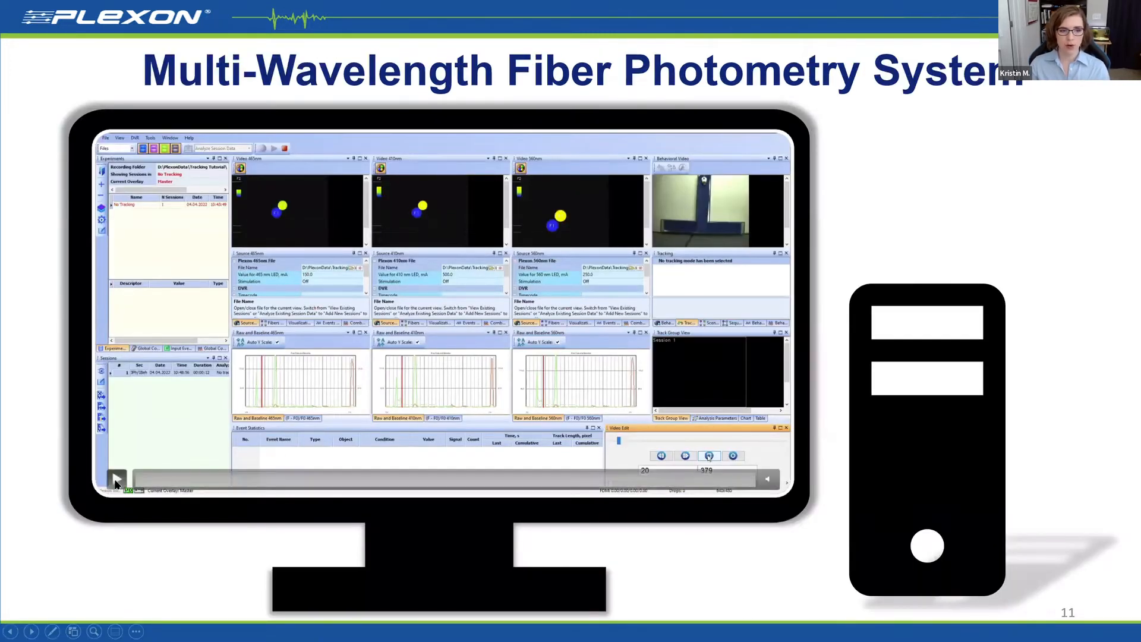
Play the embedded software demo video on the multi-wavelength system slide.
{"action": "left_click", "coordinate": [116, 478]}
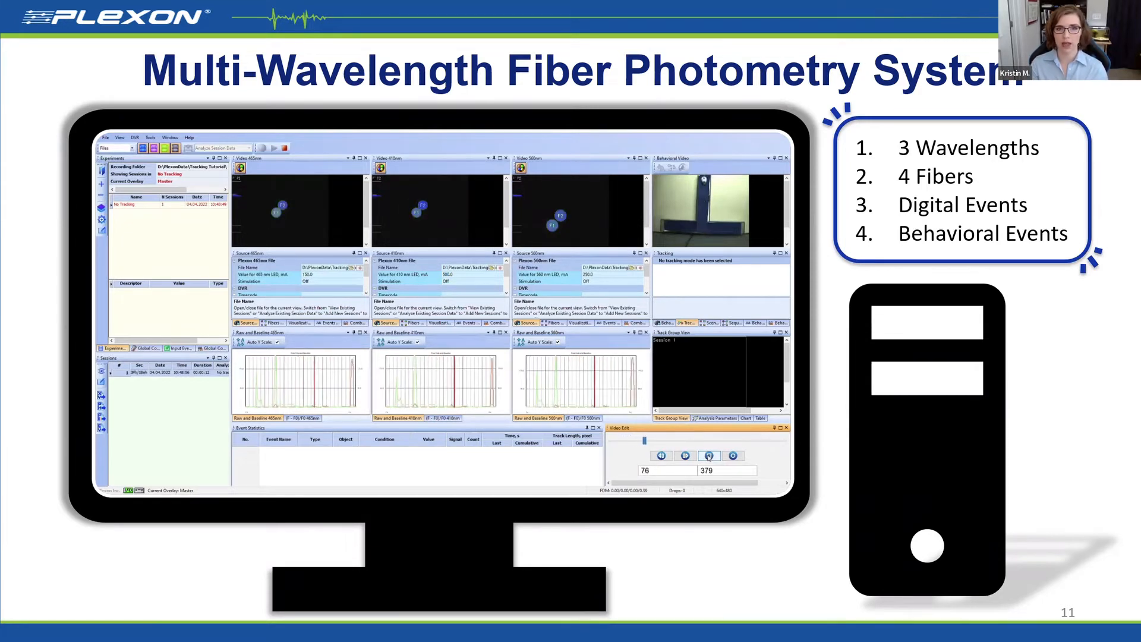
{"action": "key", "text": "right"}
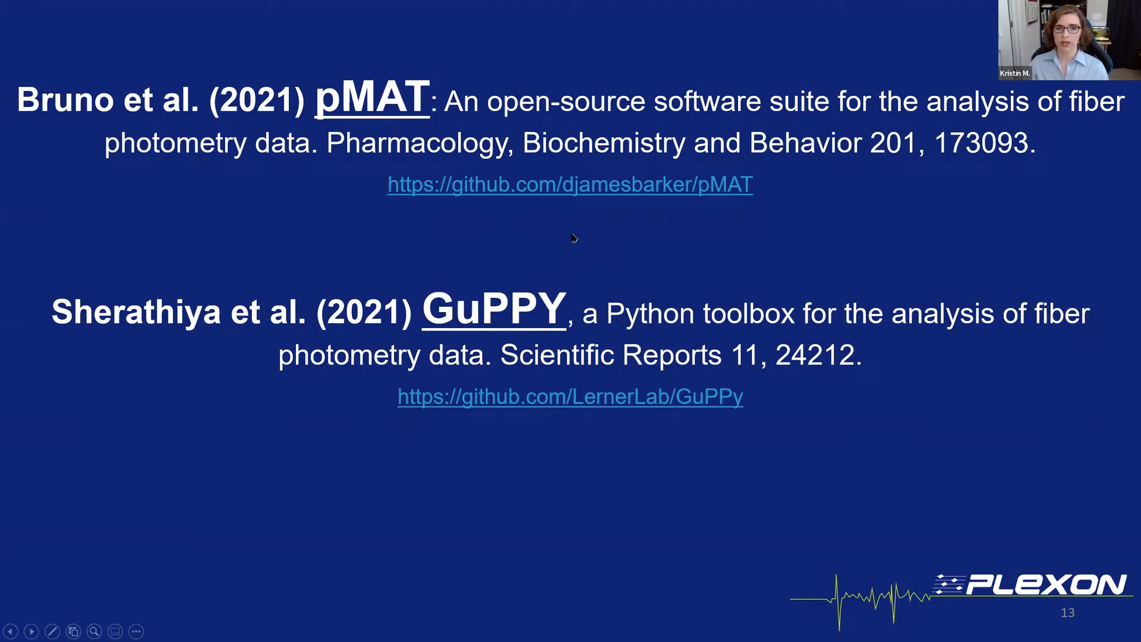
{"action": "mouse_move", "coordinate": [518, 221]}
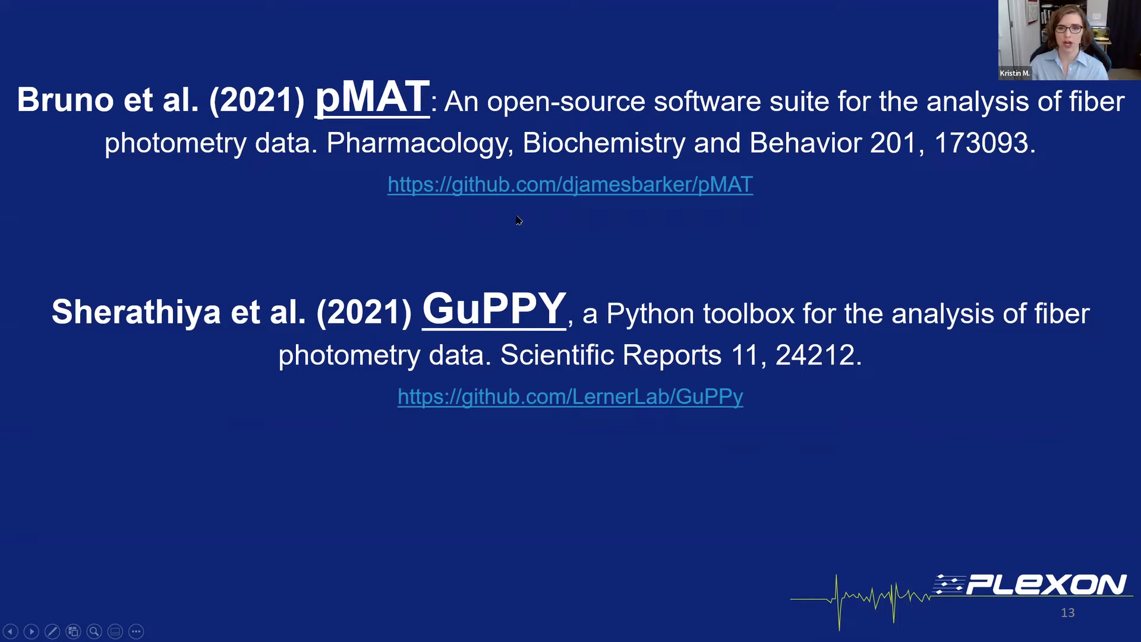
{"action": "mouse_move", "coordinate": [686, 429]}
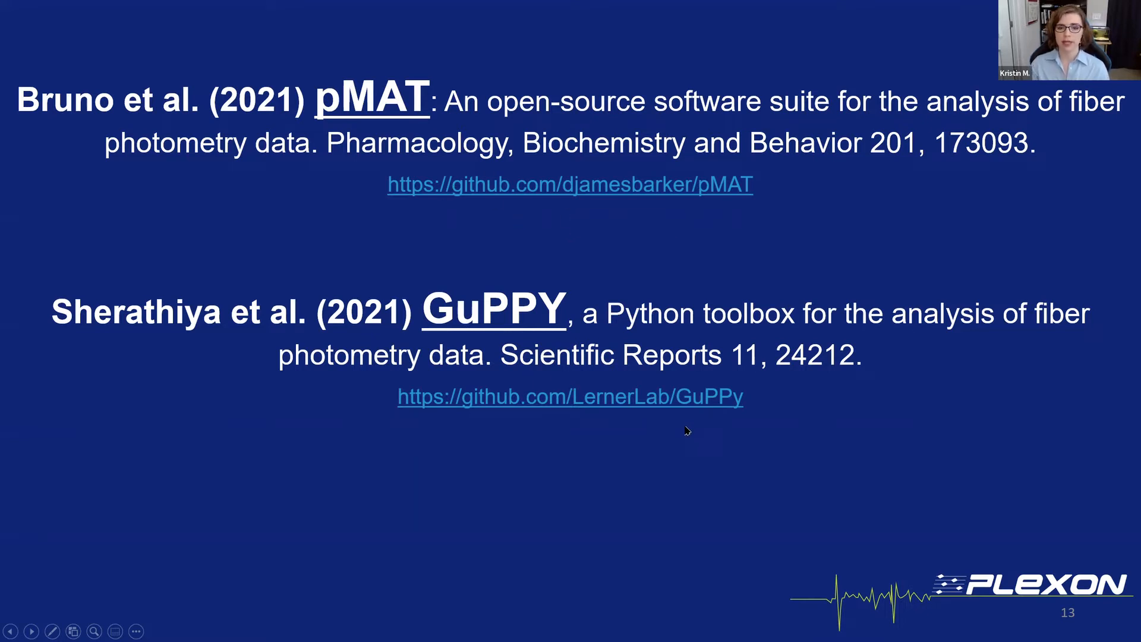
{"action": "mouse_move", "coordinate": [484, 384]}
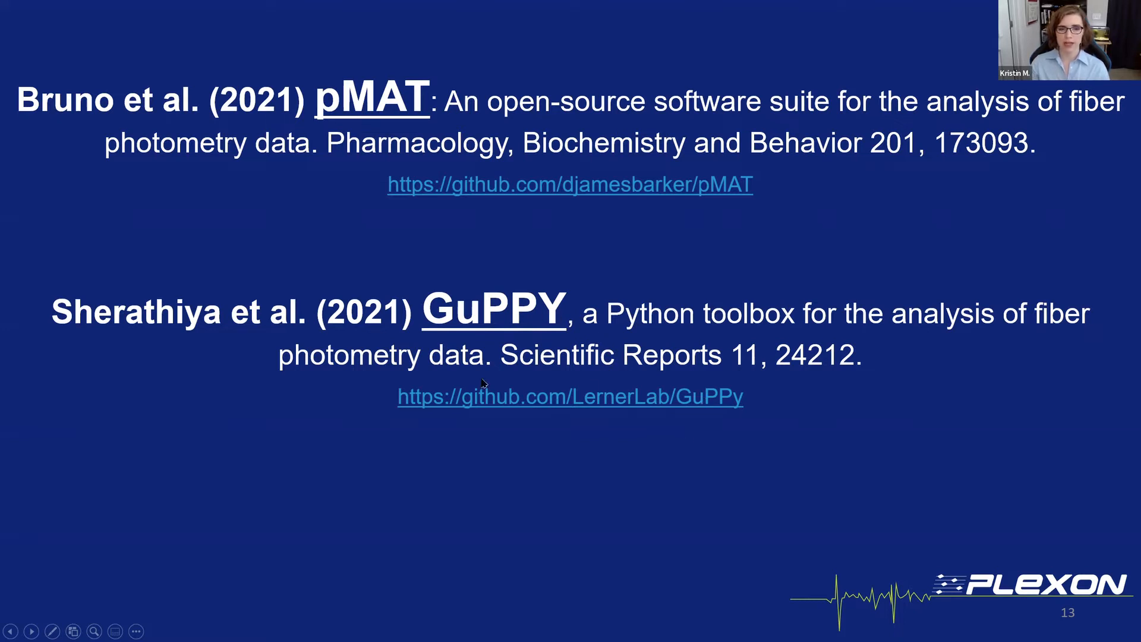
{"action": "mouse_move", "coordinate": [704, 254]}
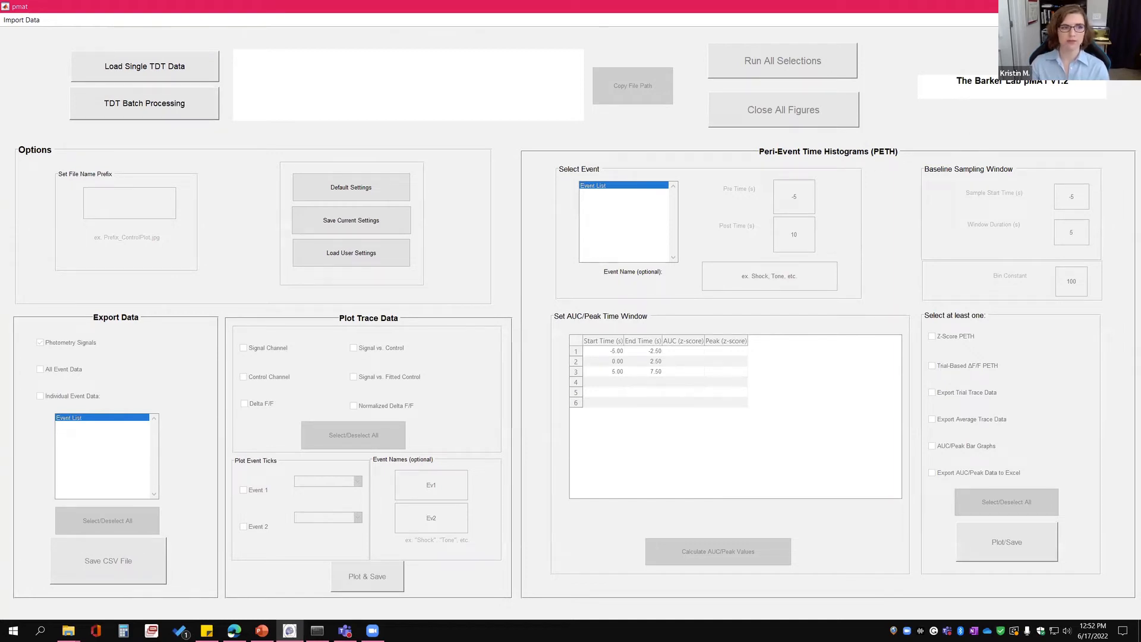
{"action": "mouse_move", "coordinate": [507, 132]}
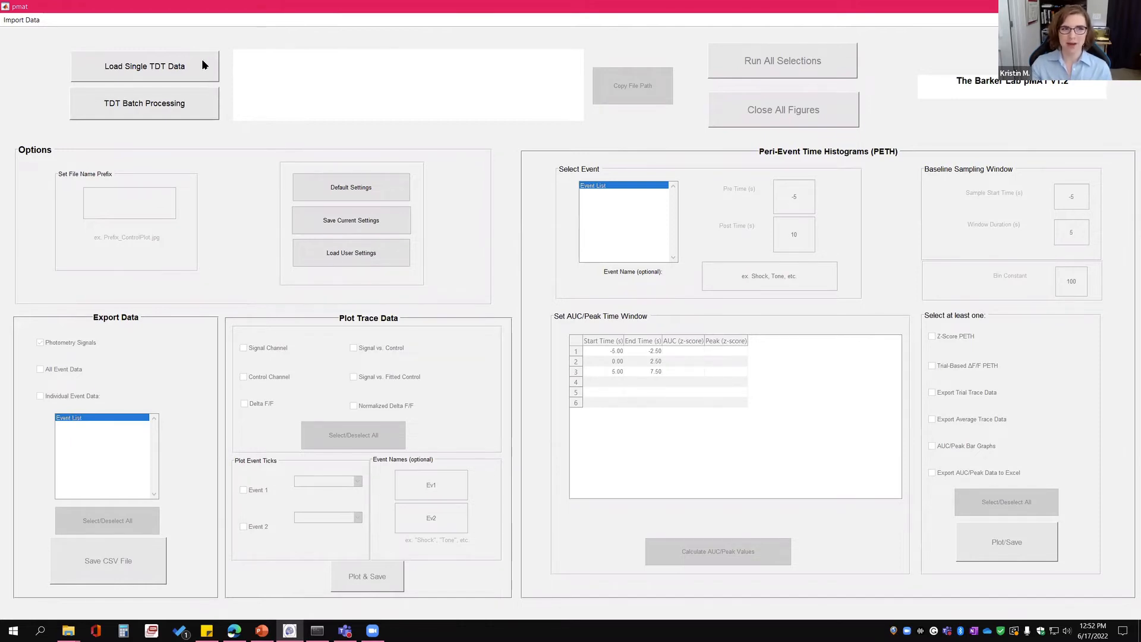
{"action": "mouse_move", "coordinate": [134, 143]}
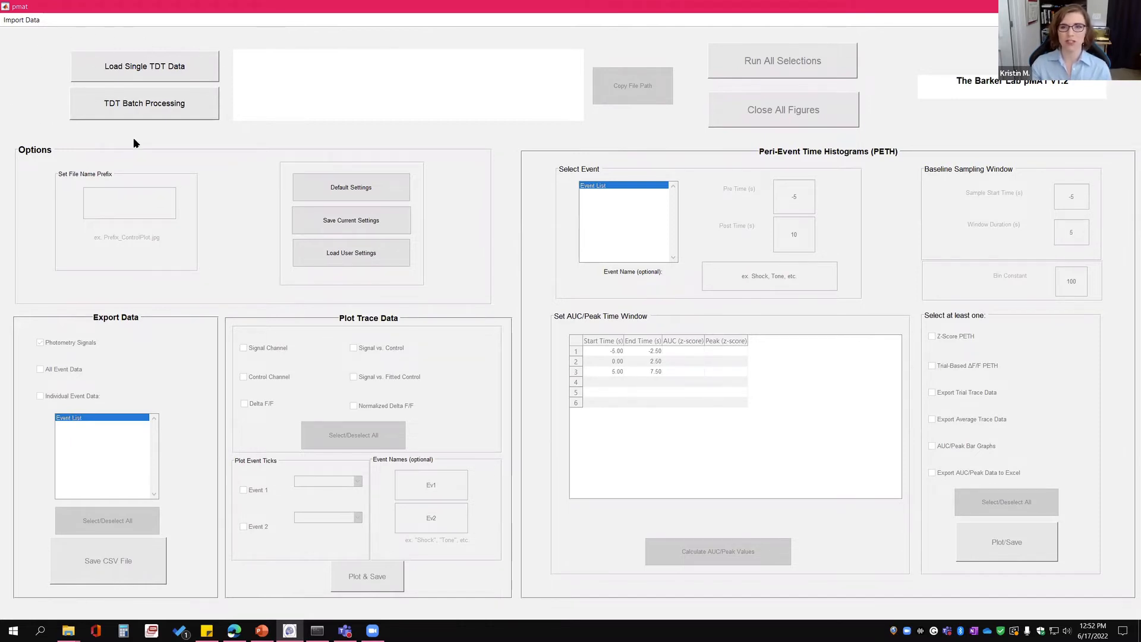
{"action": "mouse_move", "coordinate": [196, 102]}
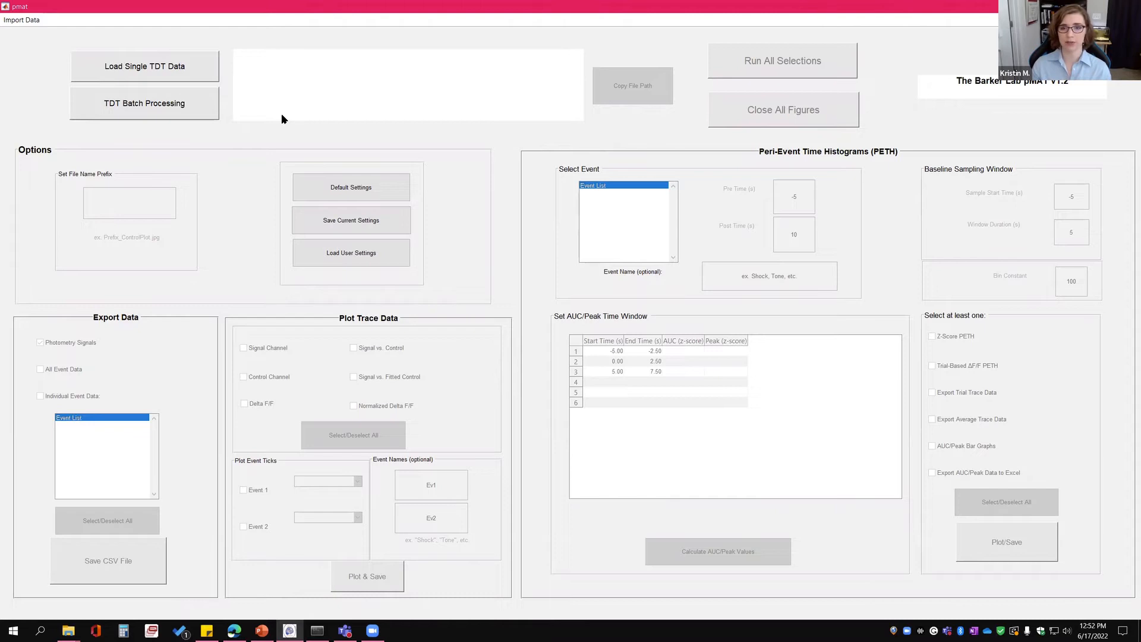
{"action": "mouse_move", "coordinate": [284, 131]}
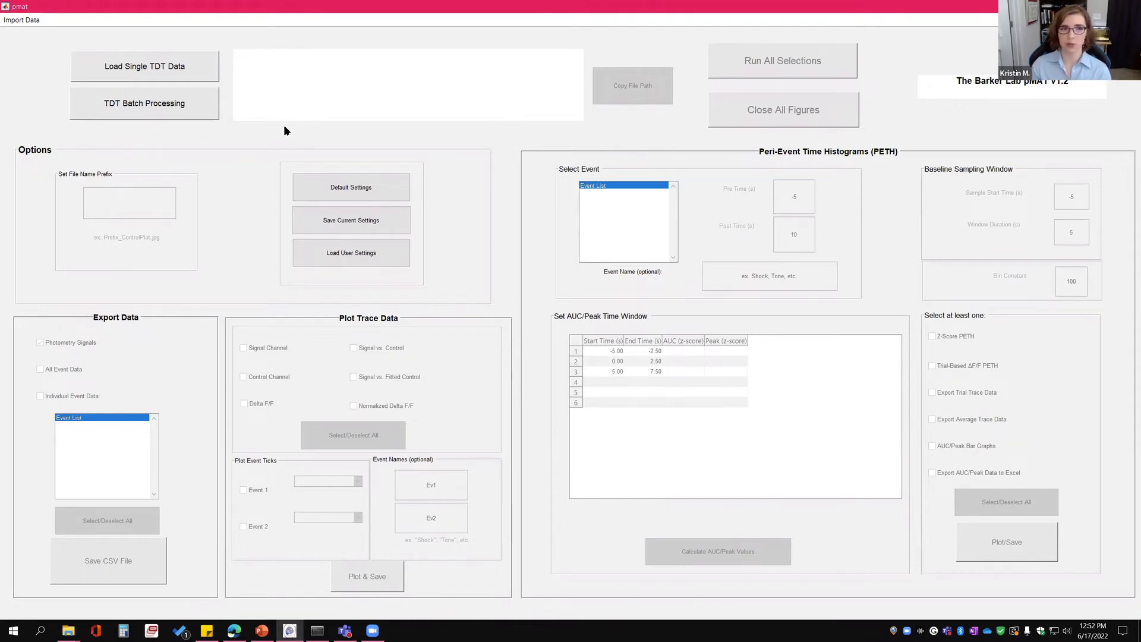
{"action": "mouse_move", "coordinate": [270, 95]}
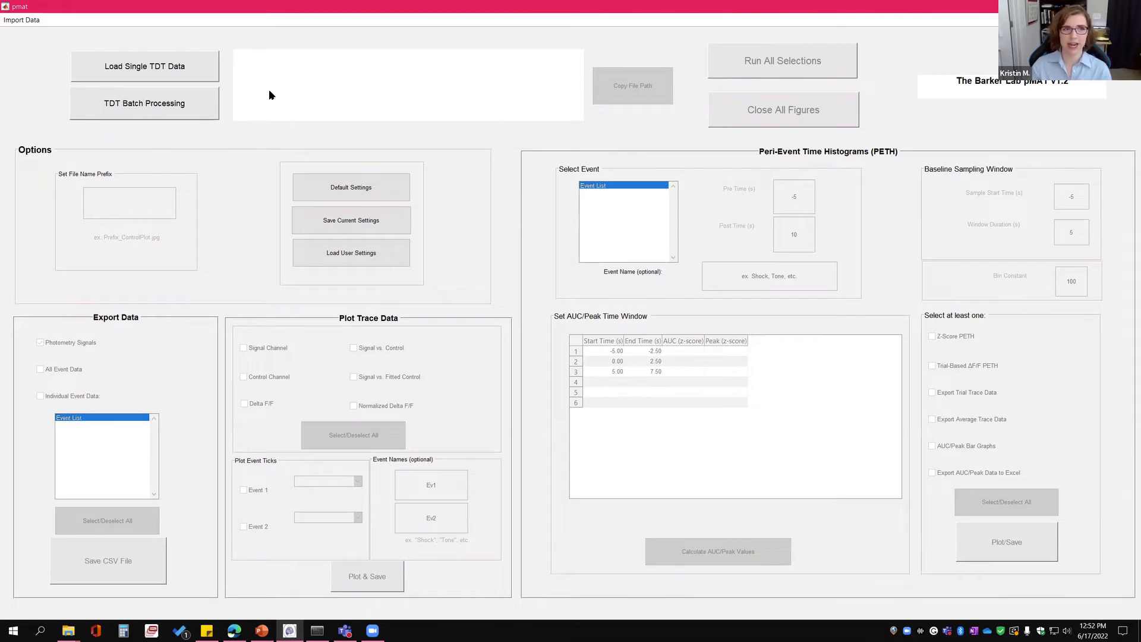
{"action": "mouse_move", "coordinate": [62, 67]}
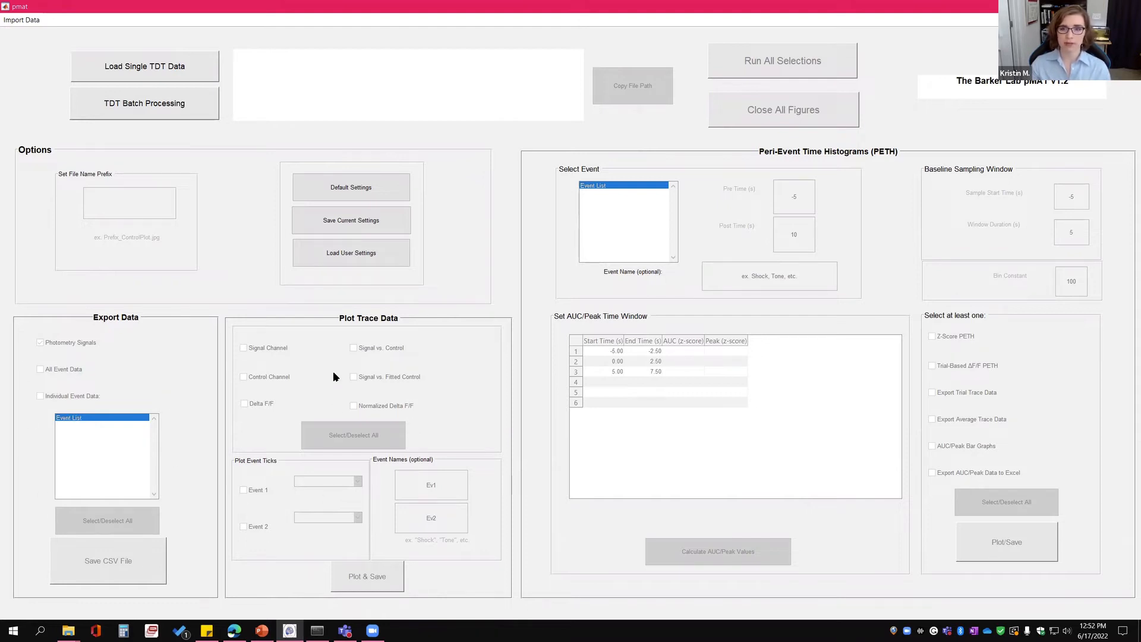
{"action": "mouse_move", "coordinate": [364, 481]}
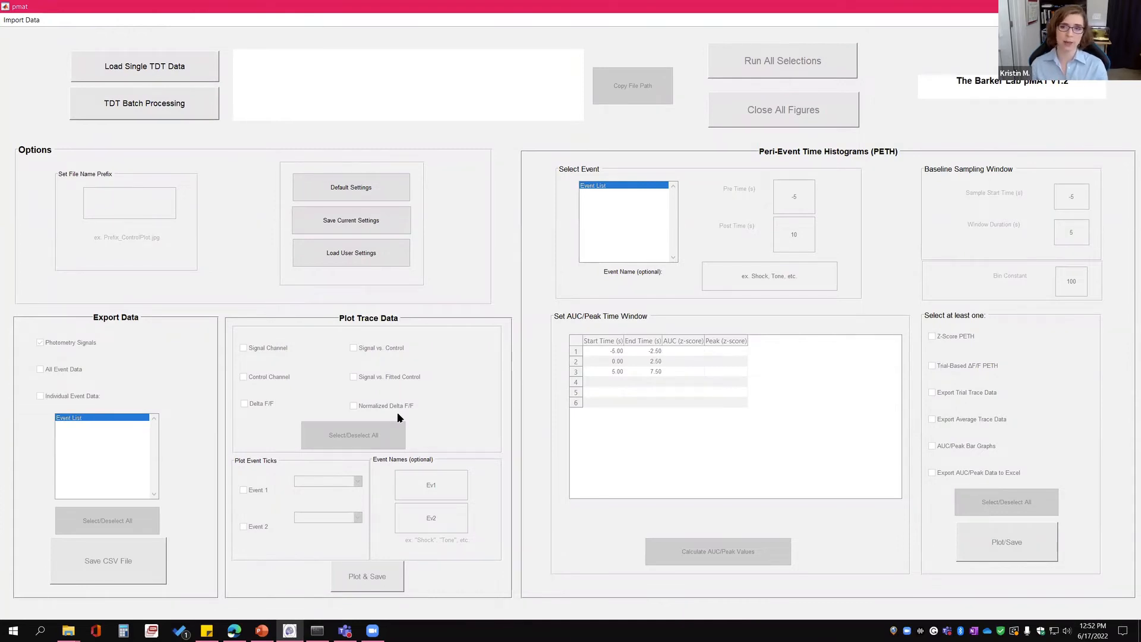
{"action": "mouse_move", "coordinate": [874, 216]}
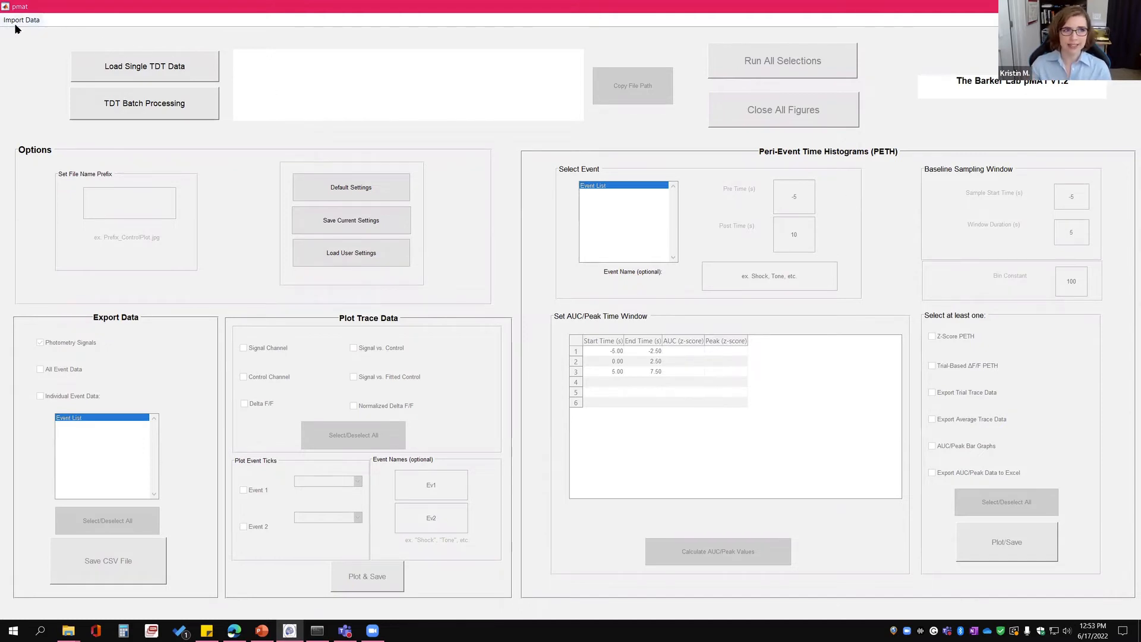
Load Session11_PhotoData_pMAT from C:\Test_PhotometryData\pMAT_Formatted as the recording.
{"action": "left_click", "coordinate": [21, 21]}
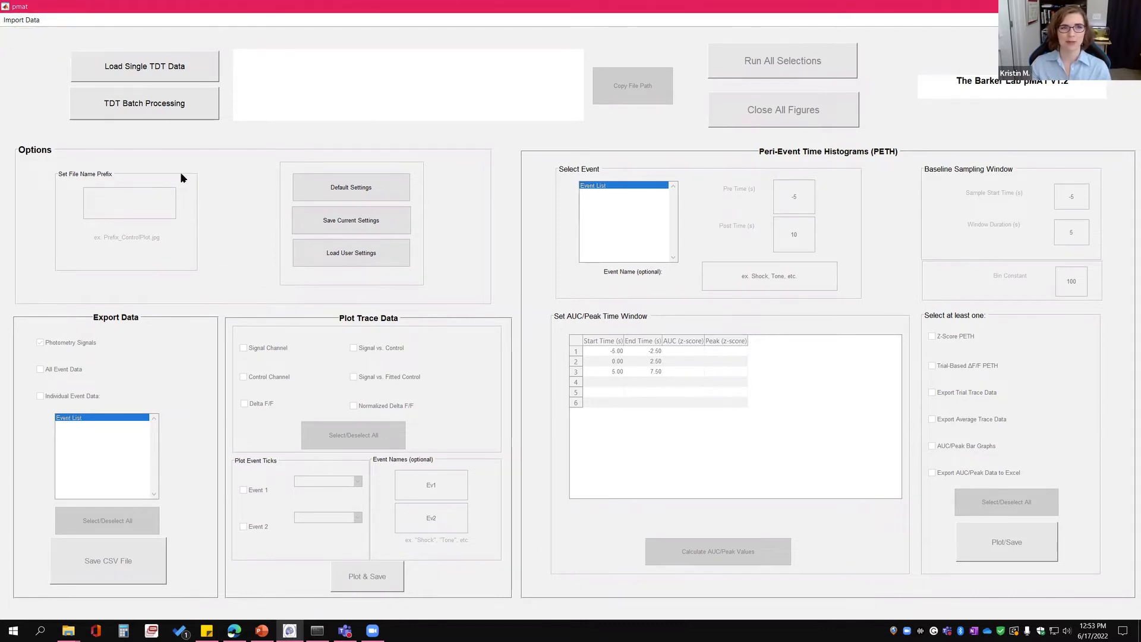
{"action": "left_click", "coordinate": [144, 66]}
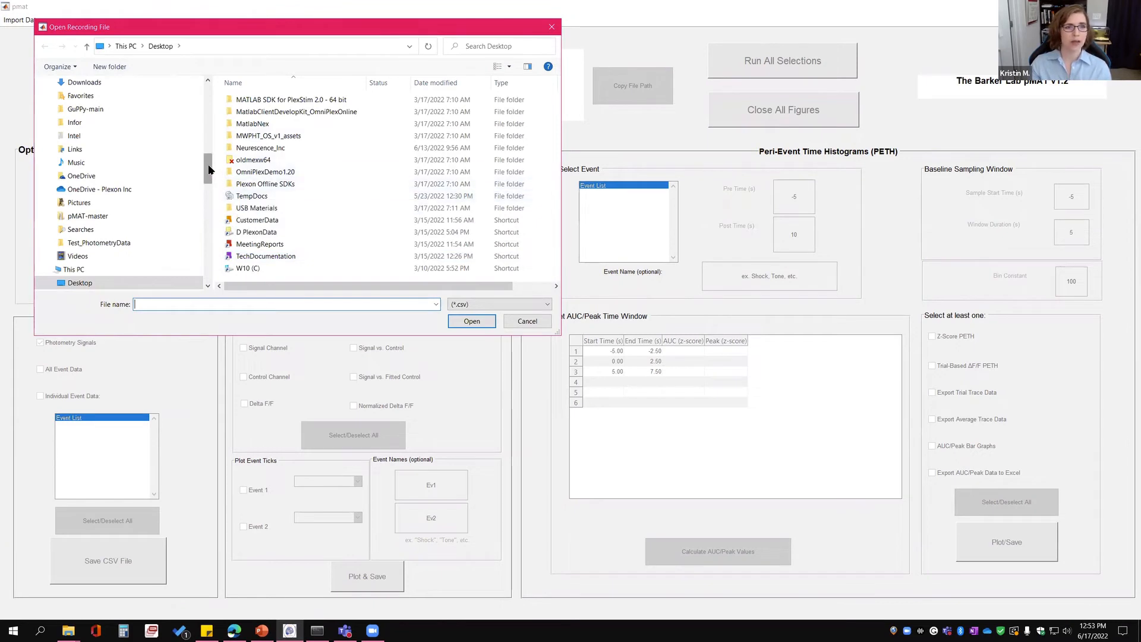
{"action": "left_click", "coordinate": [73, 283]}
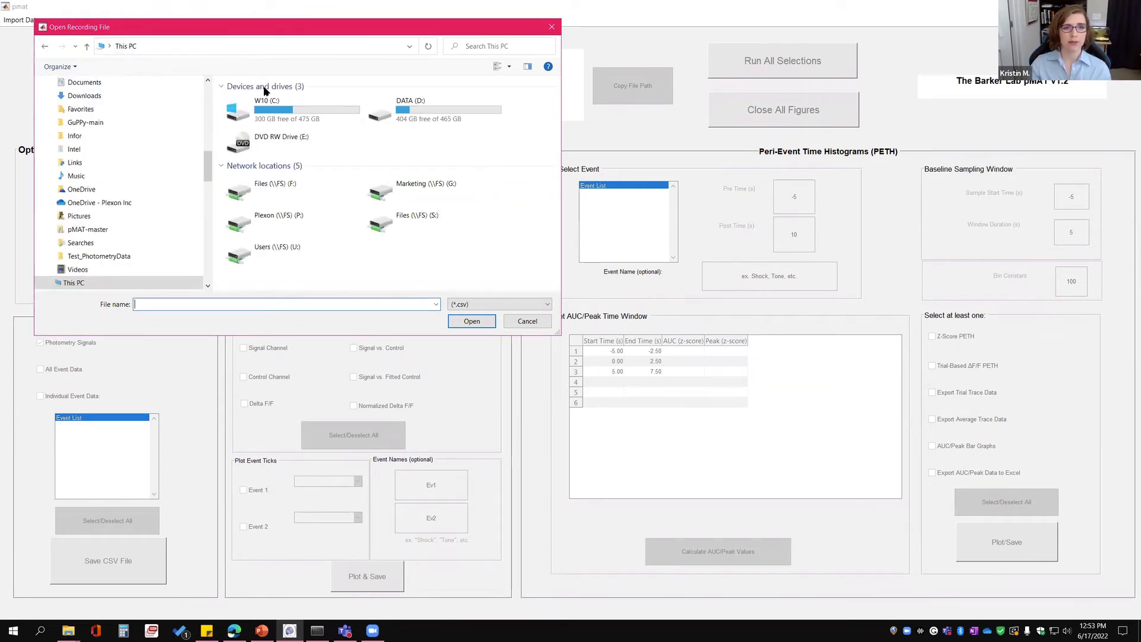
{"action": "double_click", "coordinate": [236, 110]}
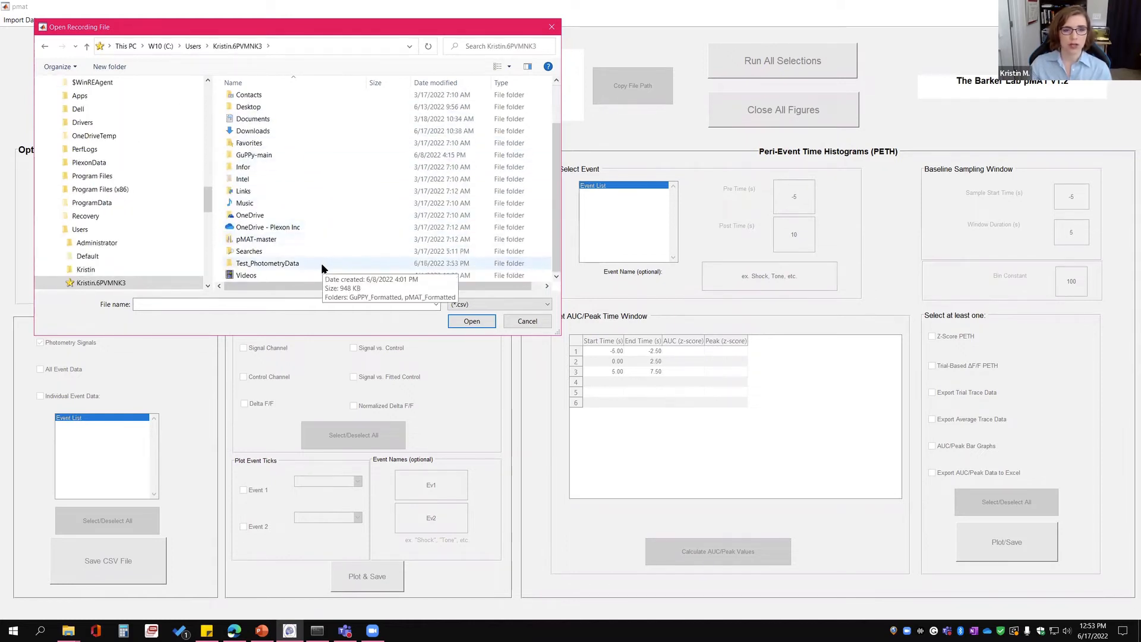
{"action": "double_click", "coordinate": [267, 263]}
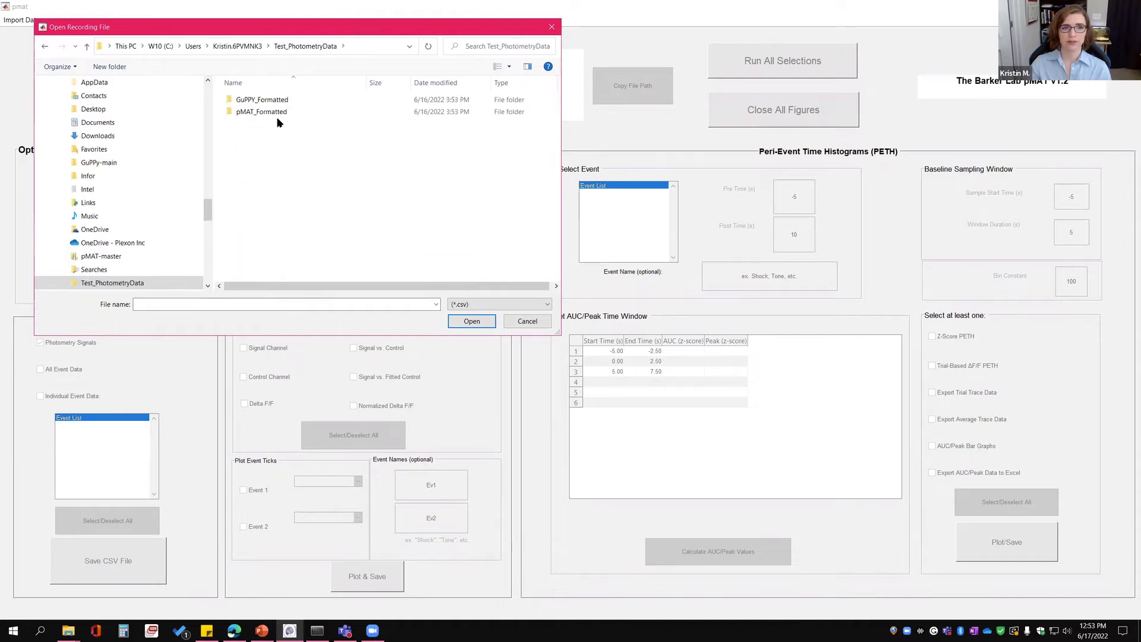
{"action": "double_click", "coordinate": [260, 111]}
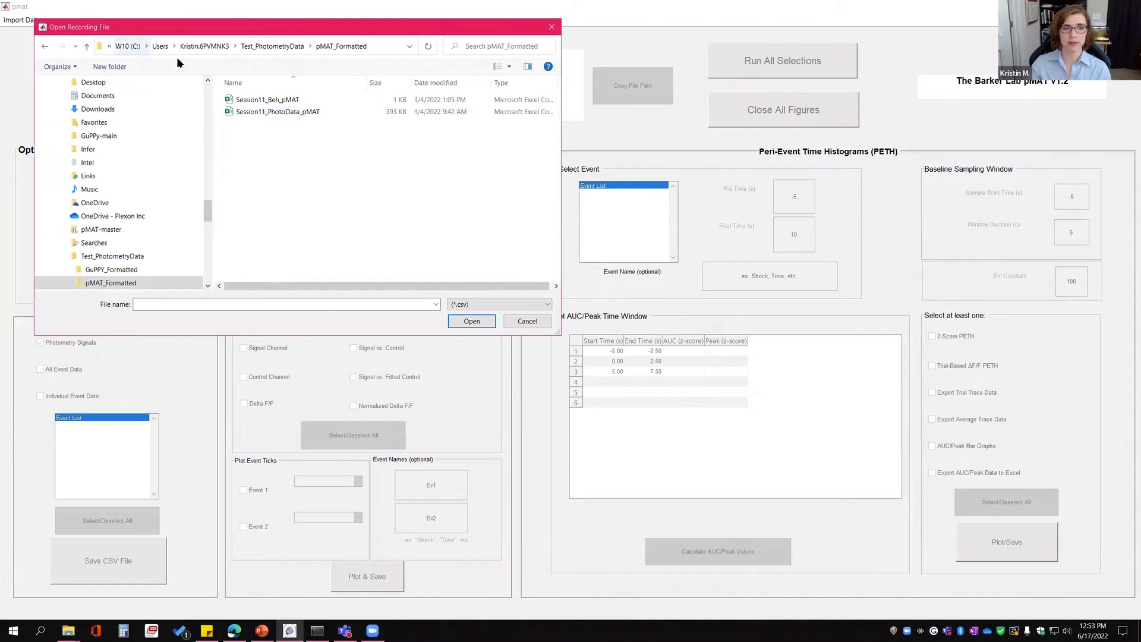
{"action": "left_click", "coordinate": [277, 112]}
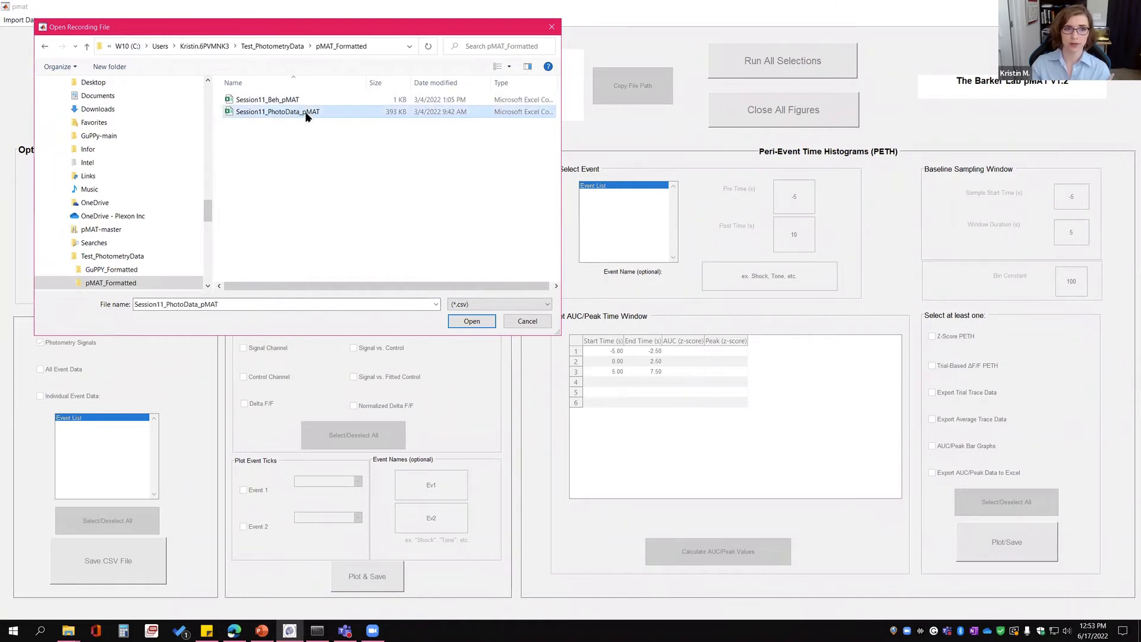
{"action": "mouse_move", "coordinate": [429, 283]}
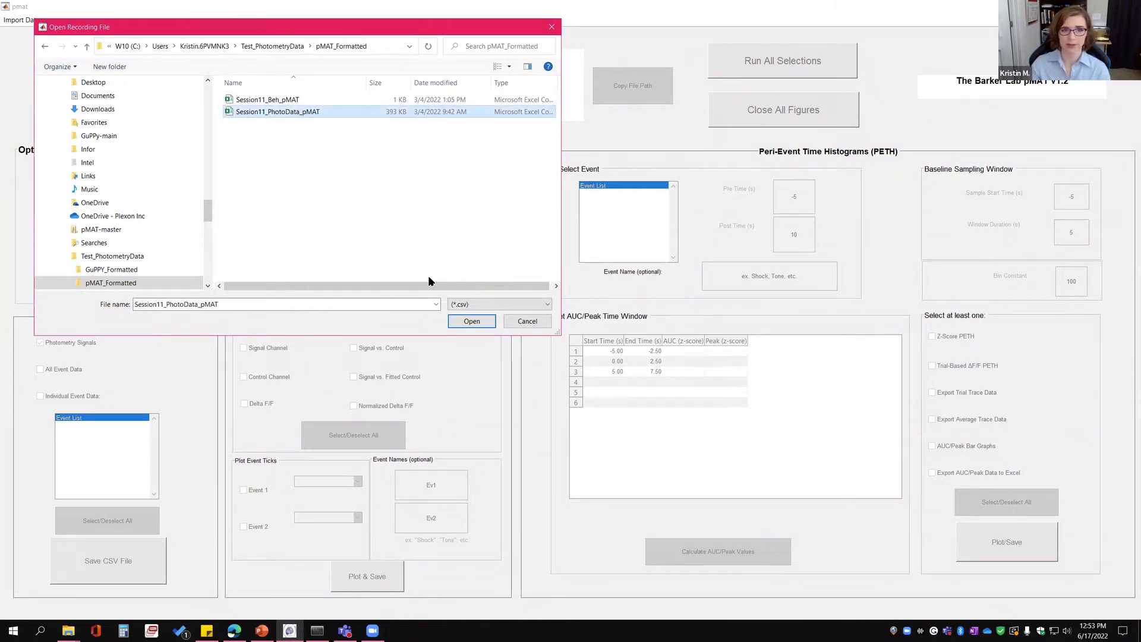
{"action": "left_click", "coordinate": [470, 321]}
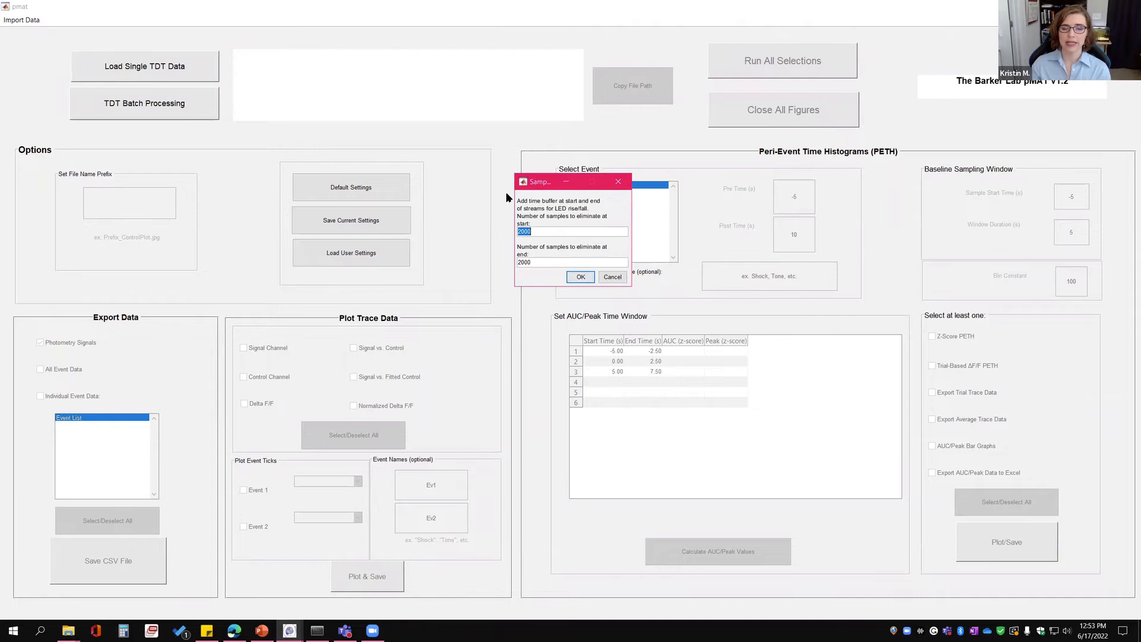
{"action": "mouse_move", "coordinate": [506, 197]}
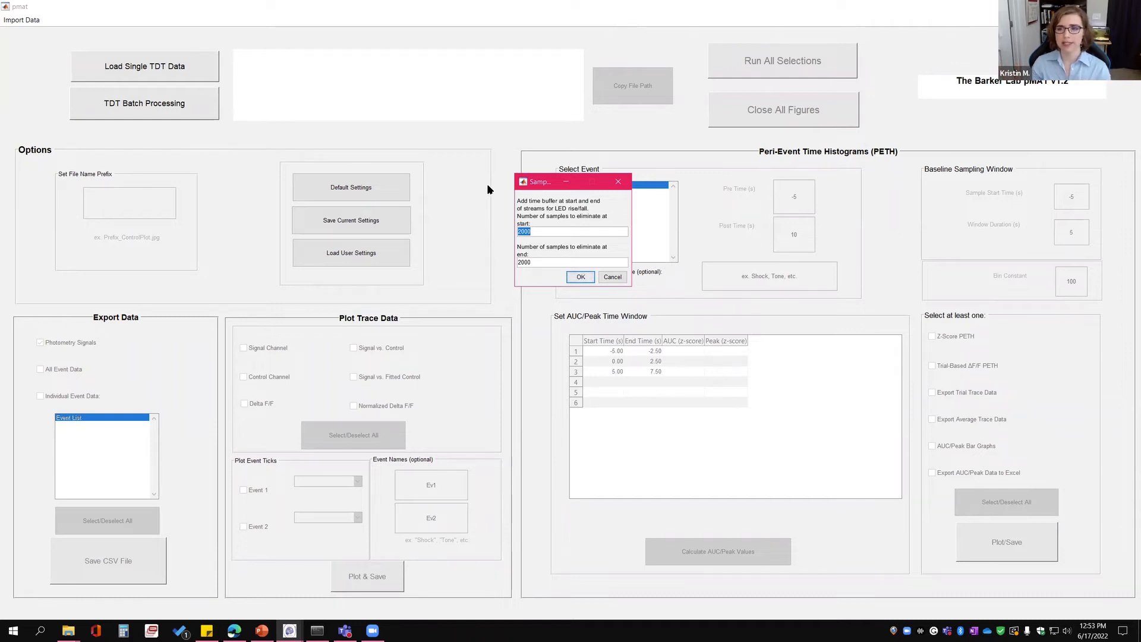
{"action": "mouse_move", "coordinate": [569, 252]}
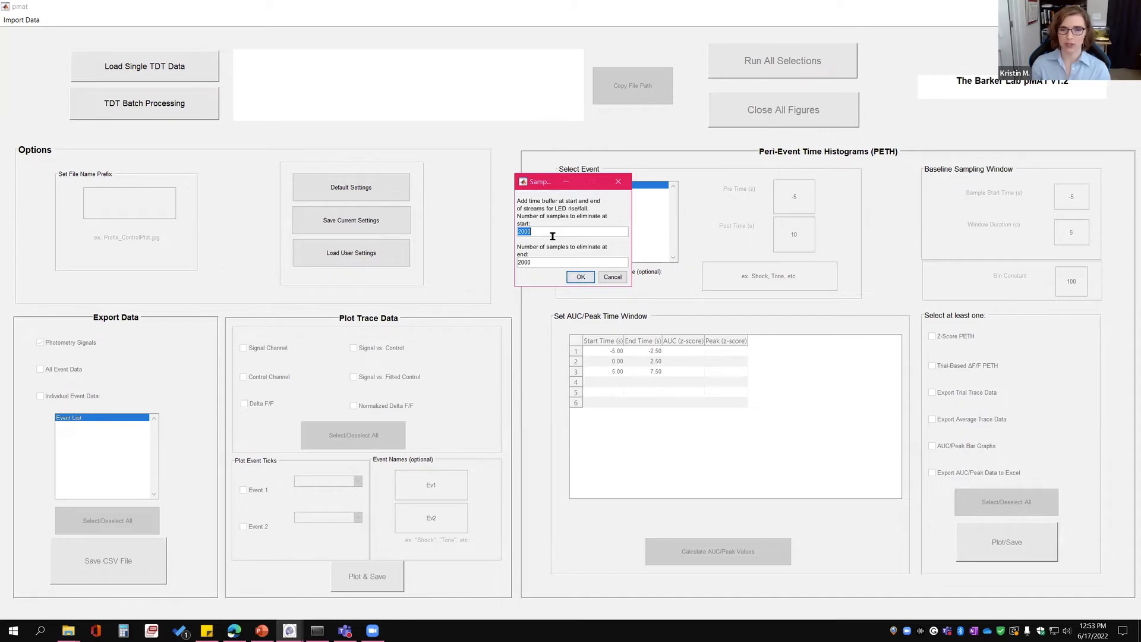
Trim 1713 samples at the start and 0 at the end of the recording.
{"action": "type", "text": "1713"}
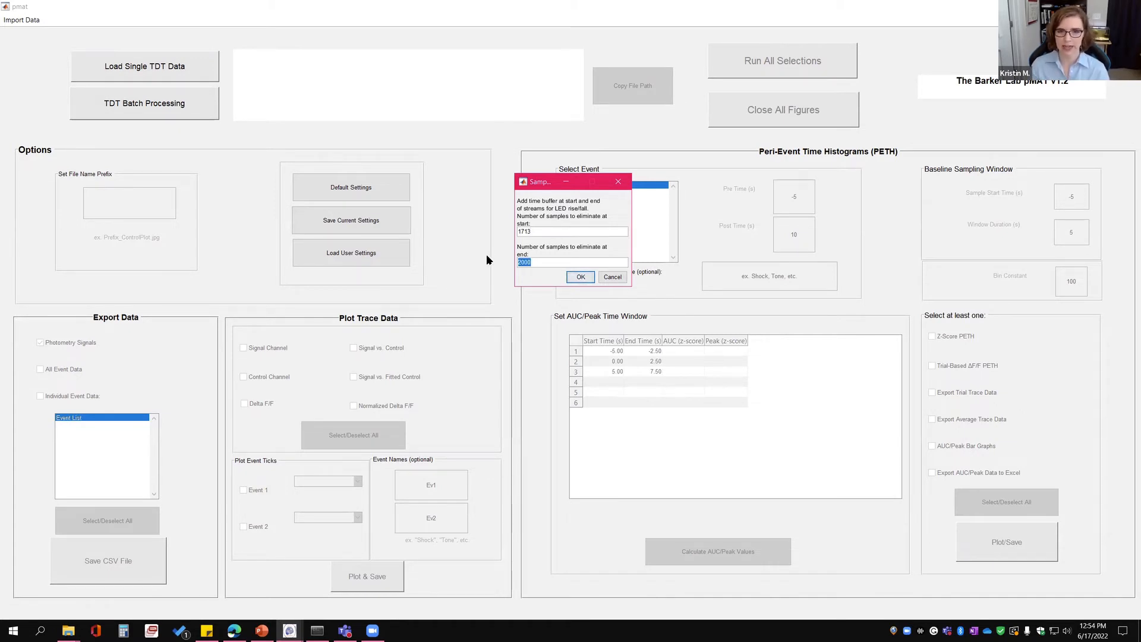
{"action": "type", "text": "0"}
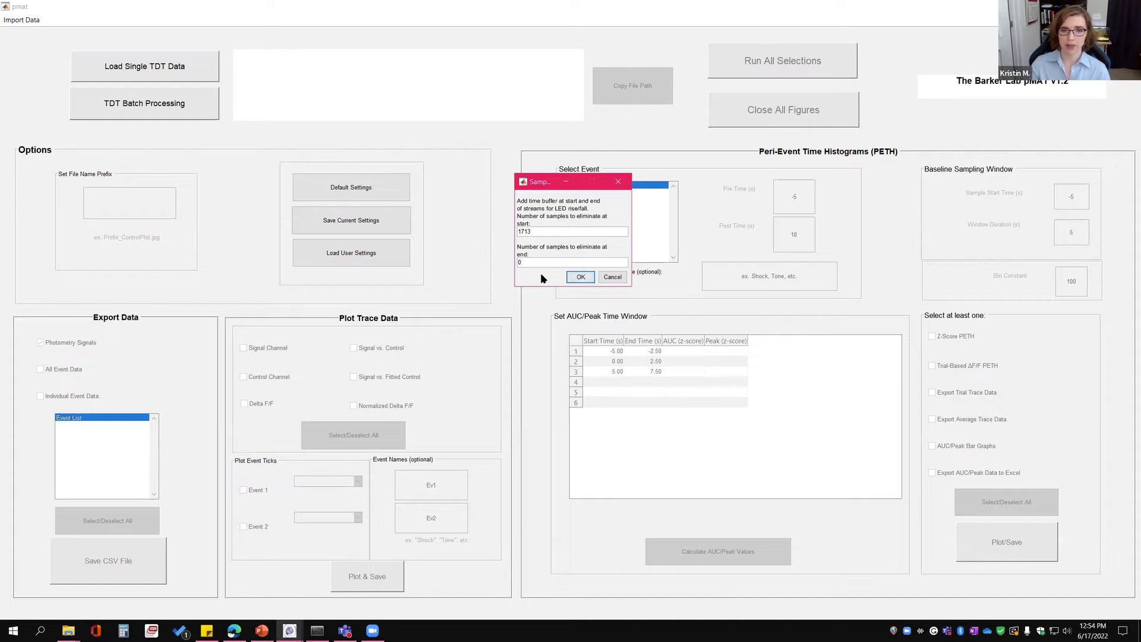
{"action": "left_click", "coordinate": [580, 276]}
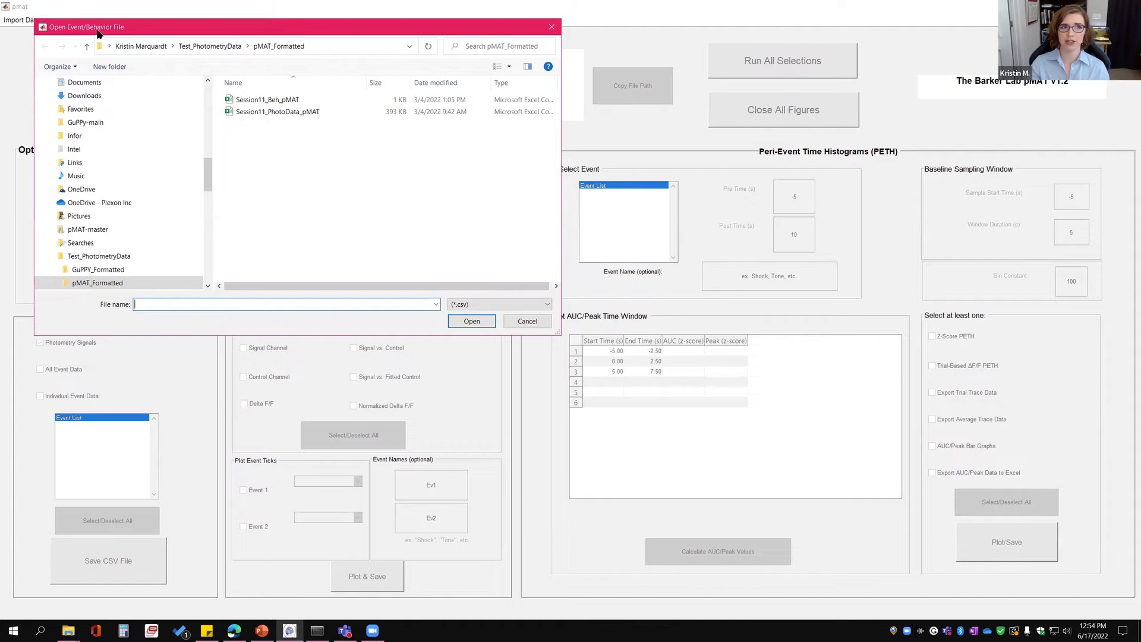
Load Session11_Beh_pMAT as the behavior file, adding the AirPuff event.
{"action": "left_click", "coordinate": [268, 98]}
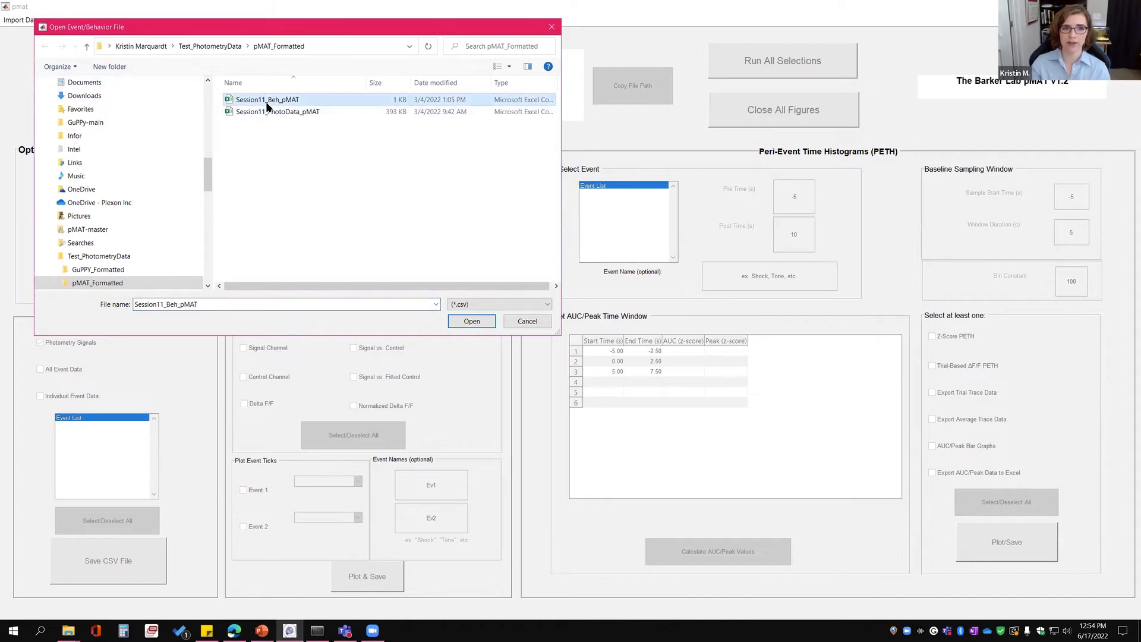
{"action": "left_click", "coordinate": [470, 321]}
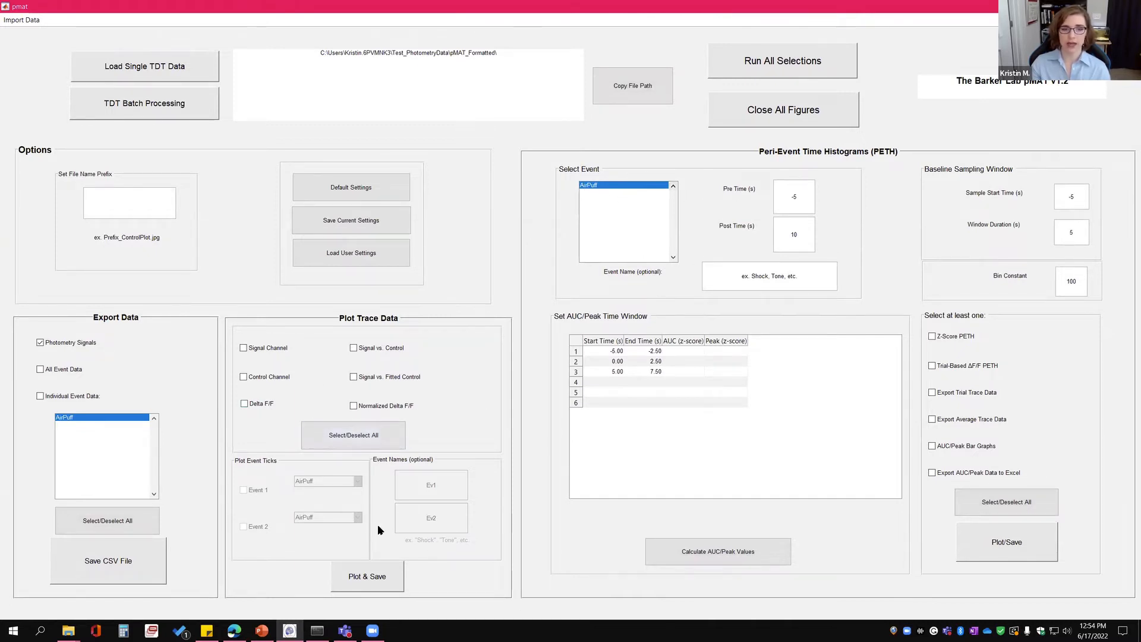
{"action": "mouse_move", "coordinate": [295, 490]}
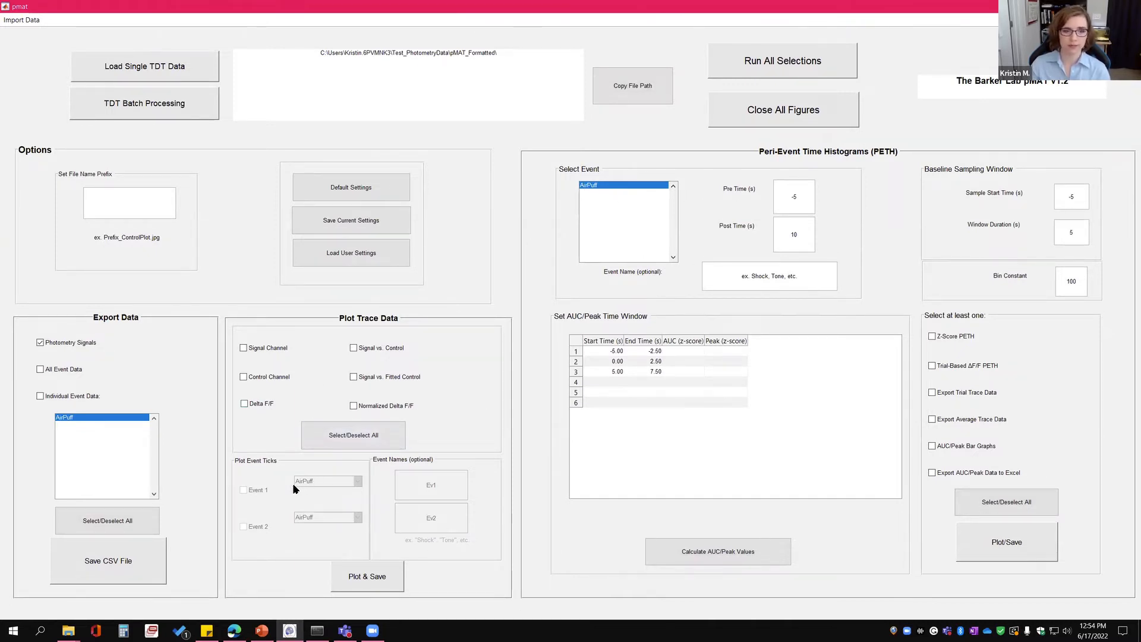
Plot and save the normalized ΔF/F trace with Event 1 ticks labelled AirPuff.
{"action": "left_click", "coordinate": [353, 405]}
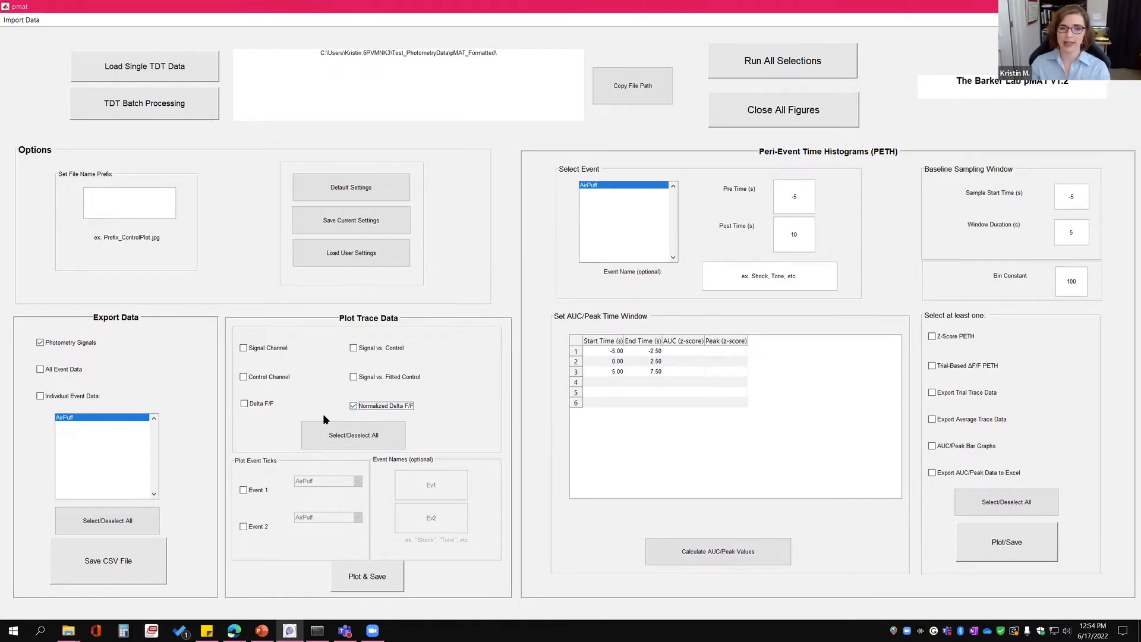
{"action": "mouse_move", "coordinate": [328, 448]}
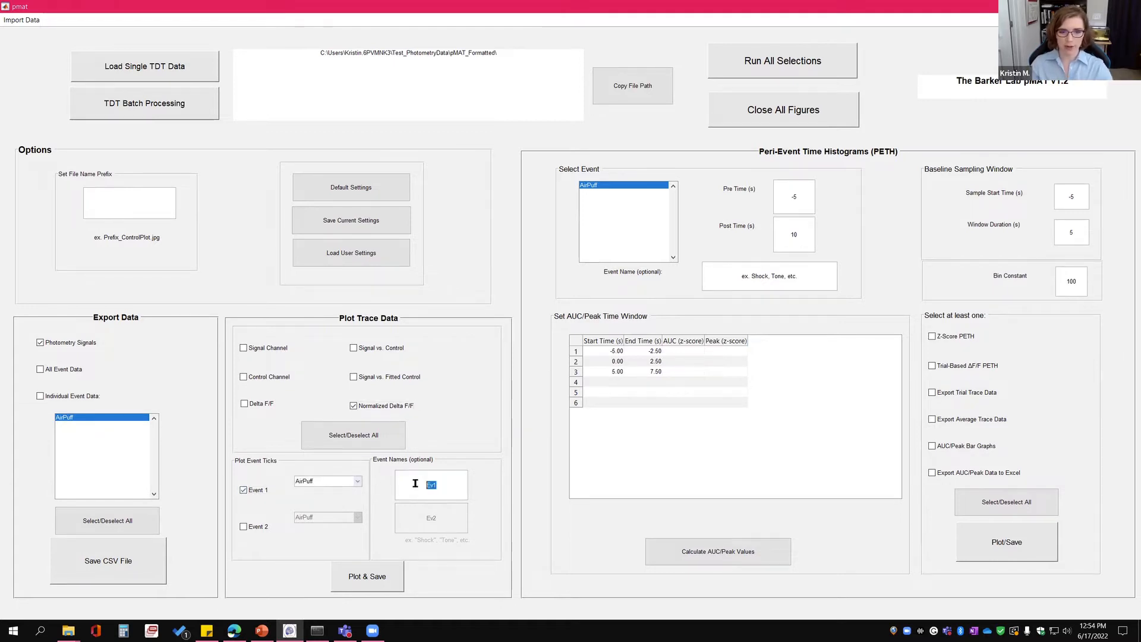
{"action": "type", "text": "Air"}
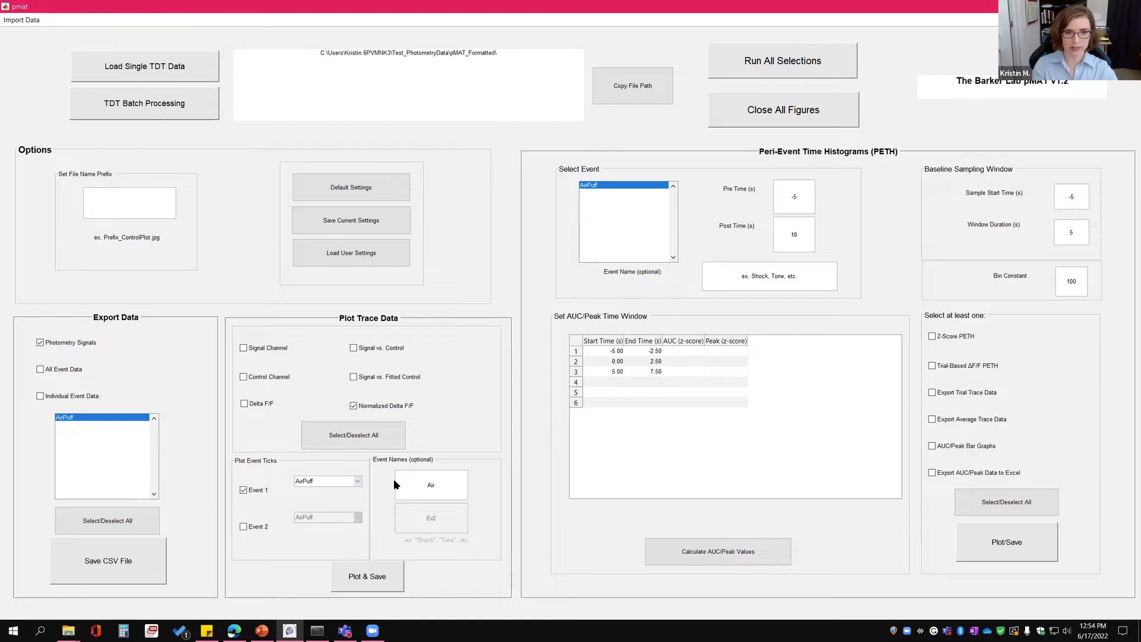
{"action": "type", "text": "AirPuff"}
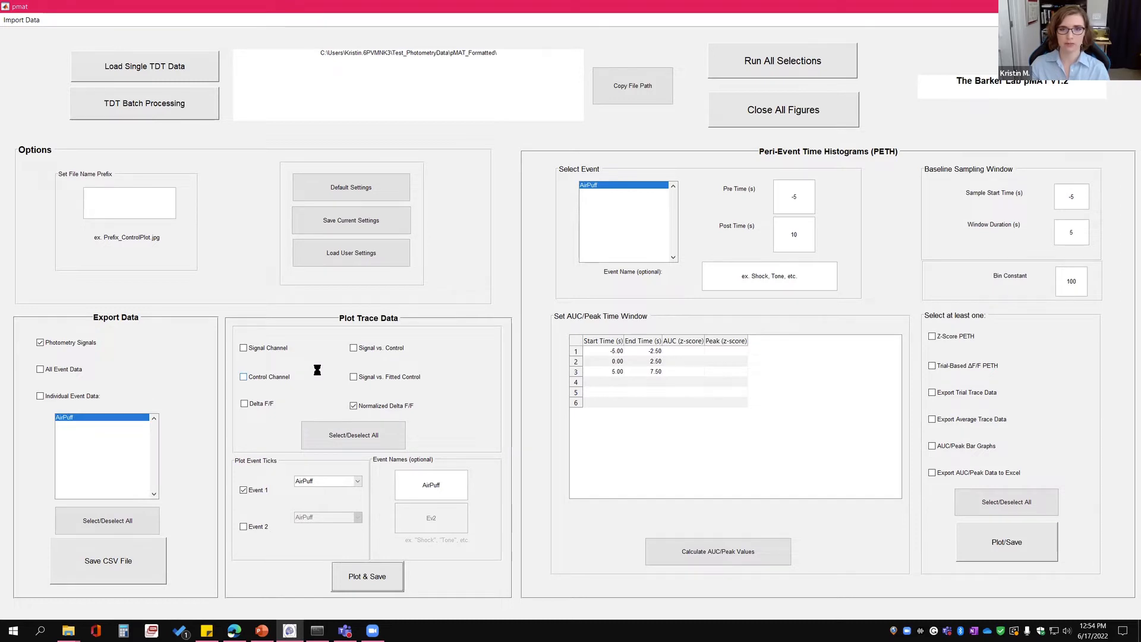
{"action": "left_click", "coordinate": [367, 575]}
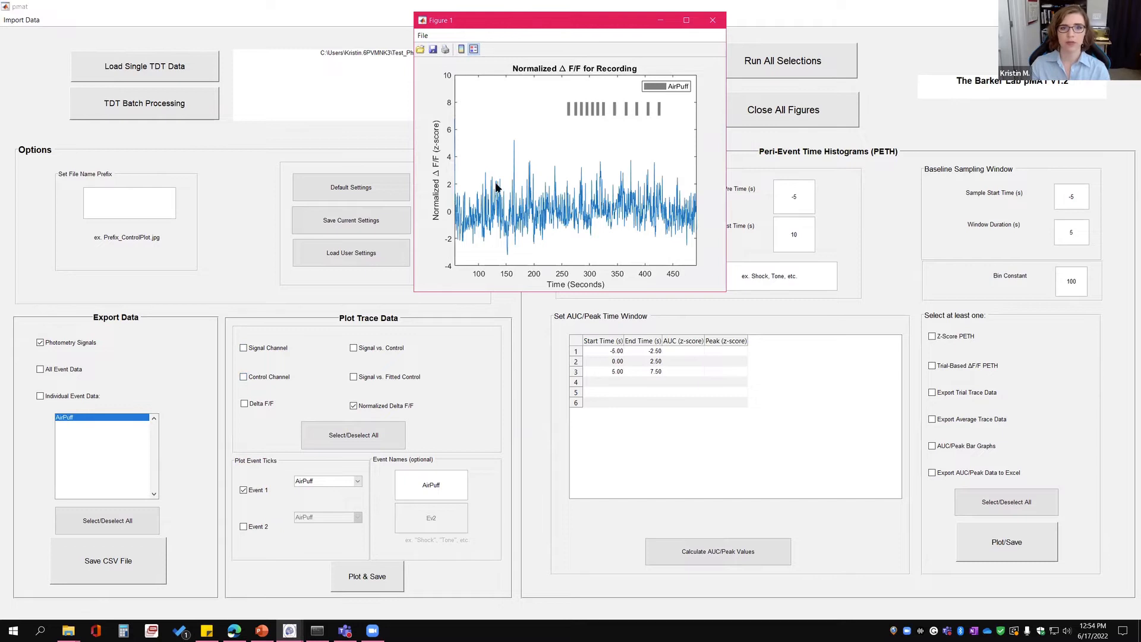
Move the figure aside and dismiss the Save Successful notice.
{"action": "left_click_drag", "start_coordinate": [569, 20], "coordinate": [517, 47]}
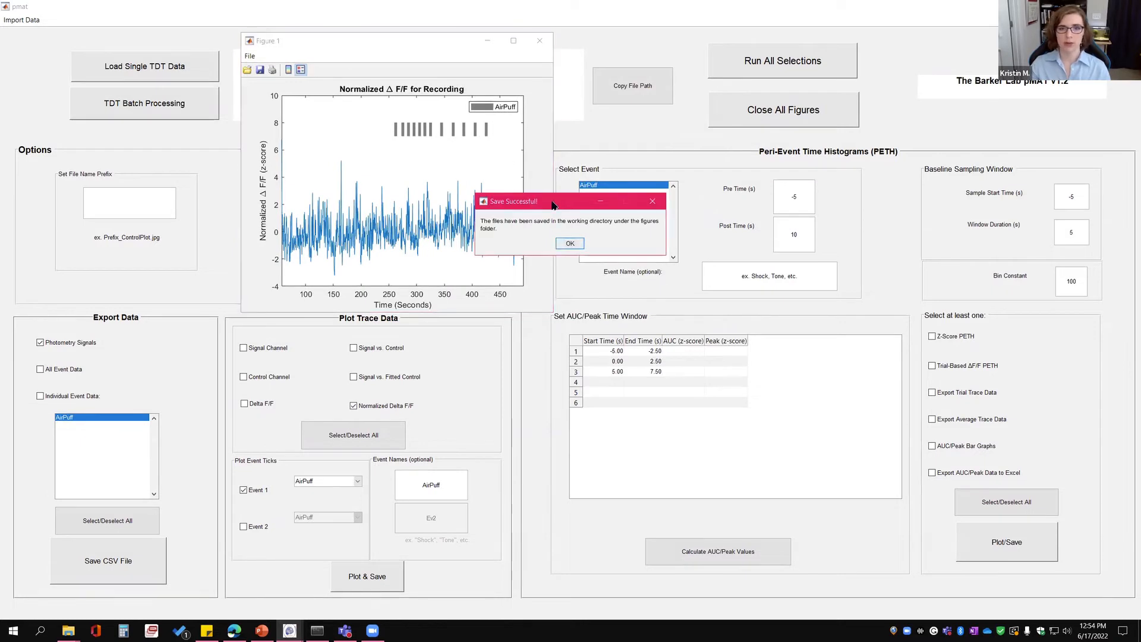
{"action": "left_click_drag", "start_coordinate": [542, 200], "coordinate": [531, 219]}
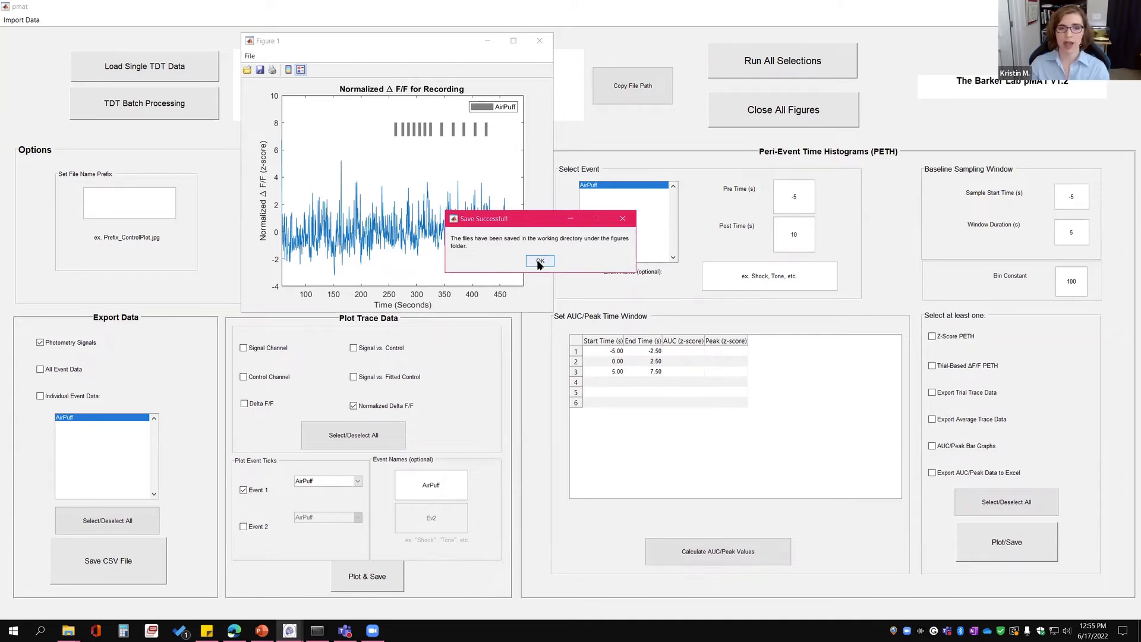
{"action": "left_click", "coordinate": [539, 261]}
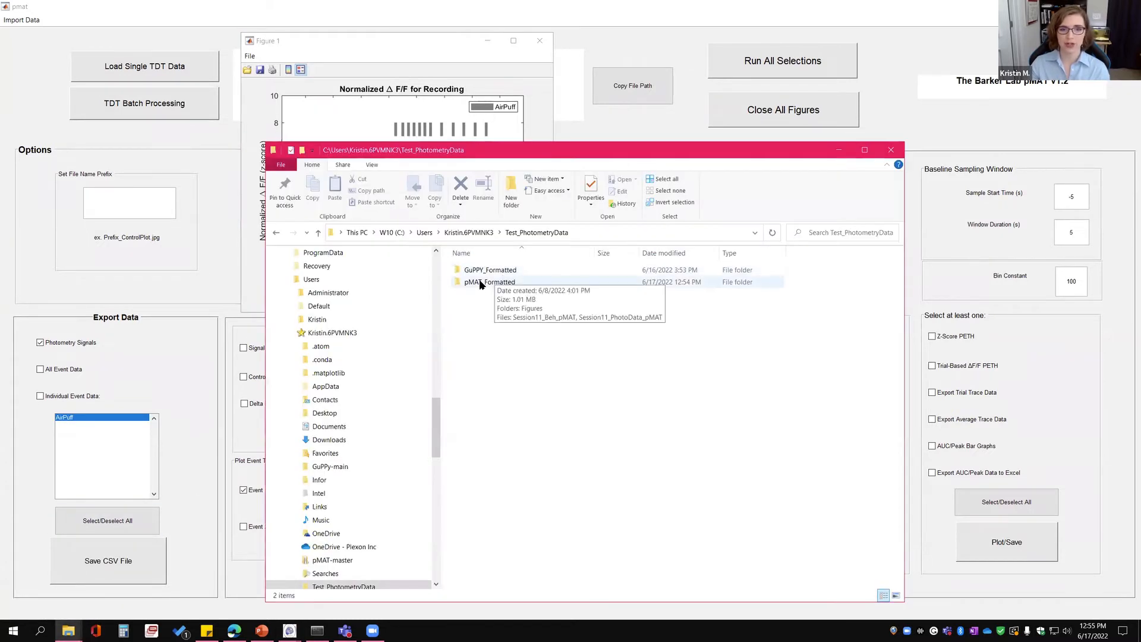
Check the Figures folder for the AirPuff whole-session z-score trace files, then close Explorer and the figure.
{"action": "double_click", "coordinate": [488, 282]}
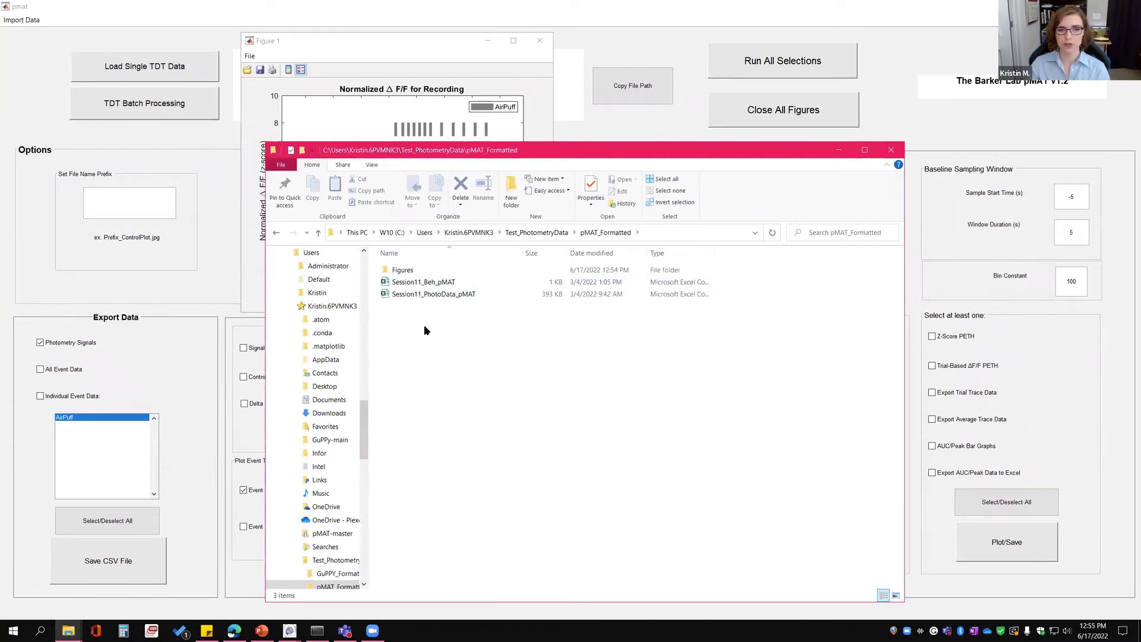
{"action": "left_click", "coordinate": [433, 293]}
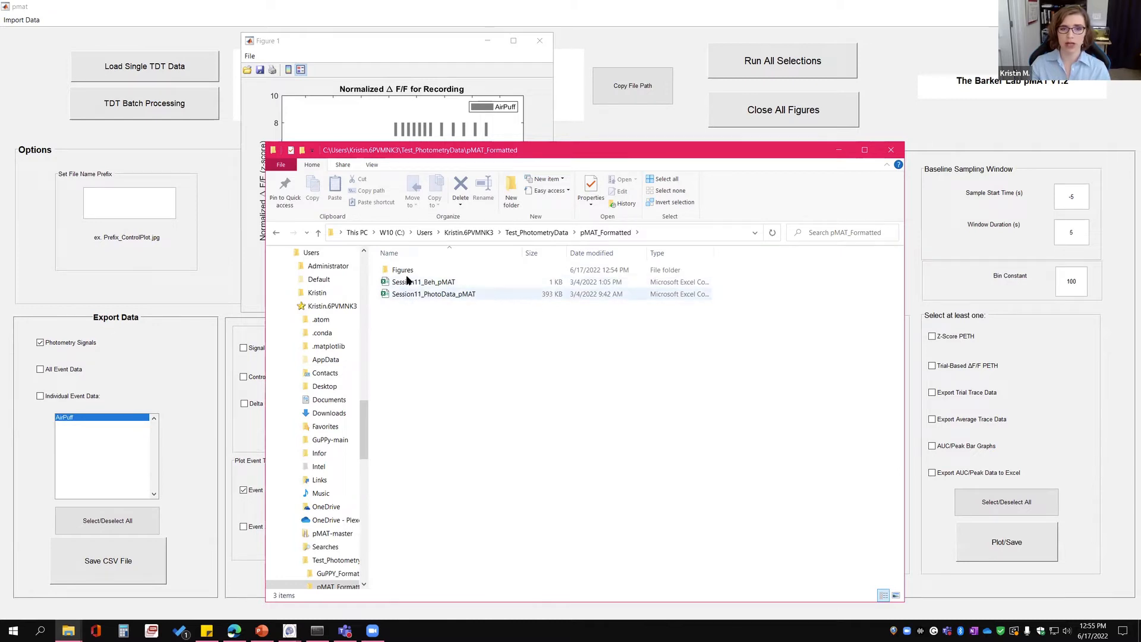
{"action": "double_click", "coordinate": [402, 270]}
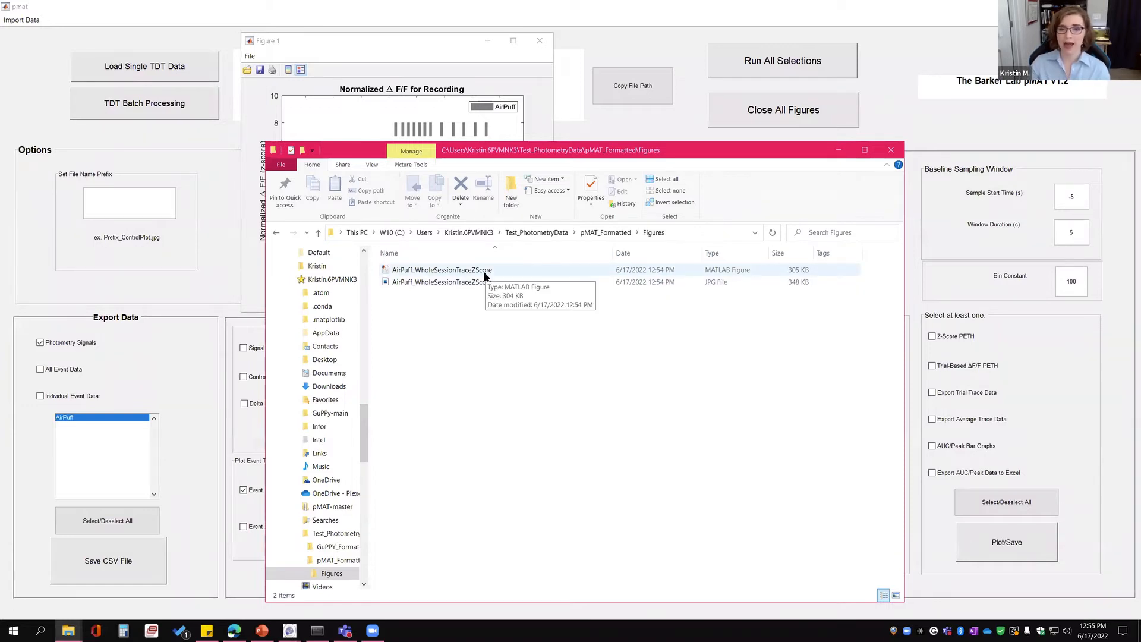
{"action": "left_click", "coordinate": [441, 270]}
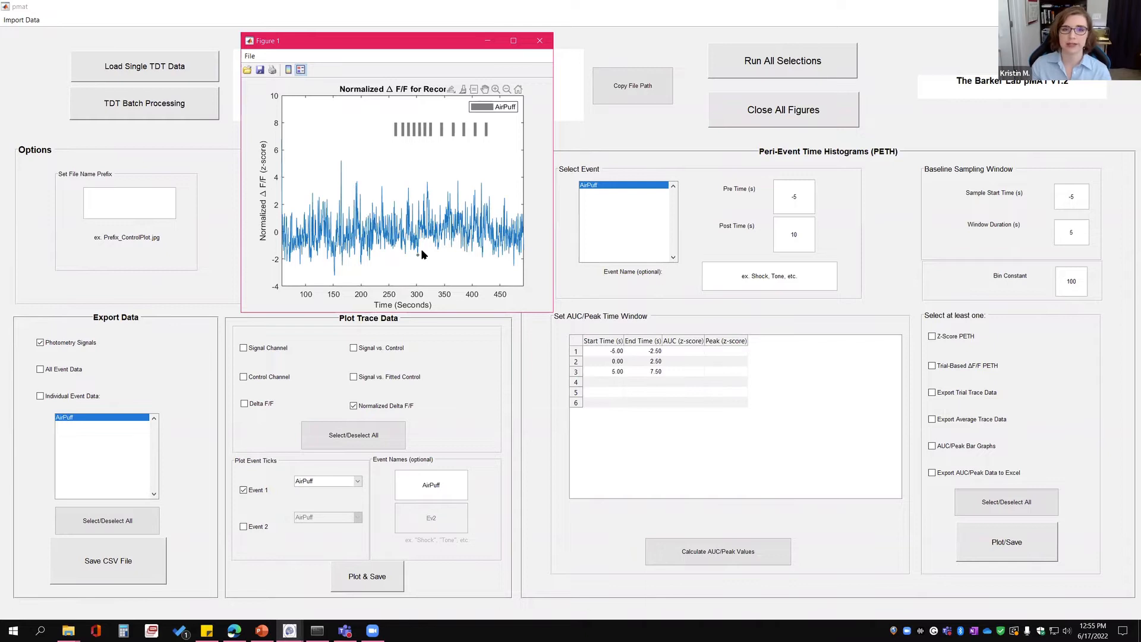
{"action": "left_click", "coordinate": [540, 40]}
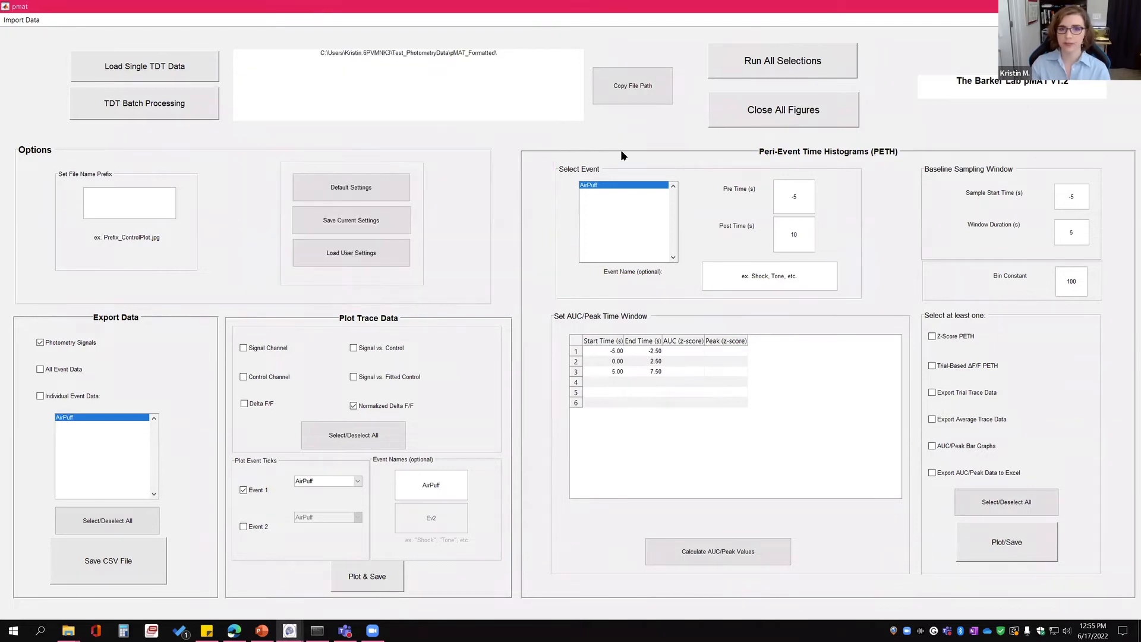
{"action": "mouse_move", "coordinate": [838, 161]}
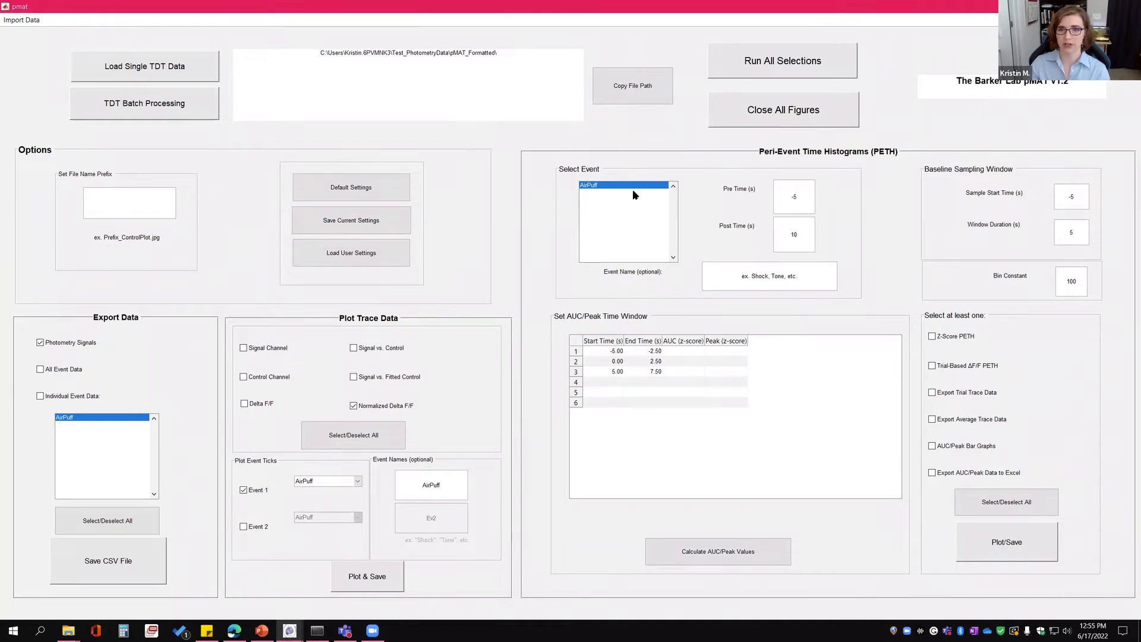
Plot and save the AirPuff Z-Score PETH from −1 to 2 s with a 1 s baseline and exported trace data.
{"action": "left_click", "coordinate": [768, 275]}
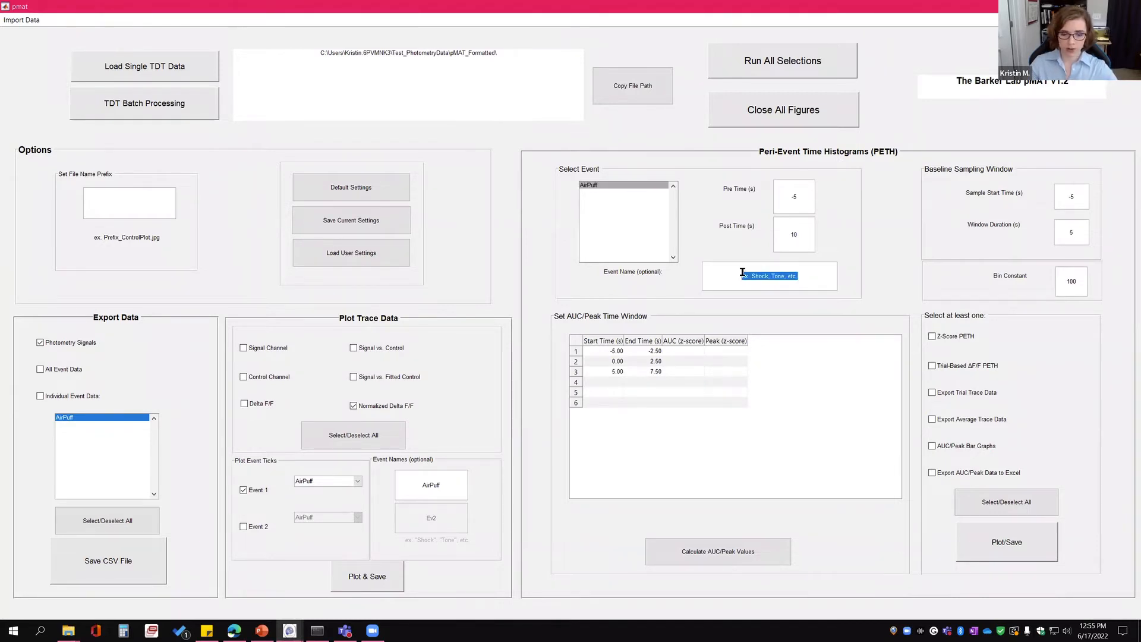
{"action": "type", "text": "AirPuff"}
{"action": "left_click", "coordinate": [794, 196]}
{"action": "type", "text": "-1"}
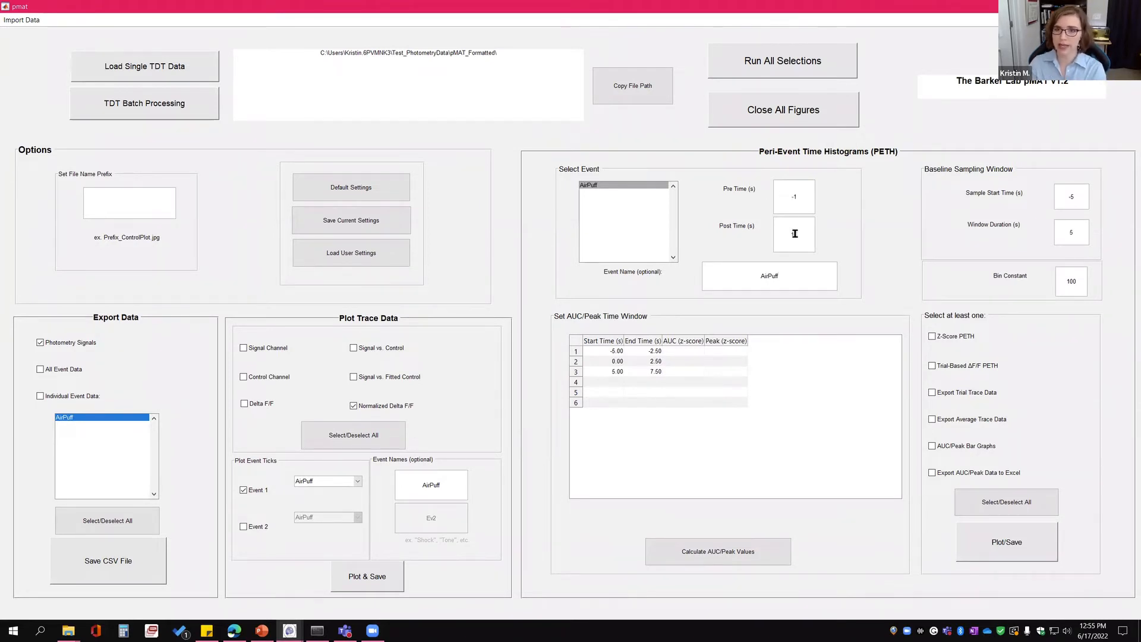
{"action": "type", "text": "2"}
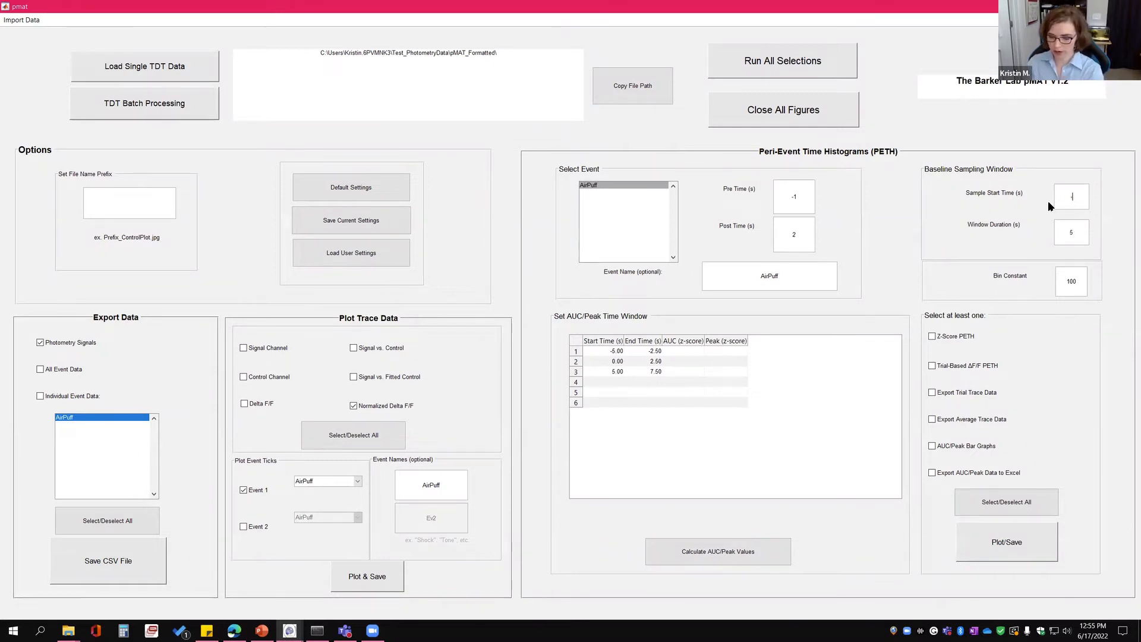
{"action": "left_click", "coordinate": [1070, 232]}
{"action": "type", "text": "1"}
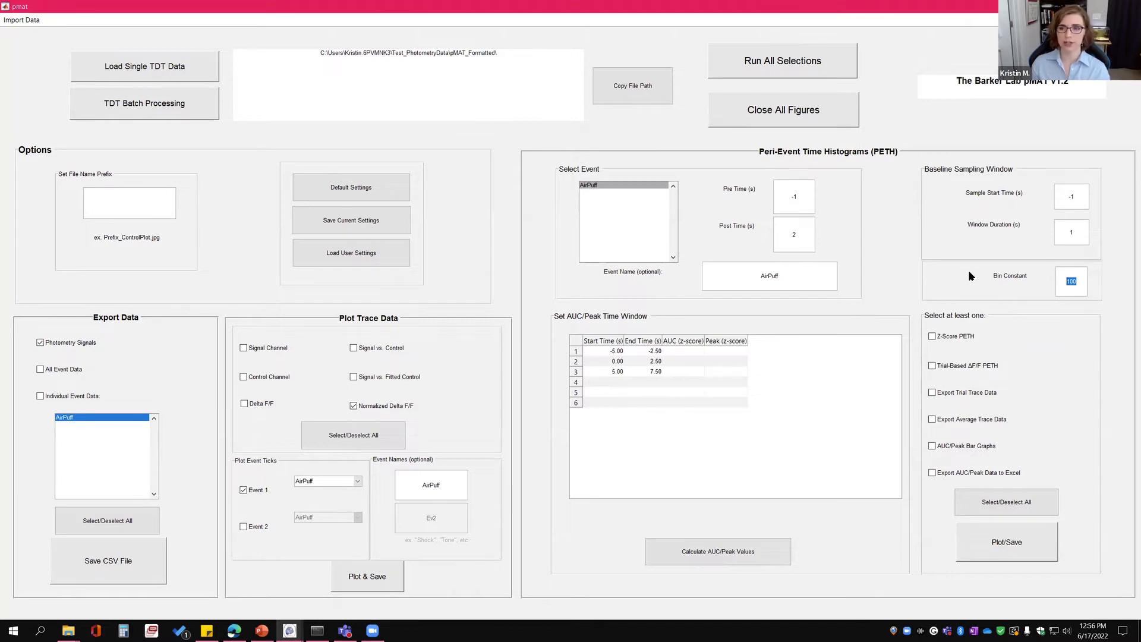
{"action": "mouse_move", "coordinate": [1035, 300]}
{"action": "type", "text": "1"}
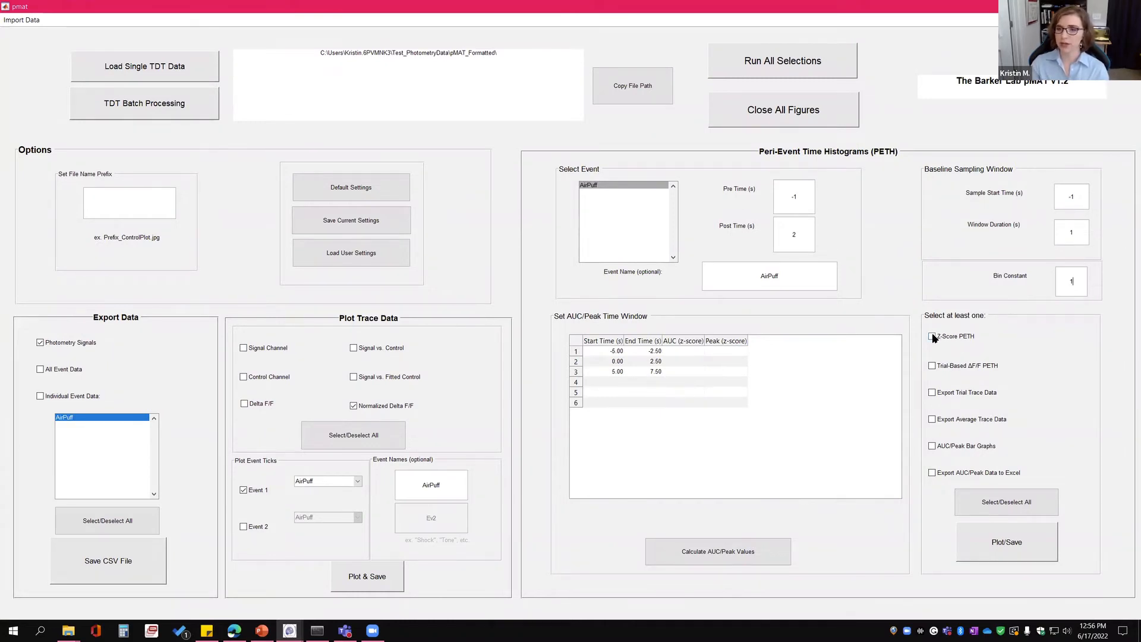
{"action": "left_click", "coordinate": [931, 336]}
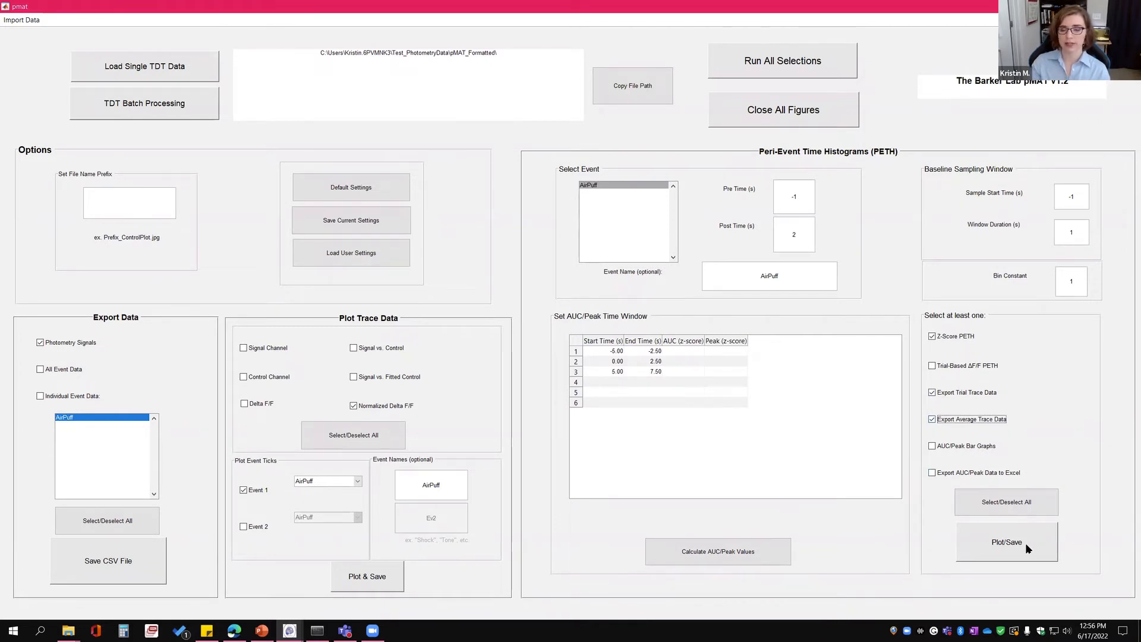
{"action": "left_click", "coordinate": [1006, 541]}
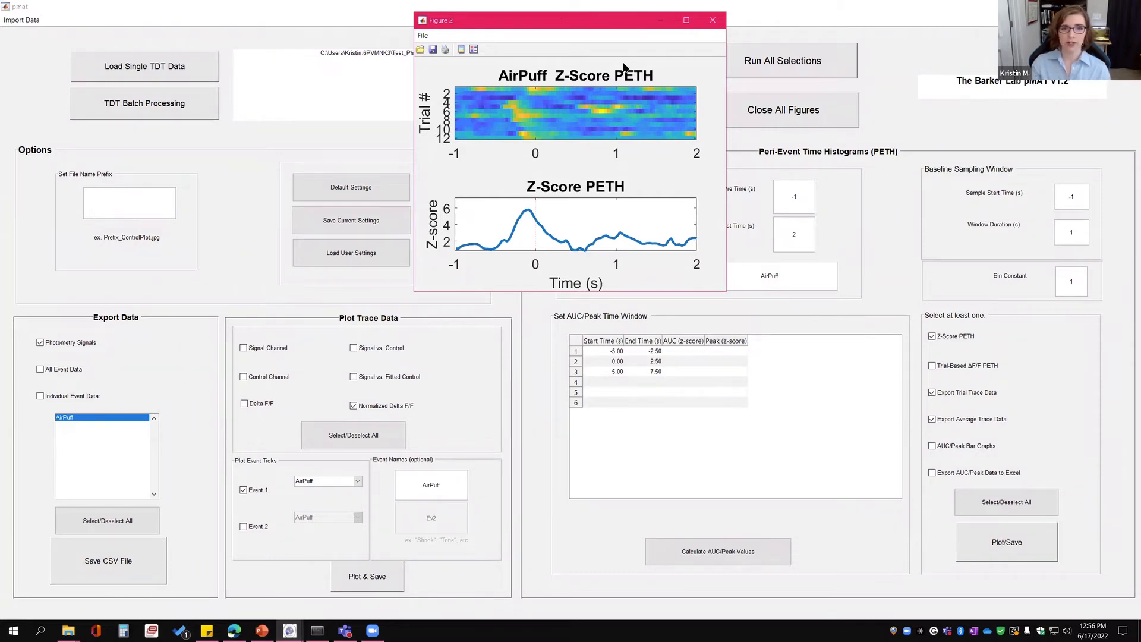
Insert a colorbar on the AirPuff PETH heat map and adjust its colormap.
{"action": "left_click_drag", "start_coordinate": [568, 20], "coordinate": [467, 60]}
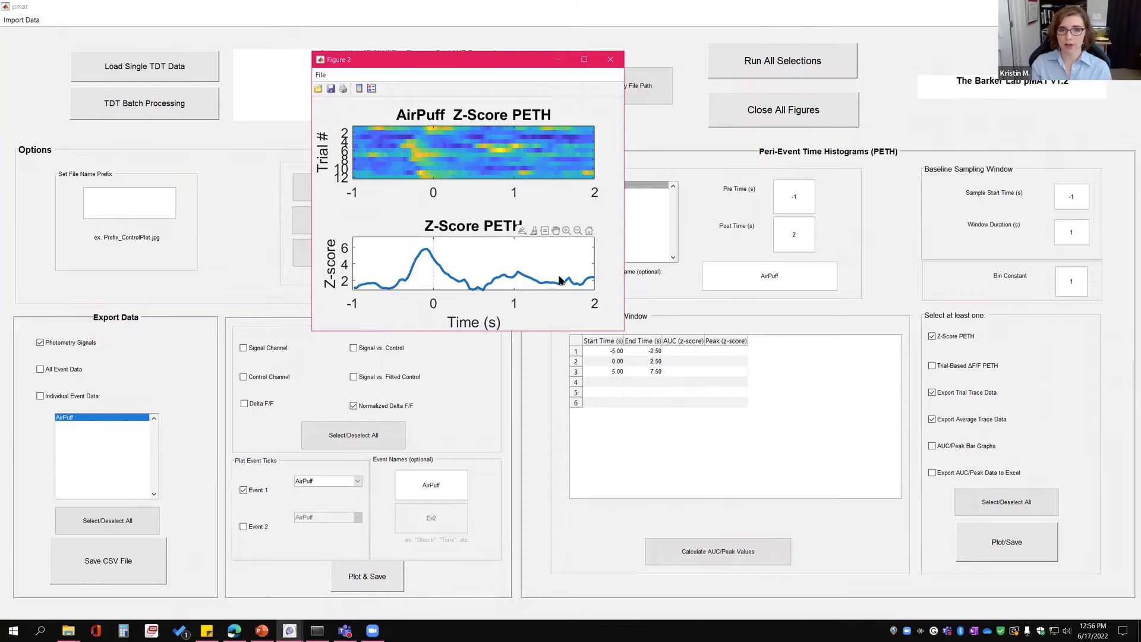
{"action": "mouse_move", "coordinate": [419, 174]}
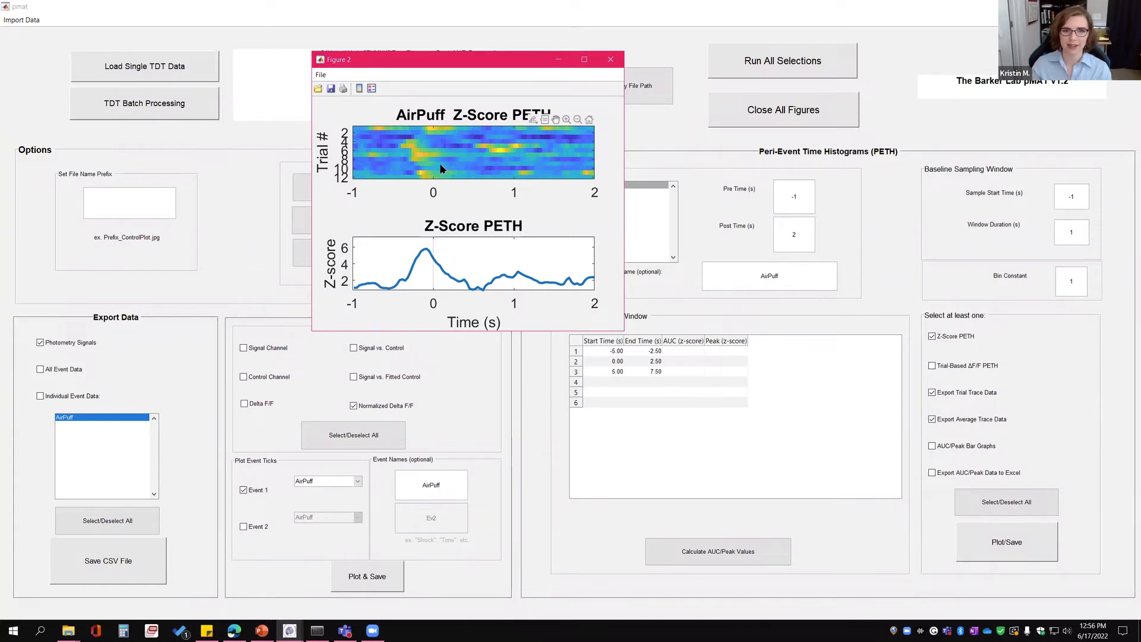
{"action": "mouse_move", "coordinate": [420, 154]}
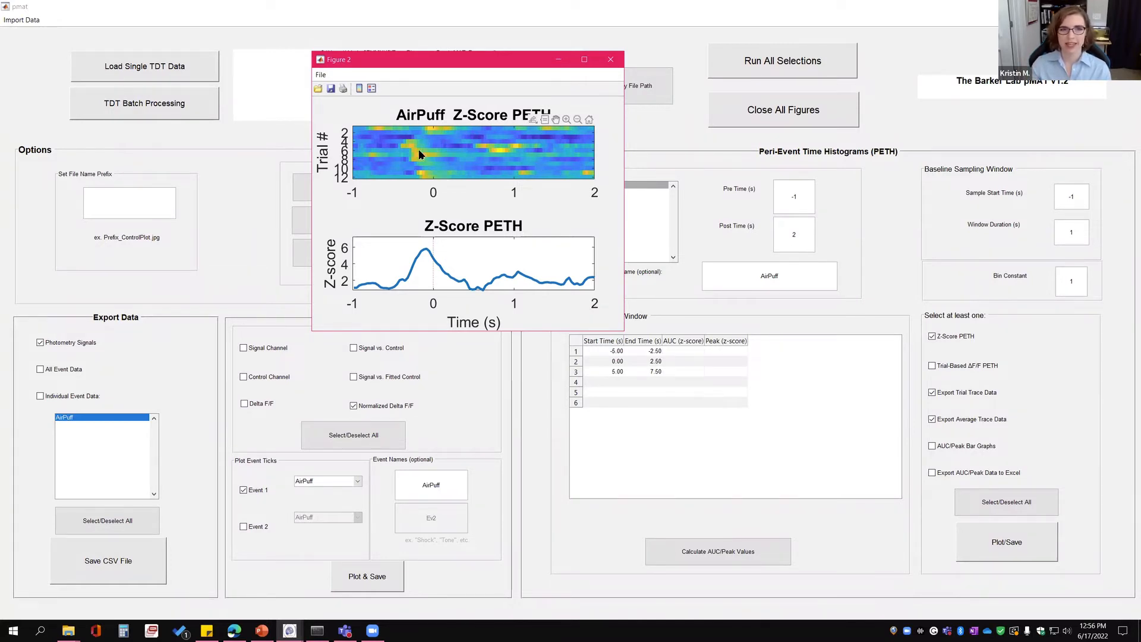
{"action": "mouse_move", "coordinate": [395, 137]}
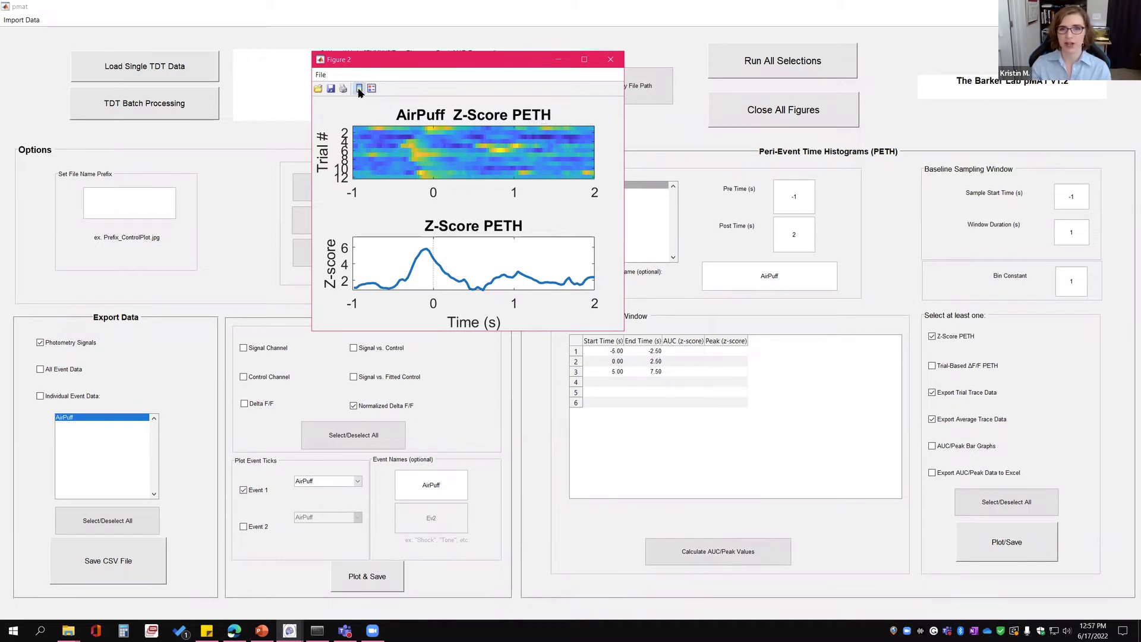
{"action": "left_click", "coordinate": [358, 88]}
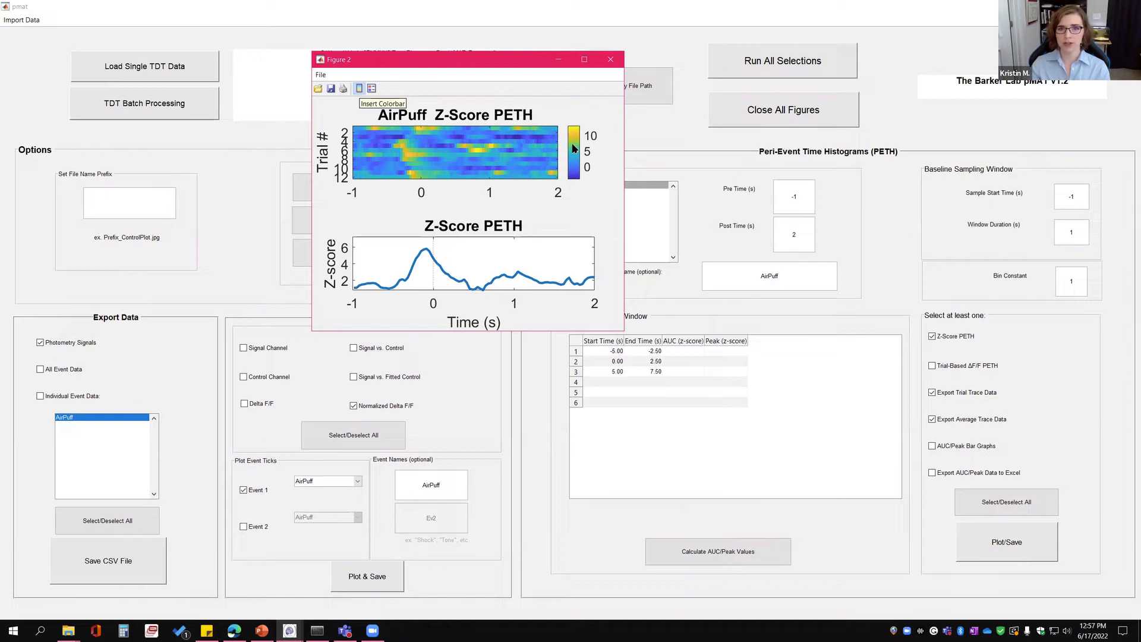
{"action": "right_click", "coordinate": [575, 145]}
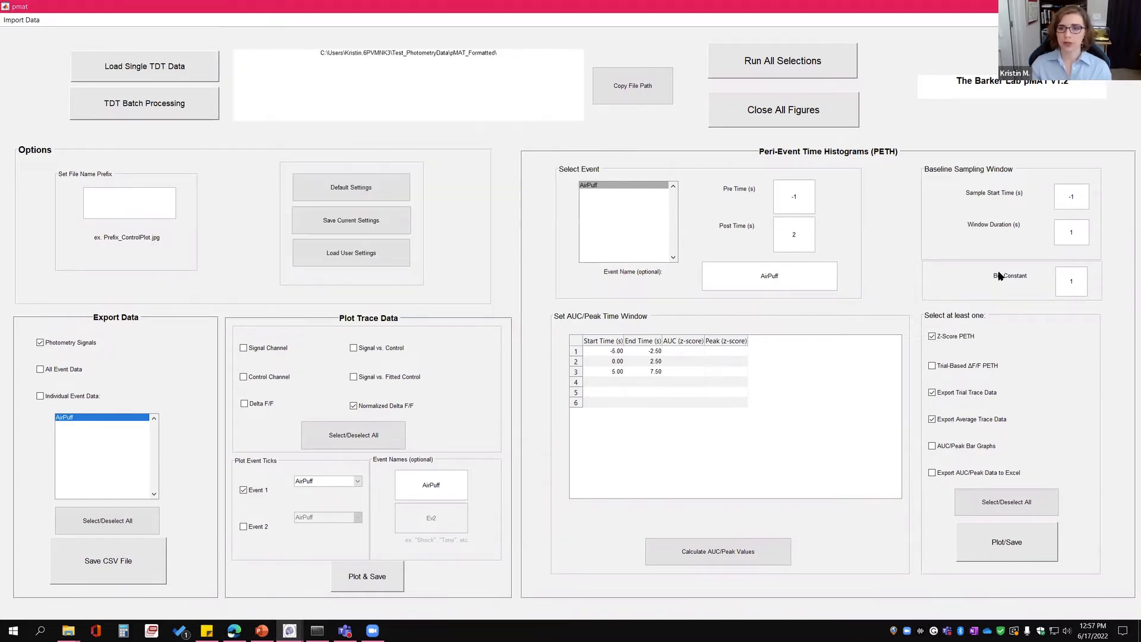
Re-plot the AirPuff z-score PETH with bin constant 5 and place it beside the earlier heat map.
{"action": "type", "text": "5"}
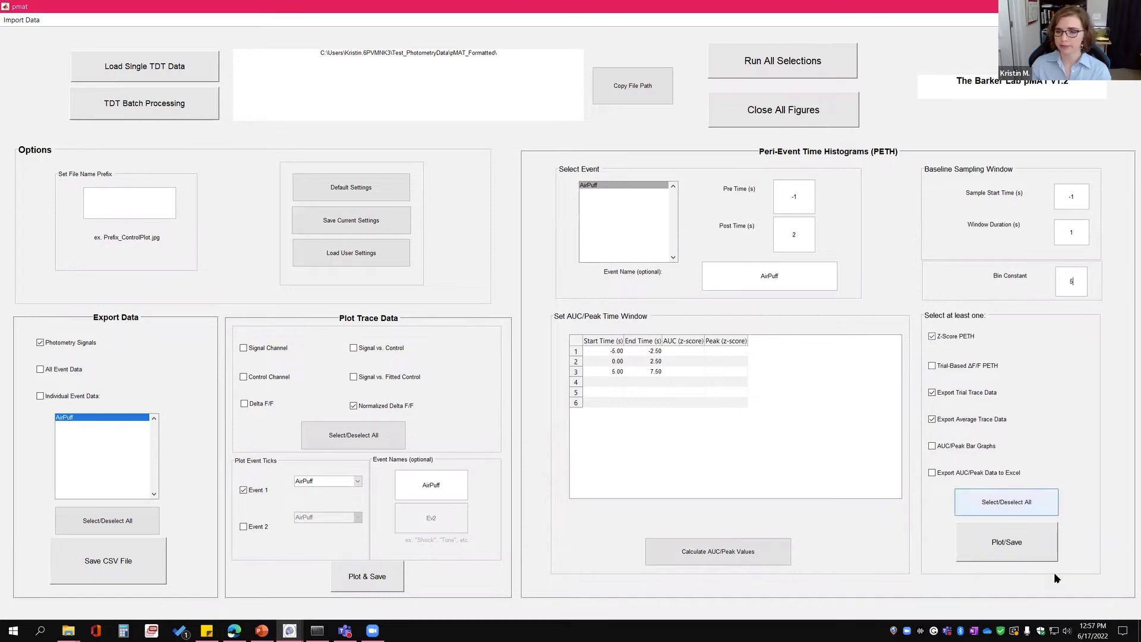
{"action": "left_click", "coordinate": [1006, 542]}
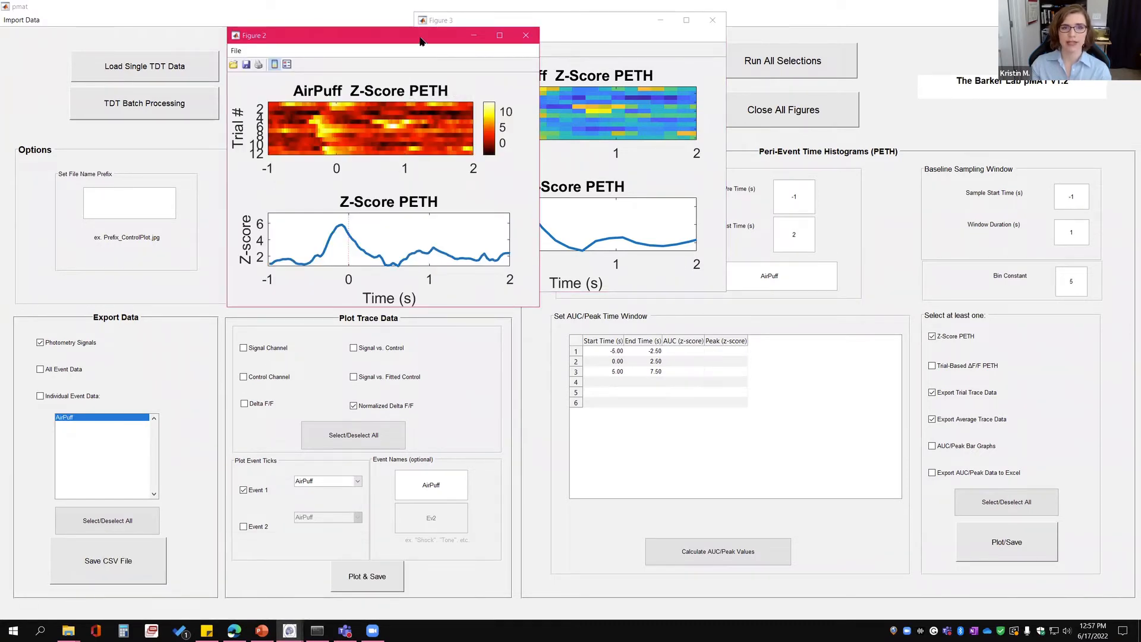
{"action": "left_click_drag", "start_coordinate": [385, 34], "coordinate": [256, 21]}
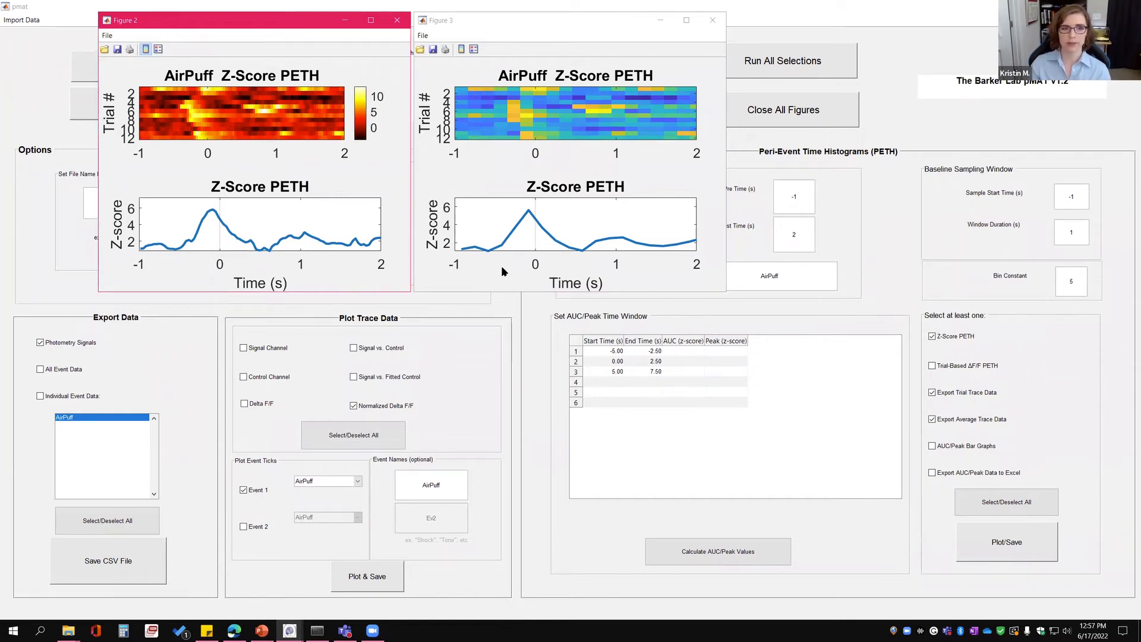
{"action": "mouse_move", "coordinate": [69, 630]}
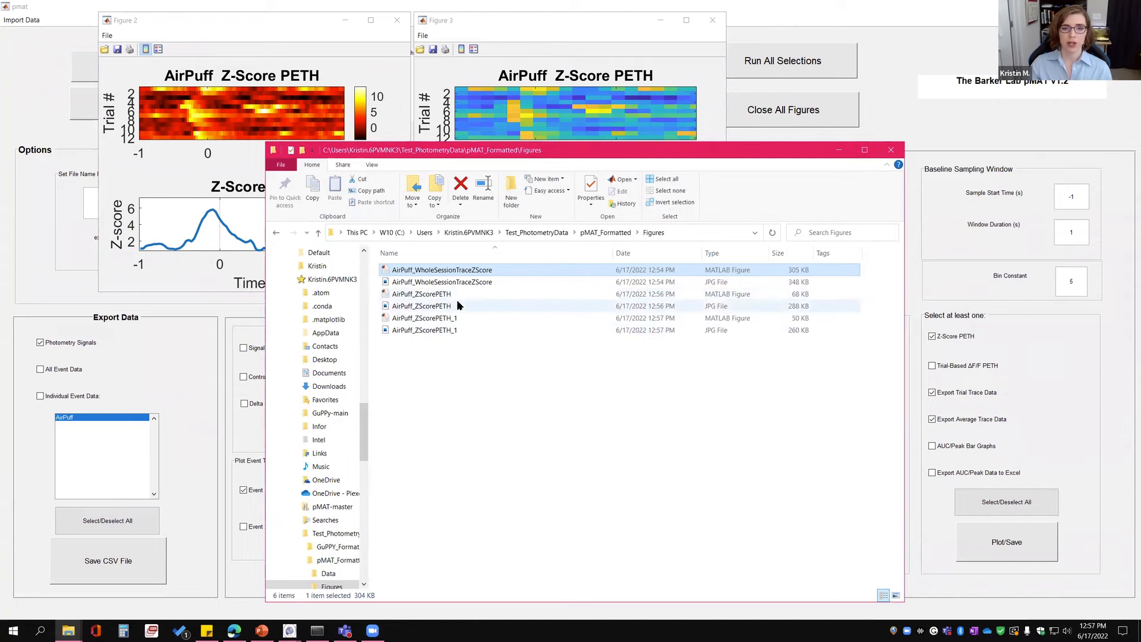
Go up from Figures to pMAT_Formatted and enter the Data folder with the exported AirPuff traces.
{"action": "left_click", "coordinate": [424, 319]}
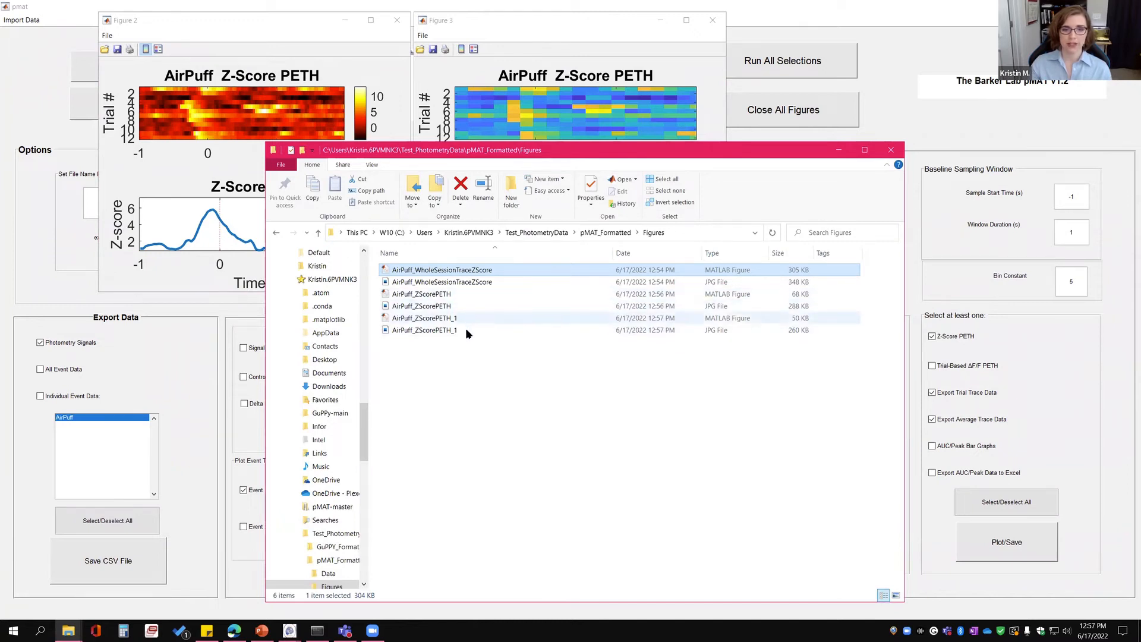
{"action": "left_click", "coordinate": [425, 318]}
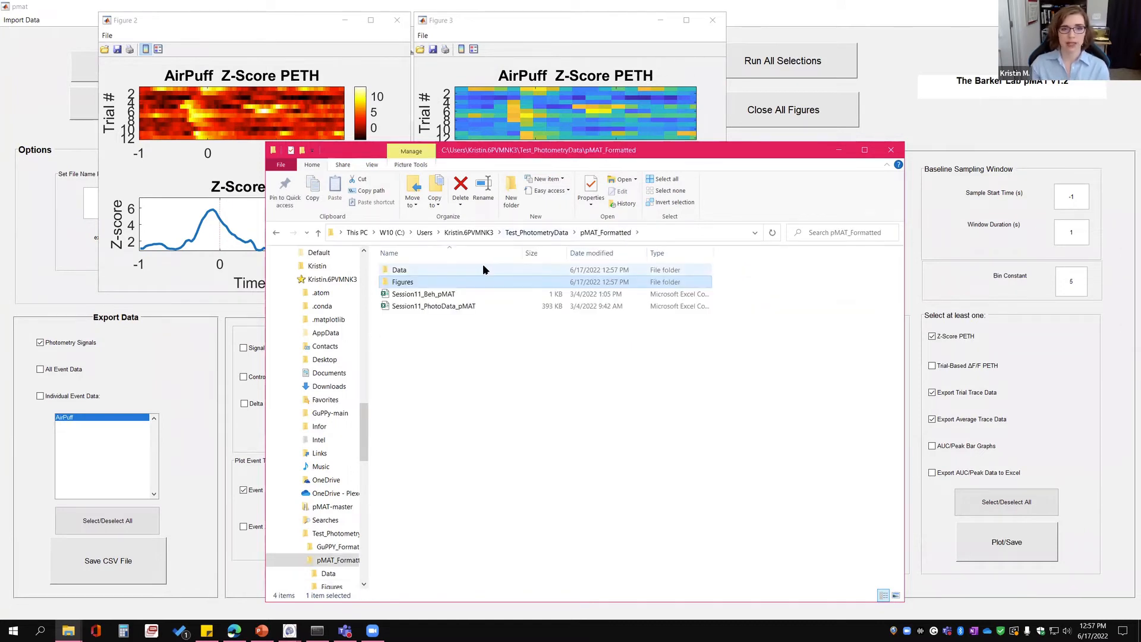
{"action": "double_click", "coordinate": [399, 269]}
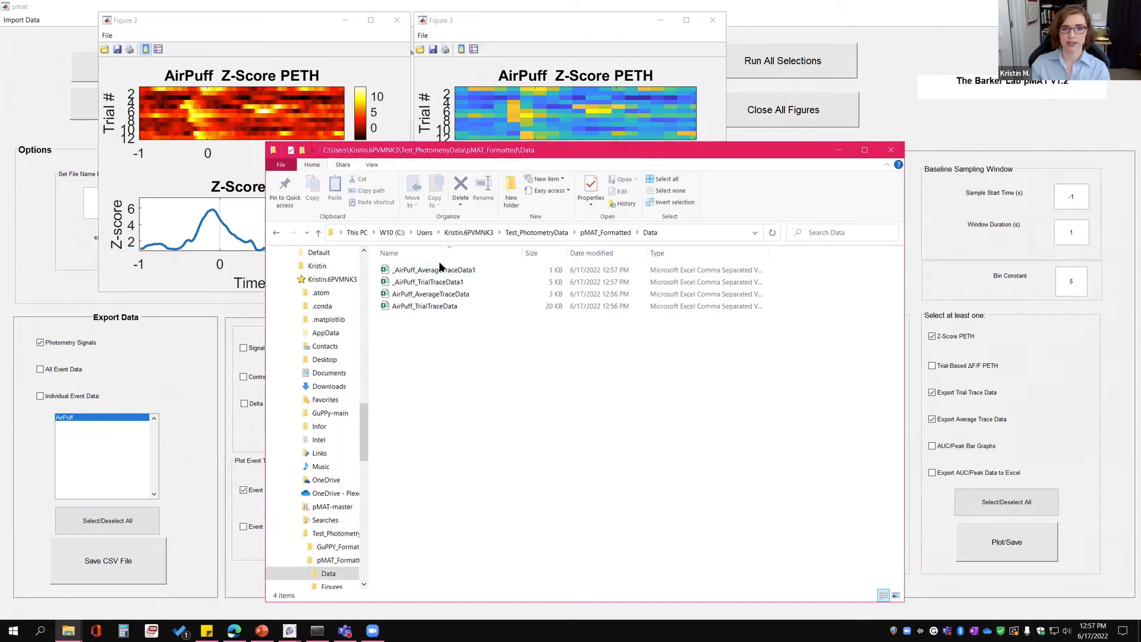
{"action": "left_click", "coordinate": [431, 293]}
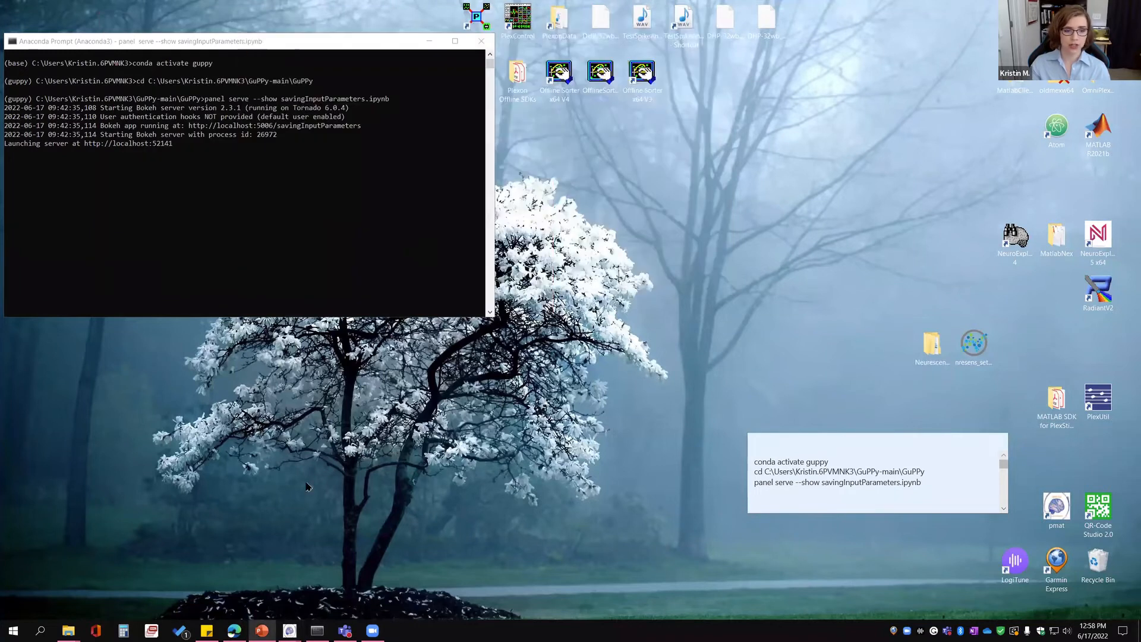
Bring the browser window for the GuPPy input-parameters app to the front.
{"action": "left_click", "coordinate": [233, 630]}
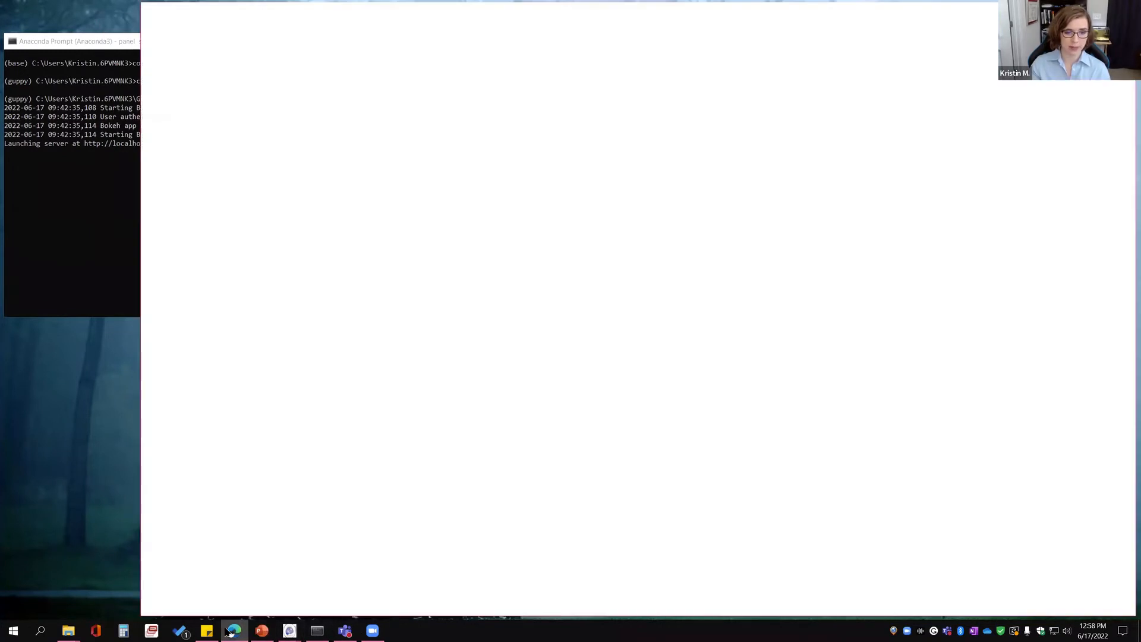
Load the Input Parameters GUI with GuPPY_Formatted selected and review its parameter sections.
{"action": "left_click", "coordinate": [232, 629]}
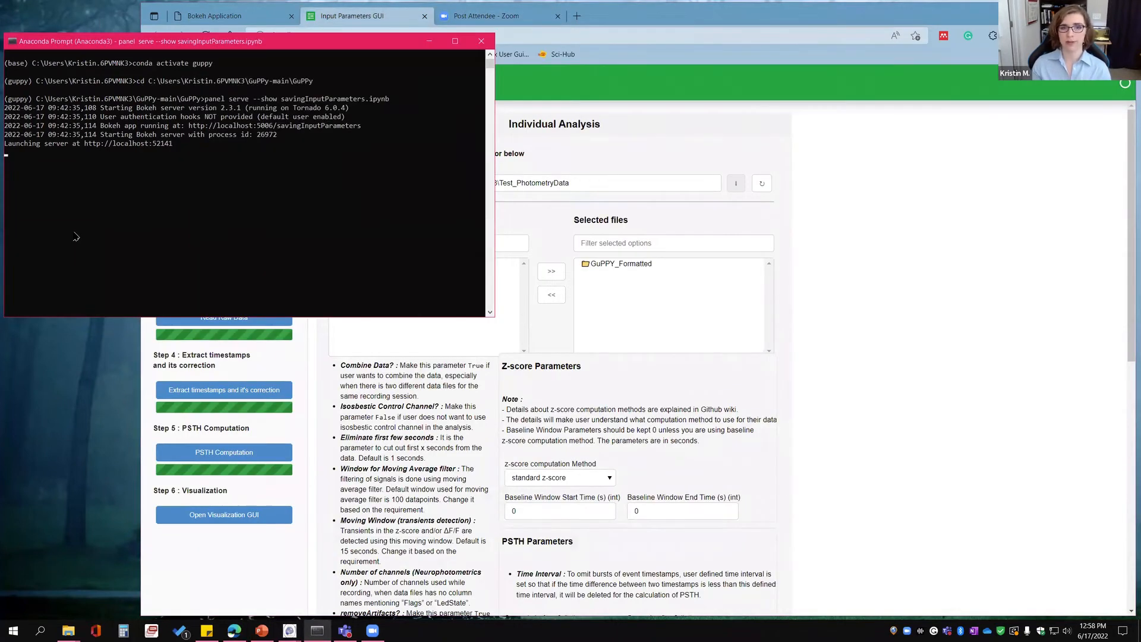
{"action": "mouse_move", "coordinate": [215, 232]}
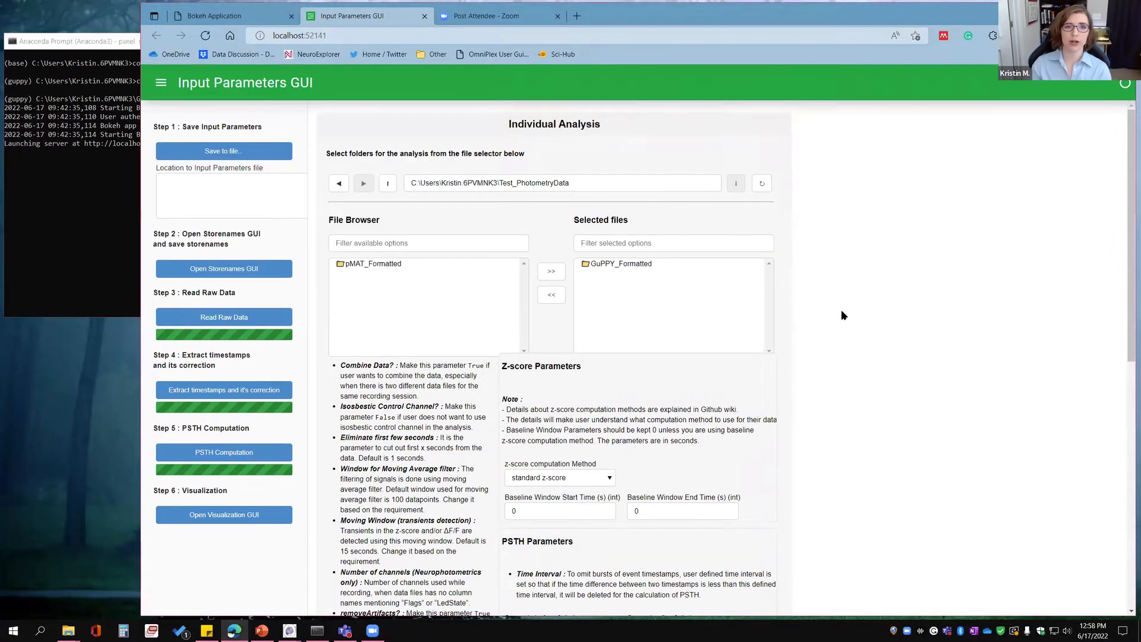
{"action": "mouse_move", "coordinate": [485, 496]}
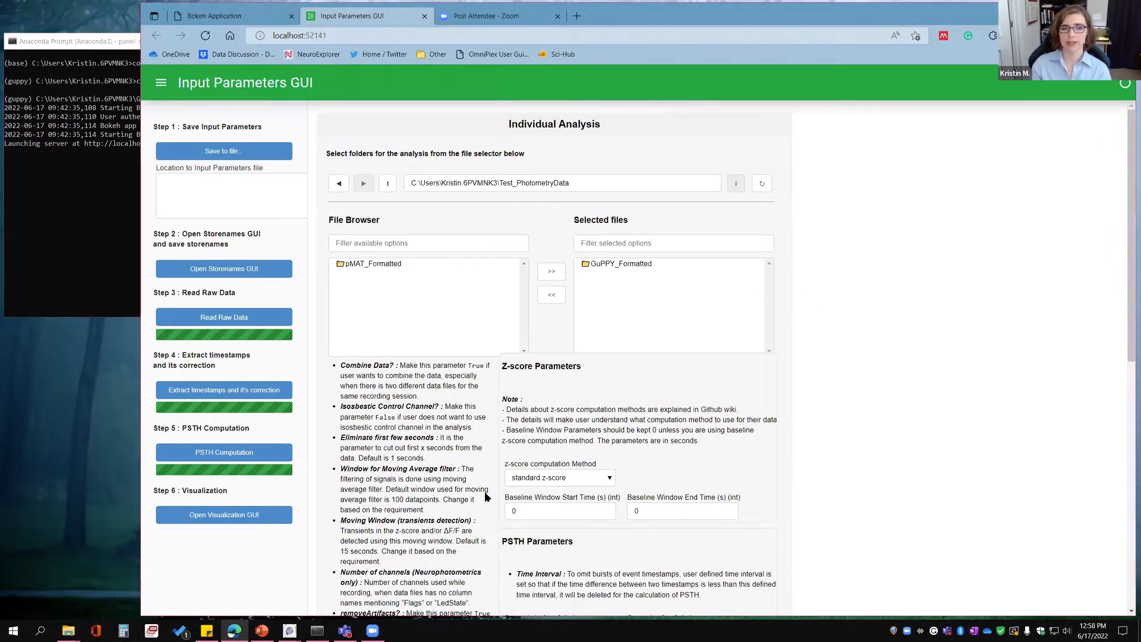
{"action": "mouse_move", "coordinate": [526, 333]}
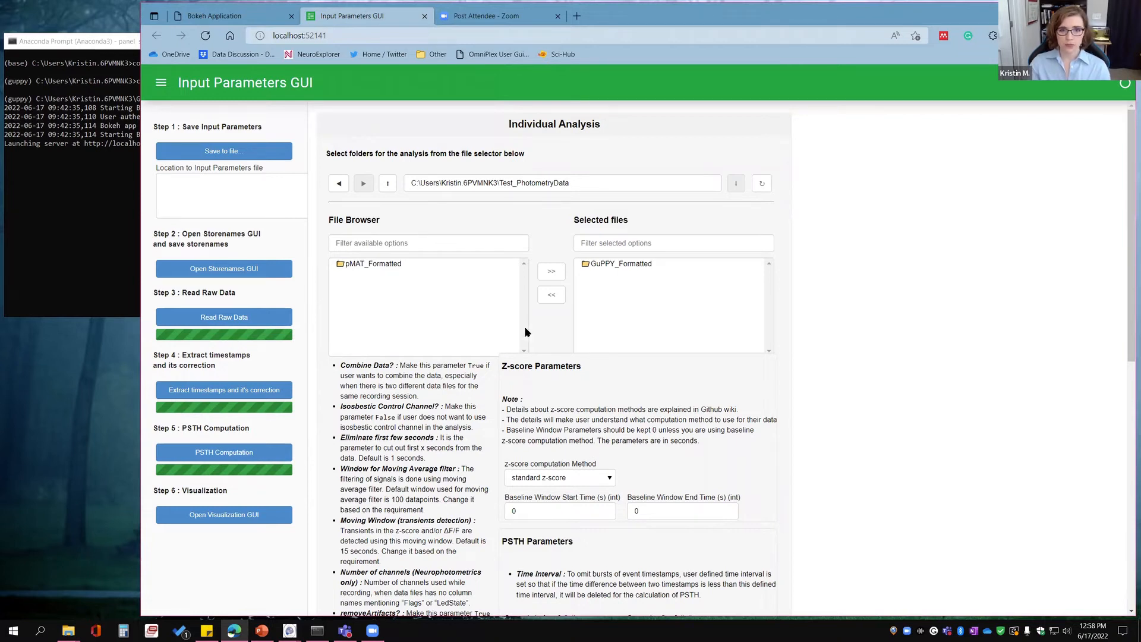
{"action": "scroll", "scroll_direction": "down", "scroll_amount": 3}
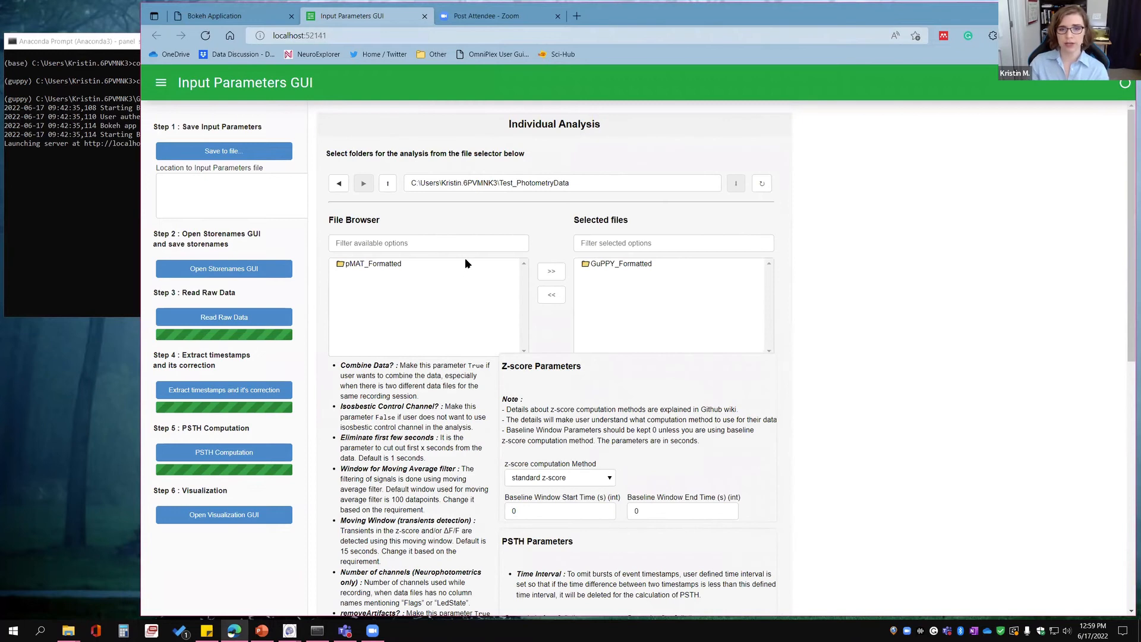
{"action": "scroll", "scroll_direction": "down", "scroll_amount": 3}
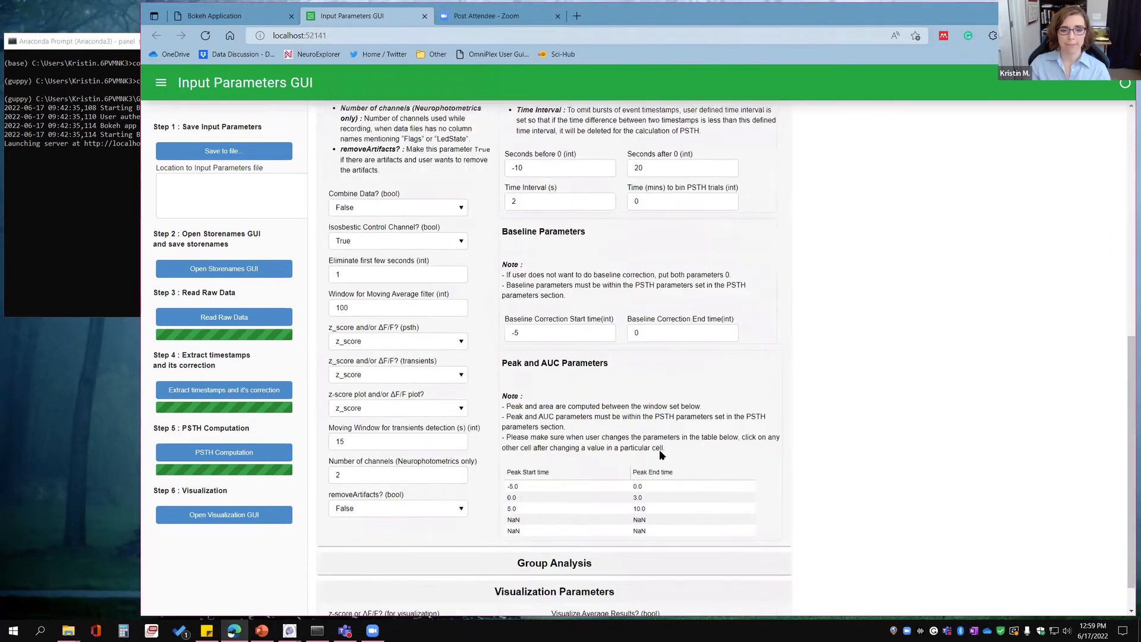
{"action": "scroll", "scroll_direction": "down", "scroll_amount": 3}
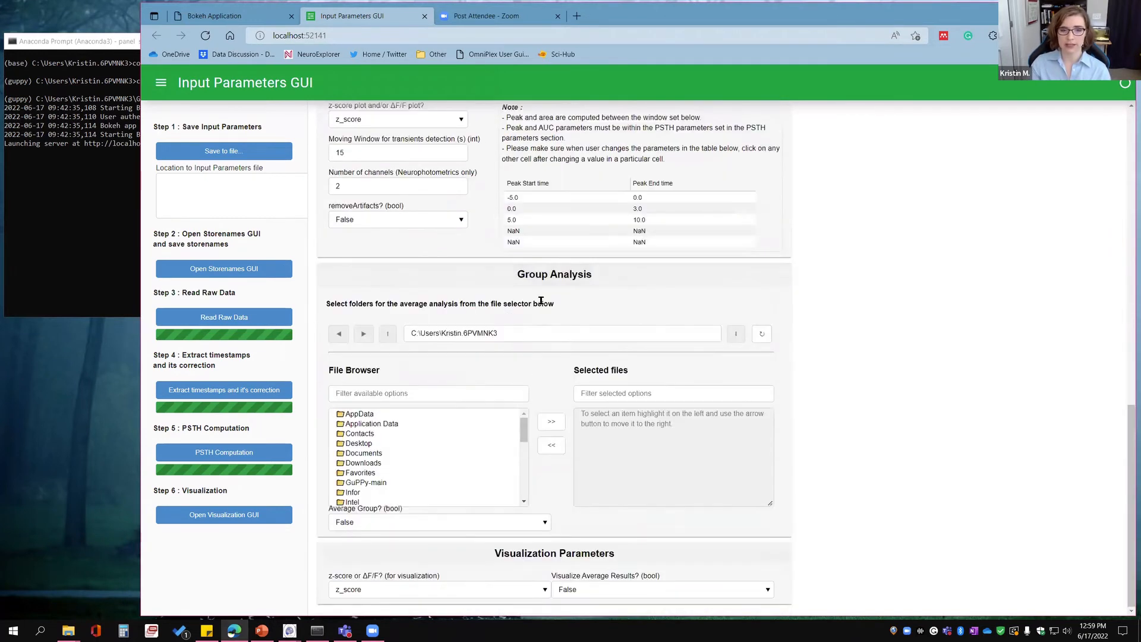
{"action": "scroll", "scroll_direction": "up", "scroll_amount": 3}
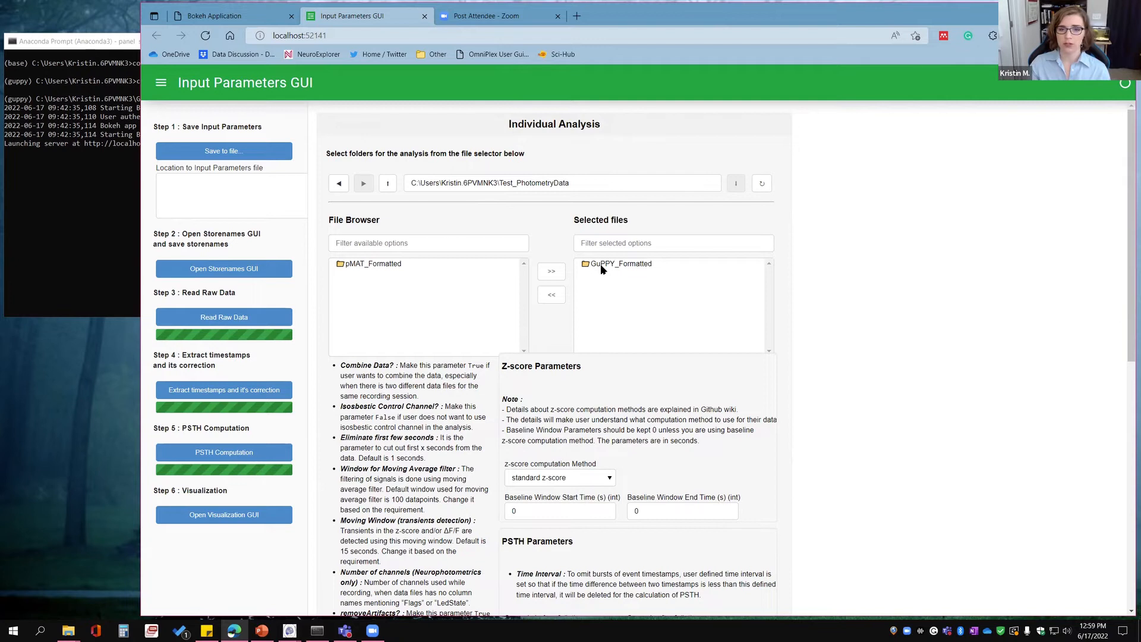
{"action": "left_click", "coordinate": [550, 293]}
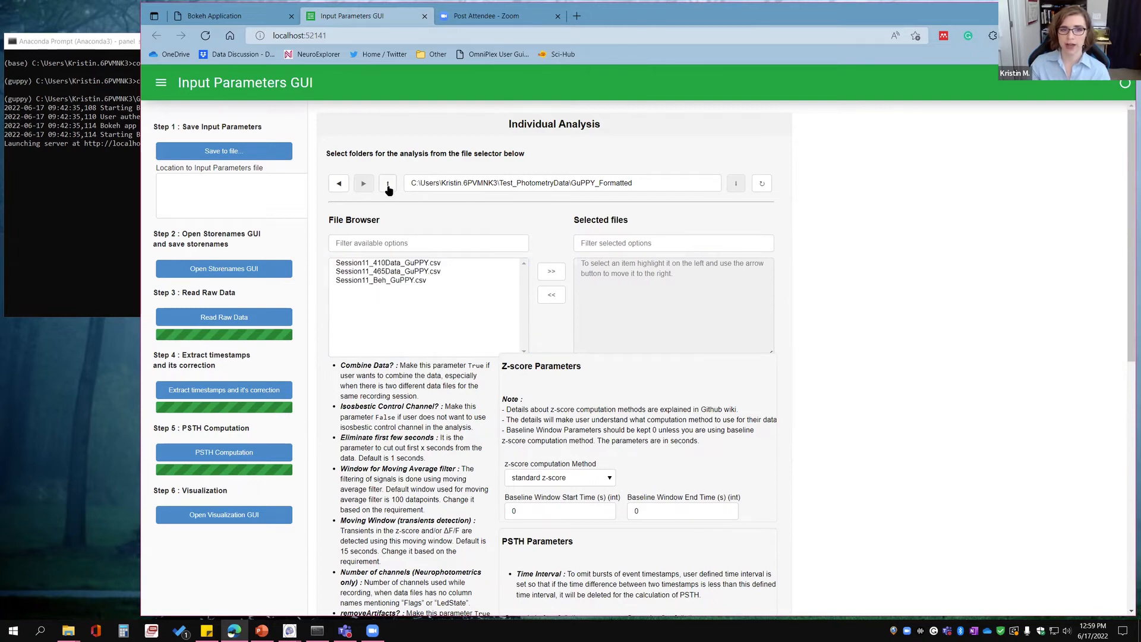
{"action": "left_click", "coordinate": [387, 183]}
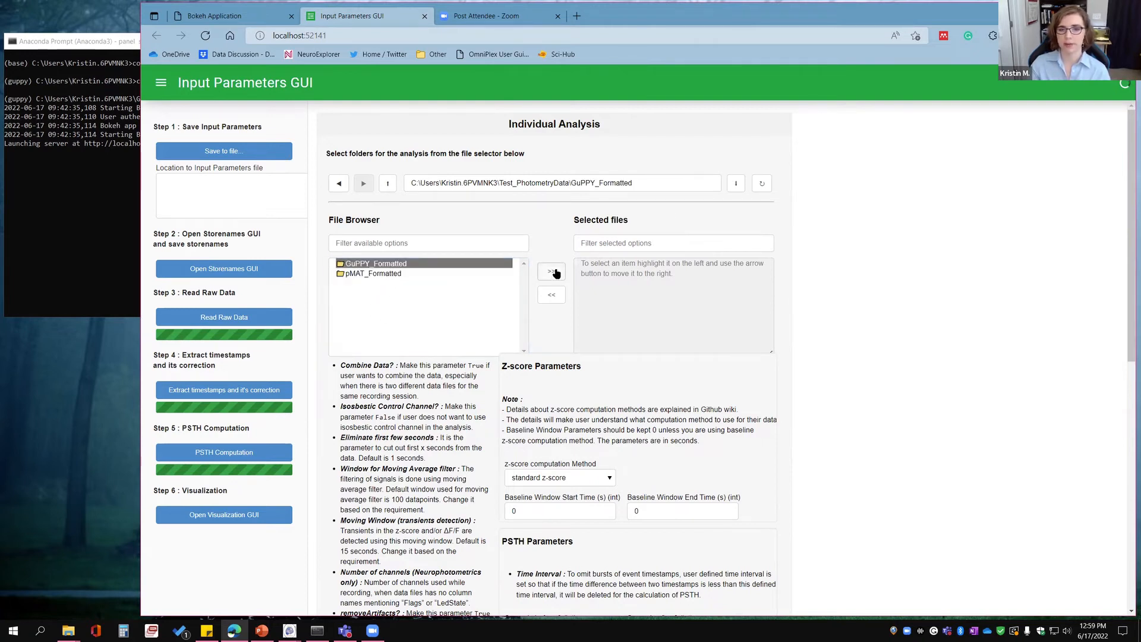
{"action": "left_click", "coordinate": [551, 271]}
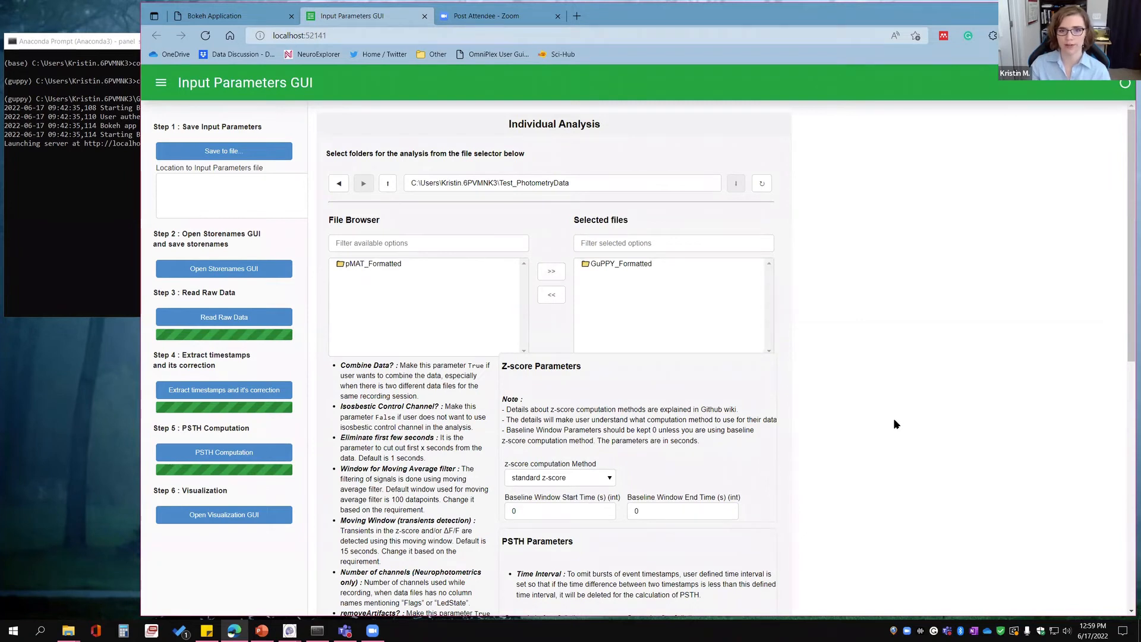
{"action": "scroll", "scroll_direction": "down", "scroll_amount": 3}
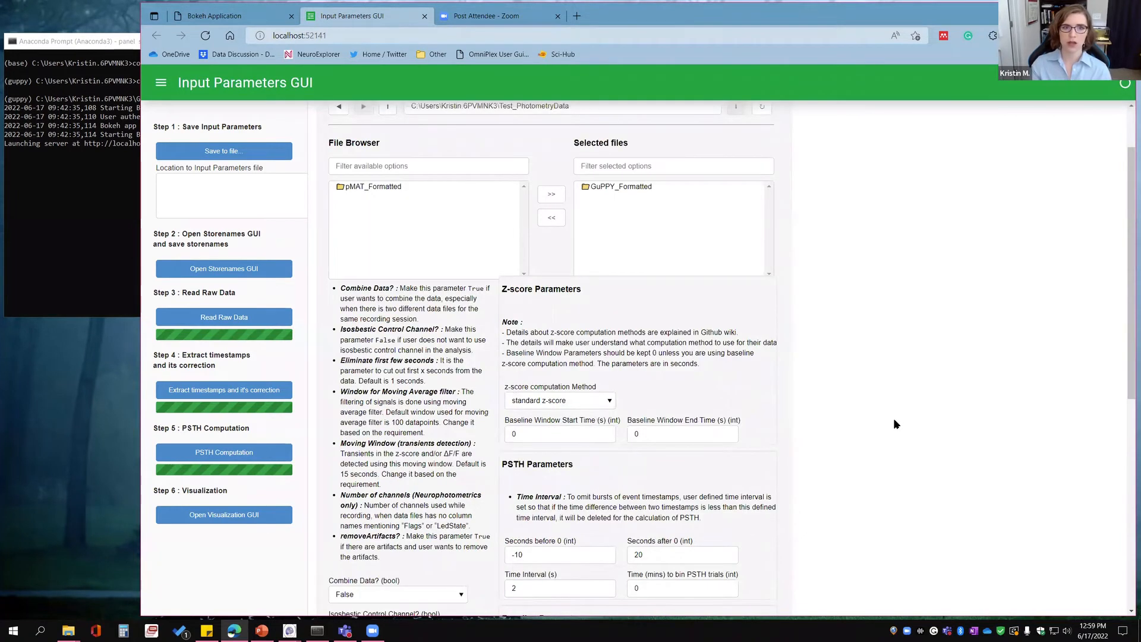
{"action": "scroll", "scroll_direction": "down", "scroll_amount": 3}
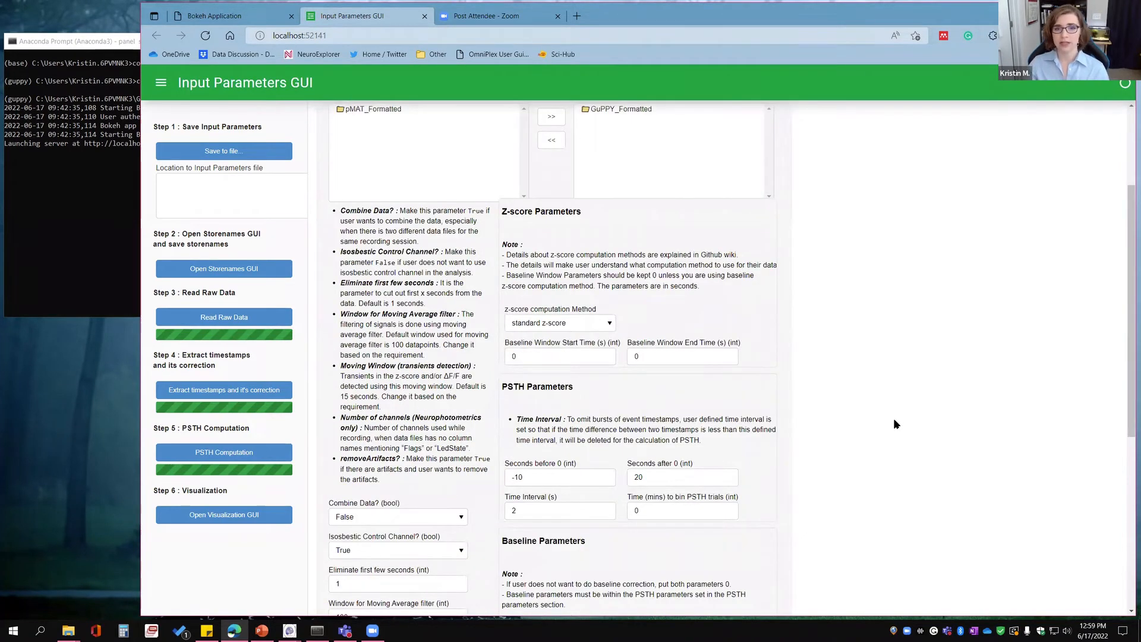
{"action": "scroll", "scroll_direction": "down", "scroll_amount": 3}
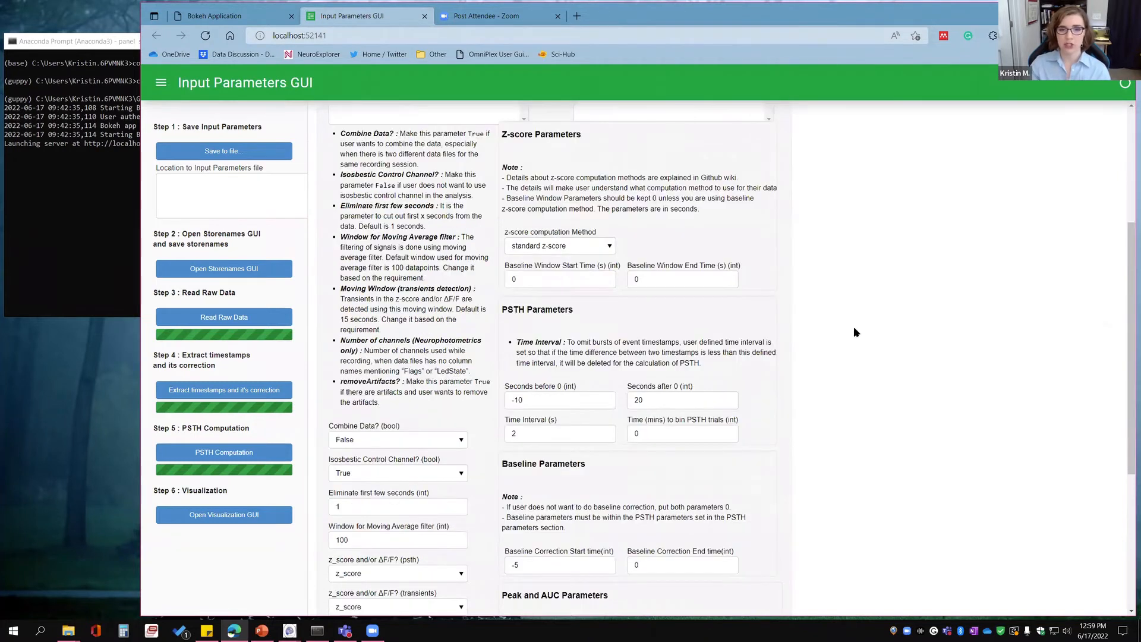
{"action": "scroll", "scroll_direction": "down", "scroll_amount": 3}
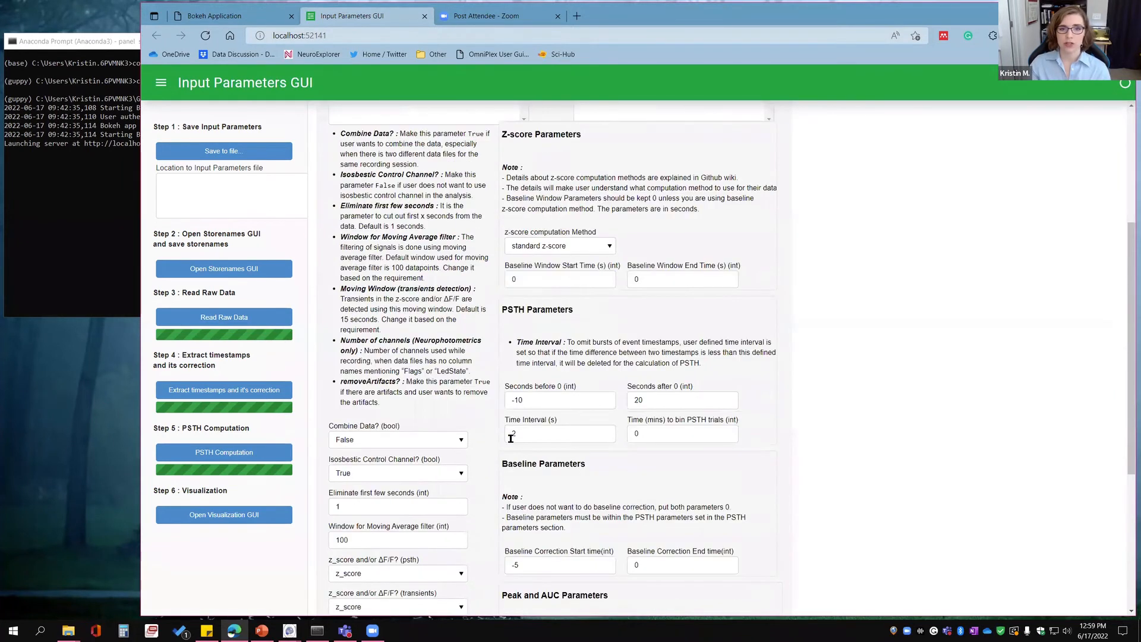
{"action": "scroll", "scroll_direction": "down", "scroll_amount": 3}
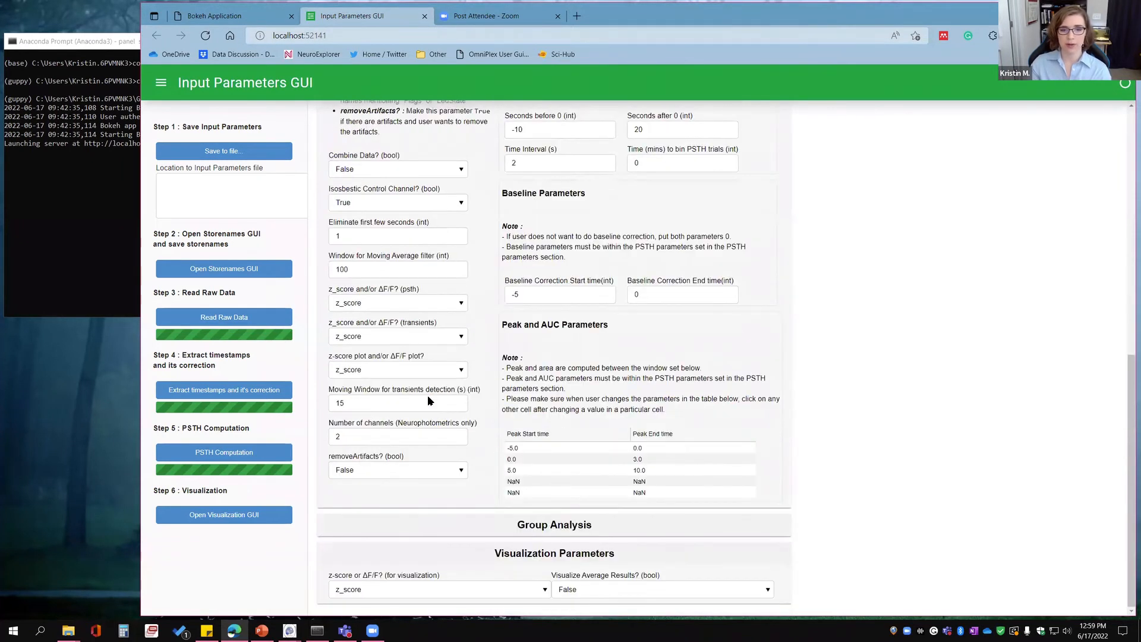
Eliminate the first 58 seconds and set the moving average filter window to 5.
{"action": "left_click", "coordinate": [397, 168]}
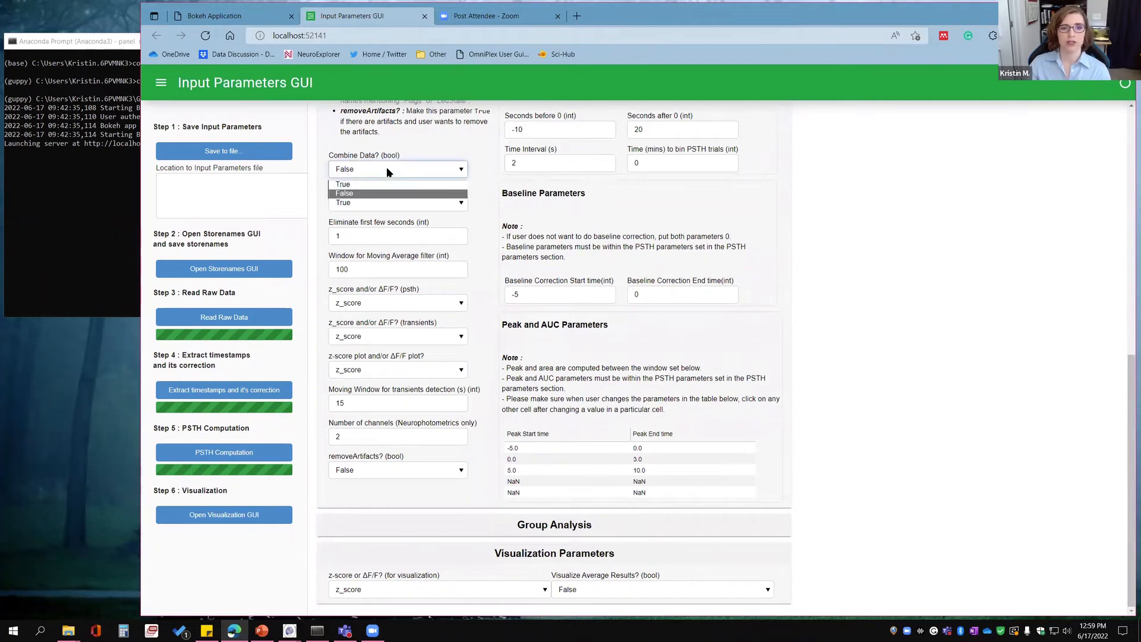
{"action": "mouse_move", "coordinate": [371, 171]}
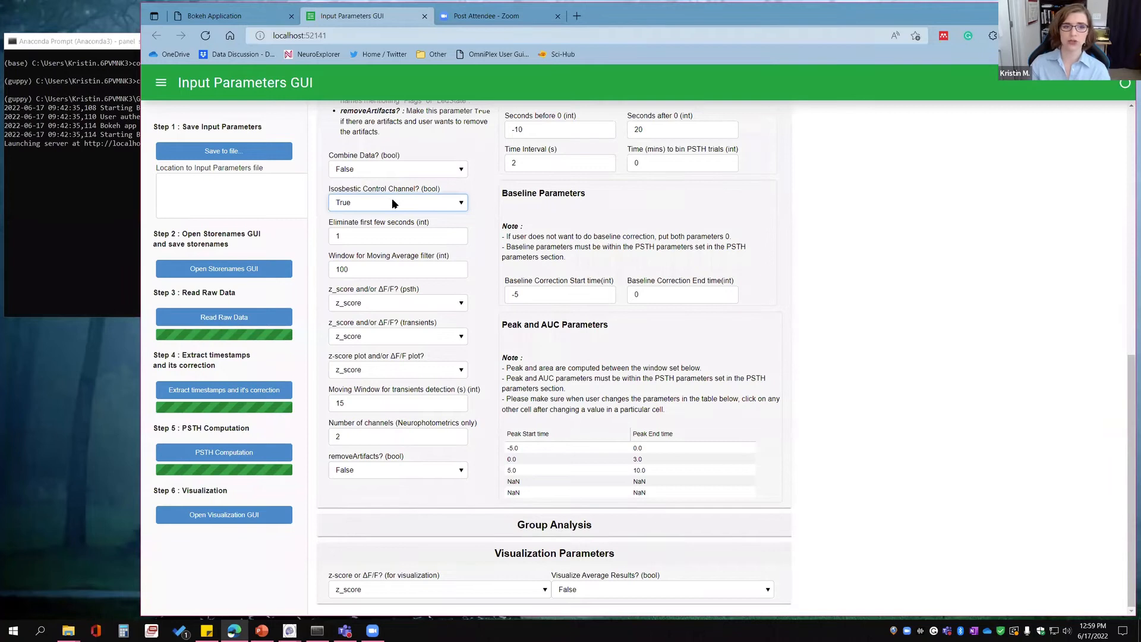
{"action": "mouse_move", "coordinate": [372, 230]}
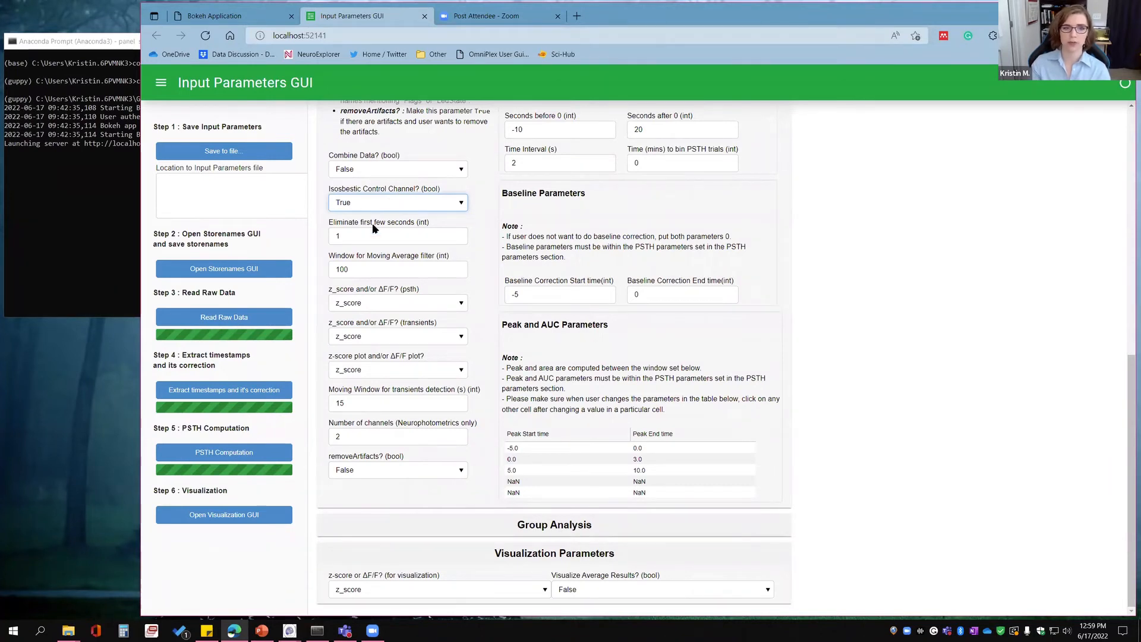
{"action": "left_click", "coordinate": [397, 236]}
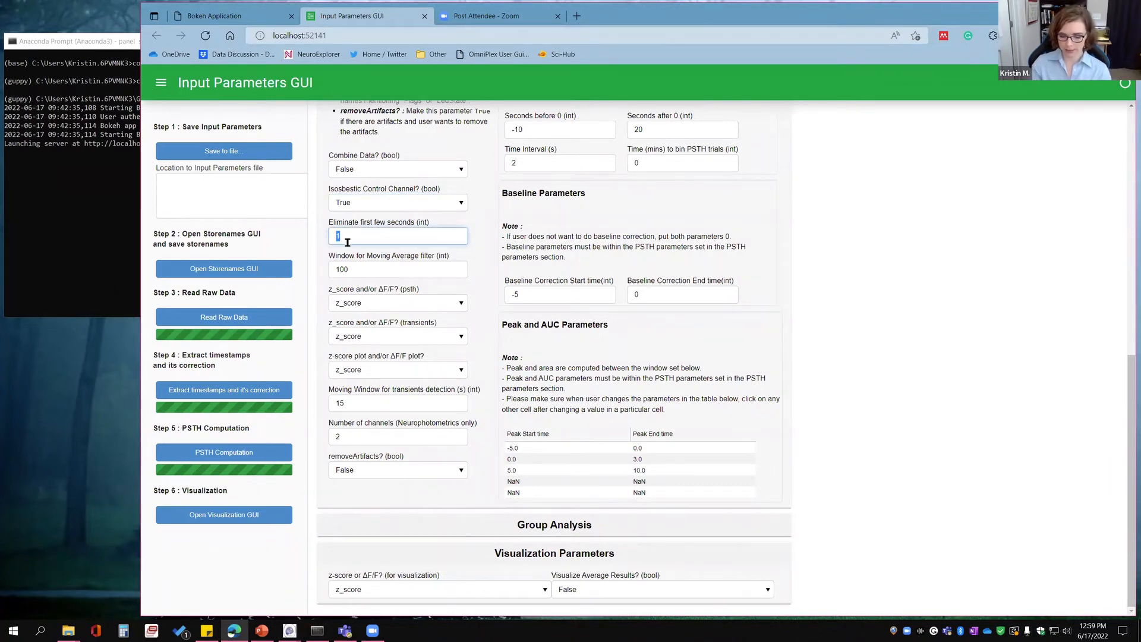
{"action": "type", "text": "58"}
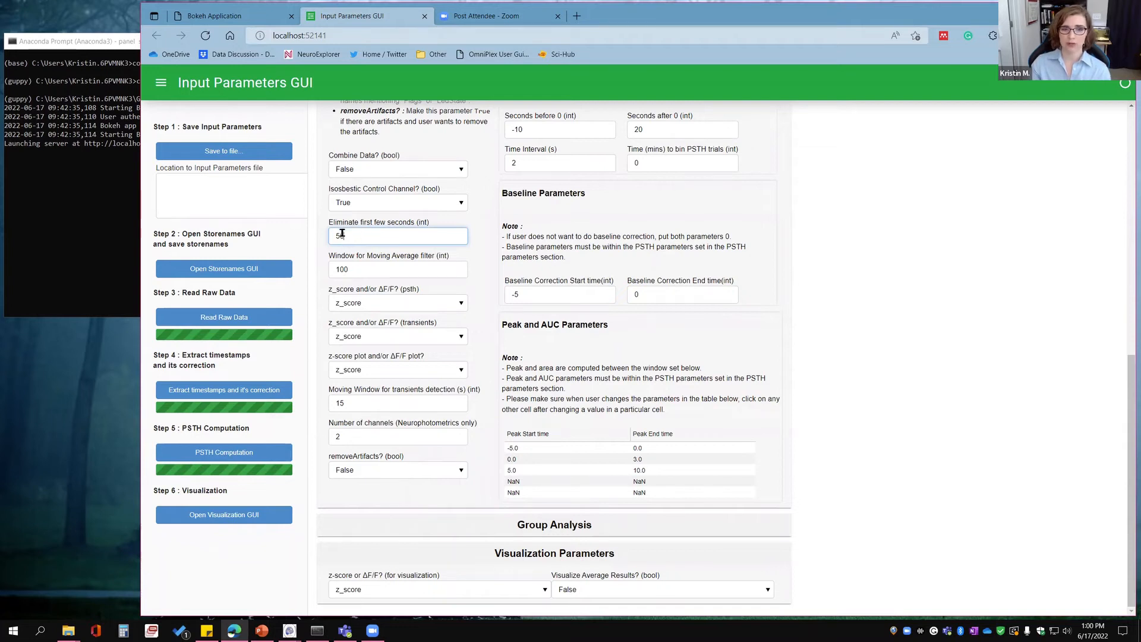
{"action": "type", "text": "8"}
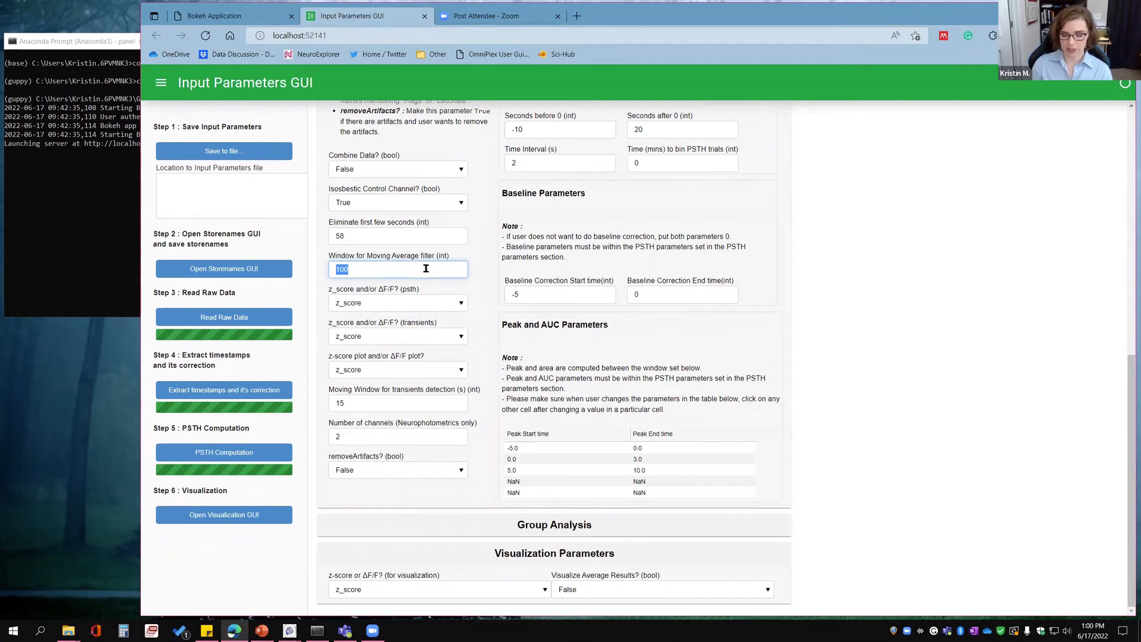
{"action": "type", "text": "5"}
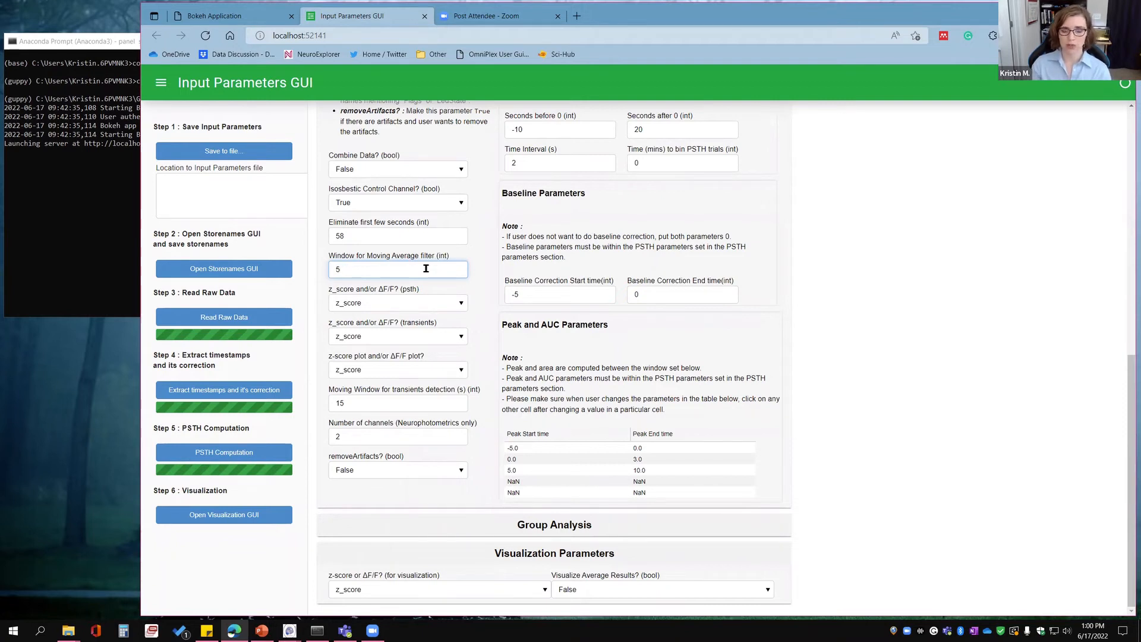
{"action": "mouse_move", "coordinate": [380, 309]}
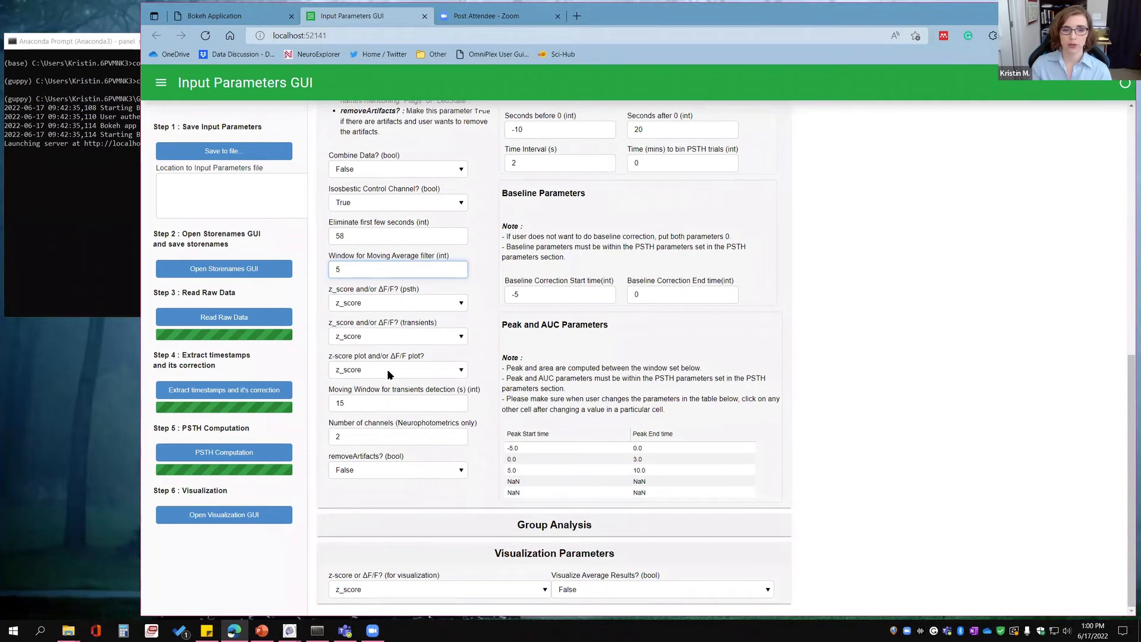
{"action": "left_click", "coordinate": [397, 303]}
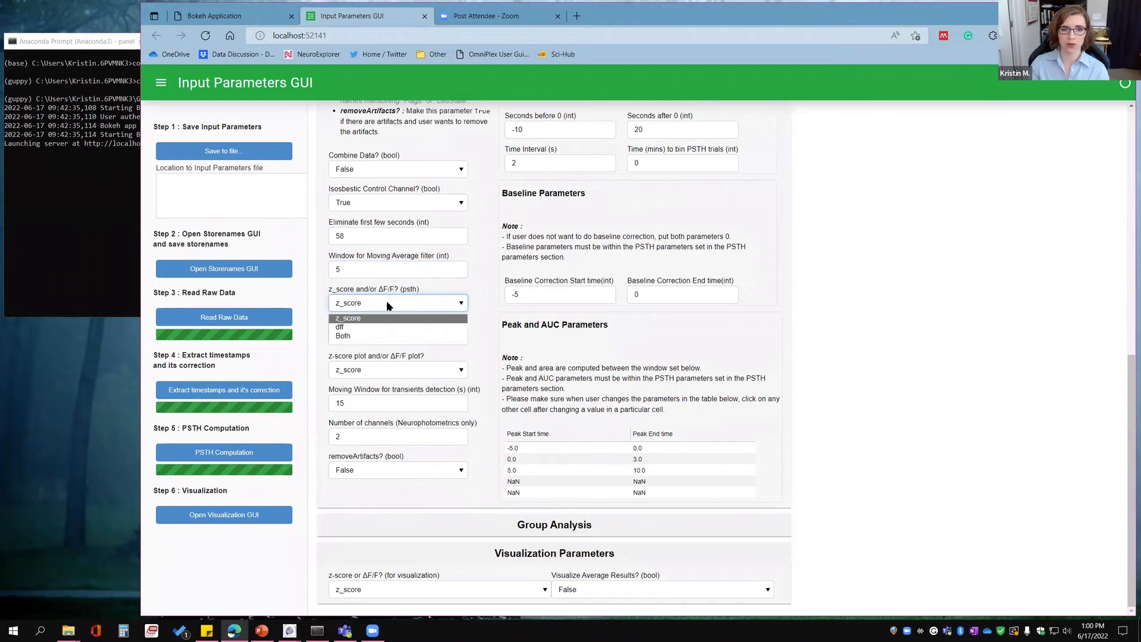
Review the PSTH signal choices and set the transients detection moving window to 1.
{"action": "left_click", "coordinate": [348, 319]}
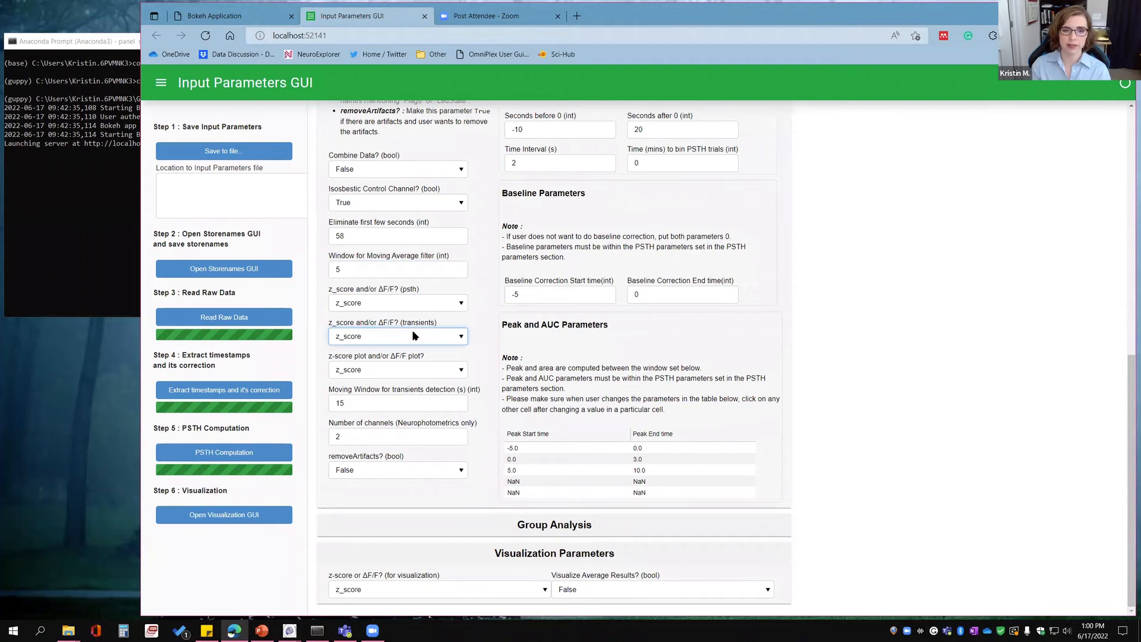
{"action": "left_click", "coordinate": [397, 368]}
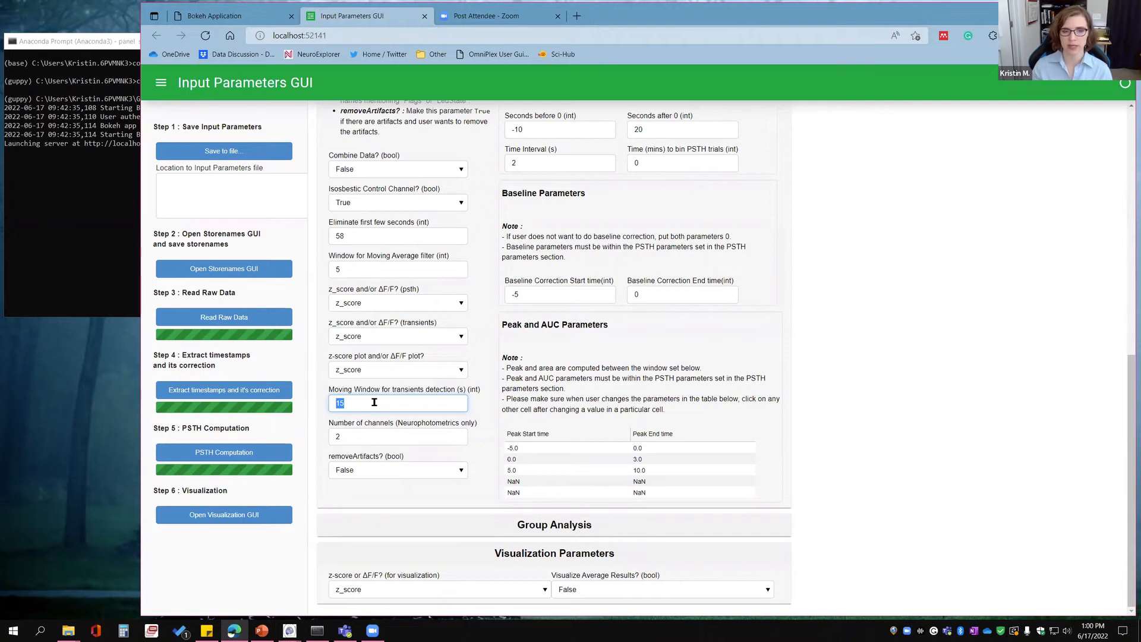
{"action": "type", "text": "1"}
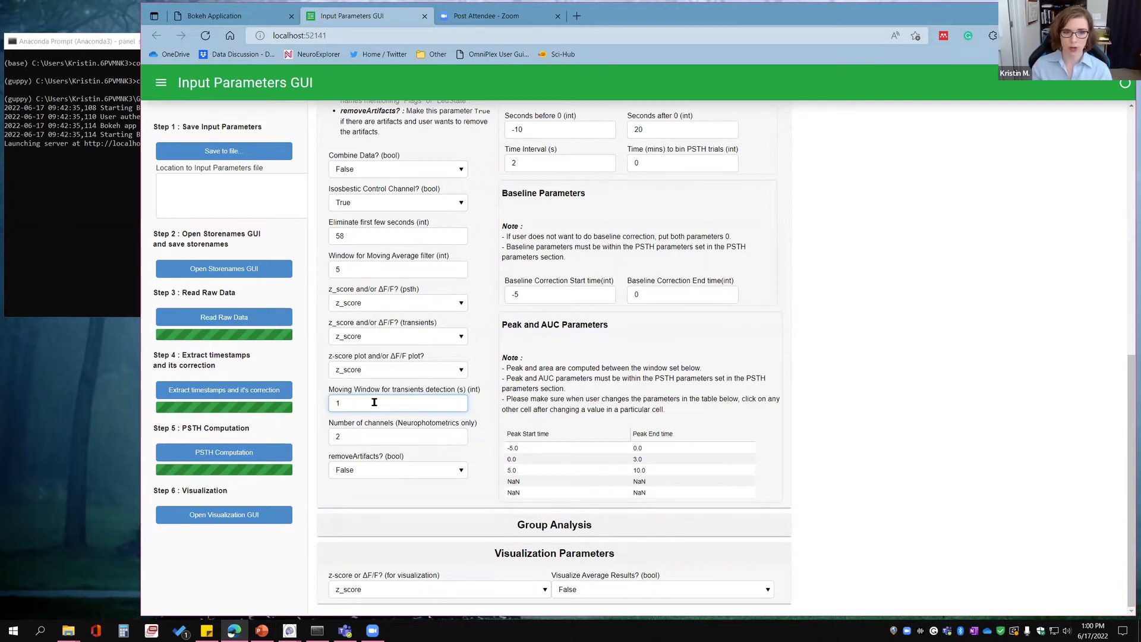
{"action": "left_click", "coordinate": [397, 469]}
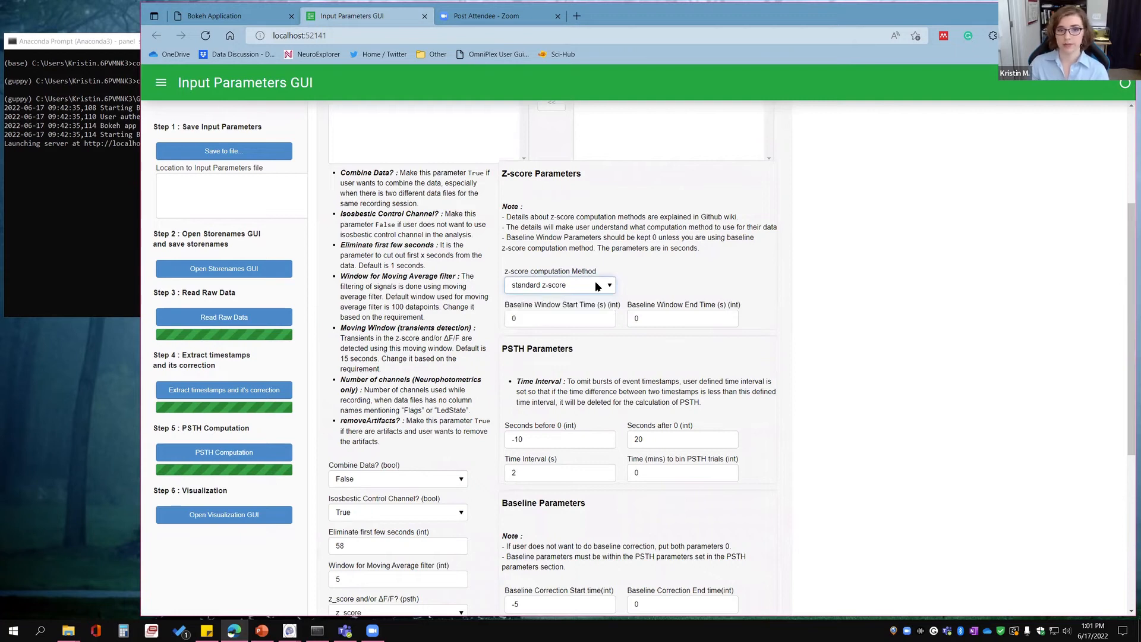
Set the PSTH window to -1 to 2 seconds, time interval 0, and baseline correction start -1.
{"action": "scroll", "scroll_direction": "down", "scroll_amount": 3}
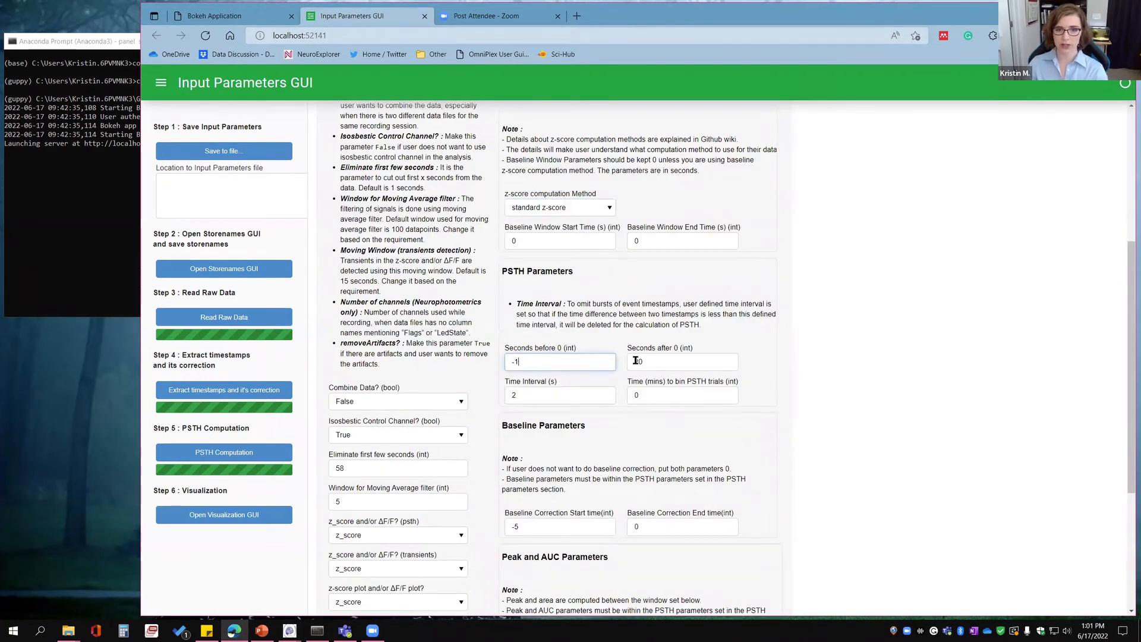
{"action": "type", "text": "2"}
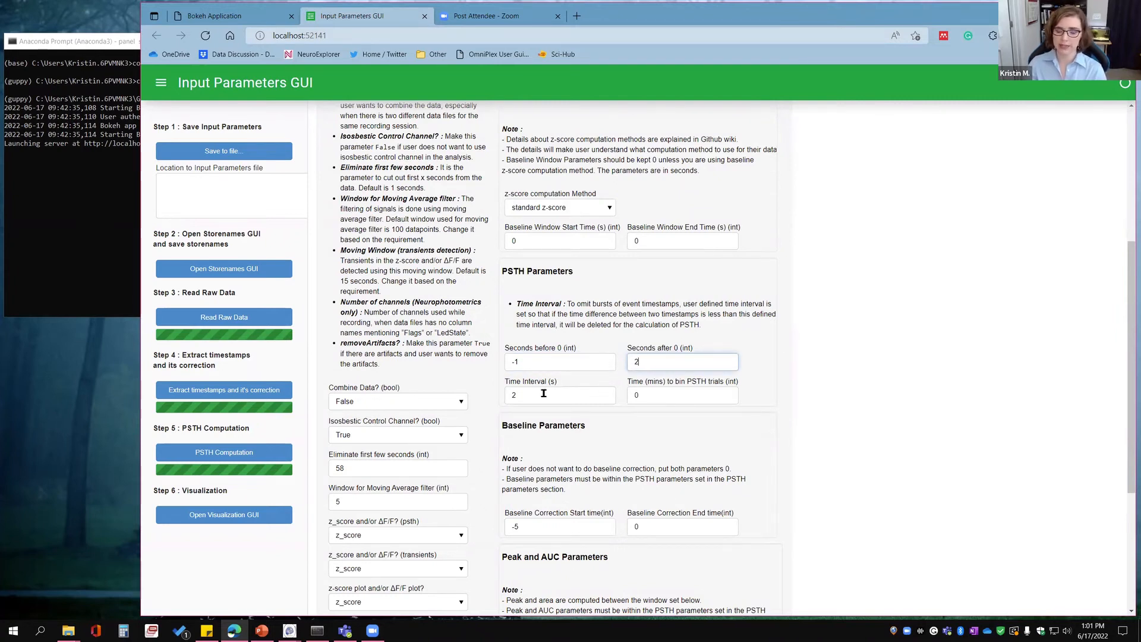
{"action": "left_click", "coordinate": [560, 394]}
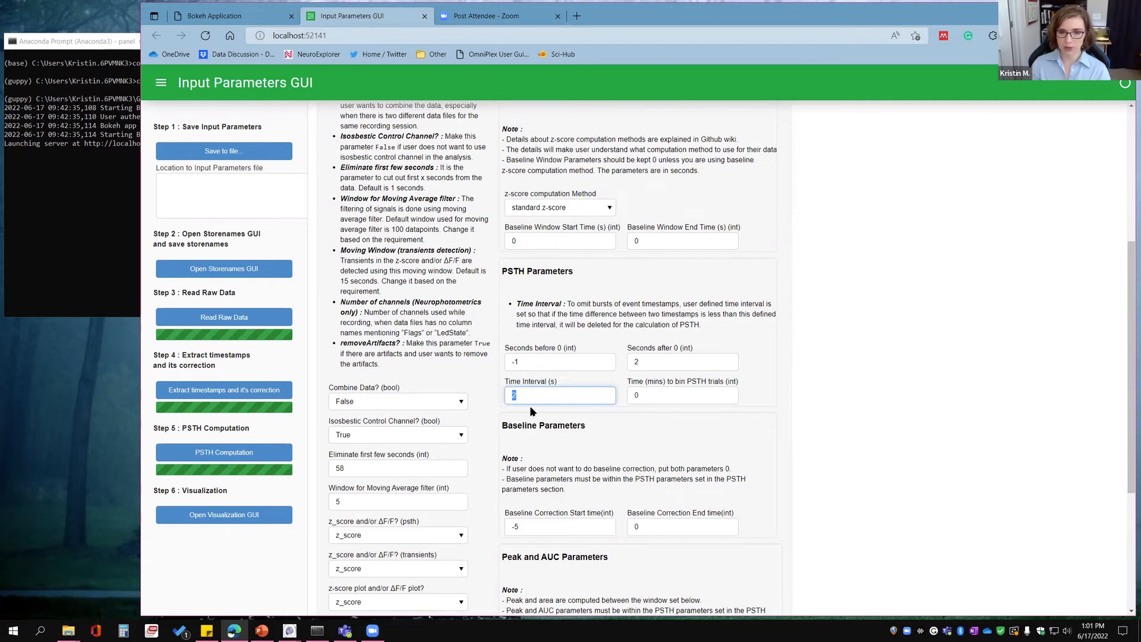
{"action": "type", "text": "0"}
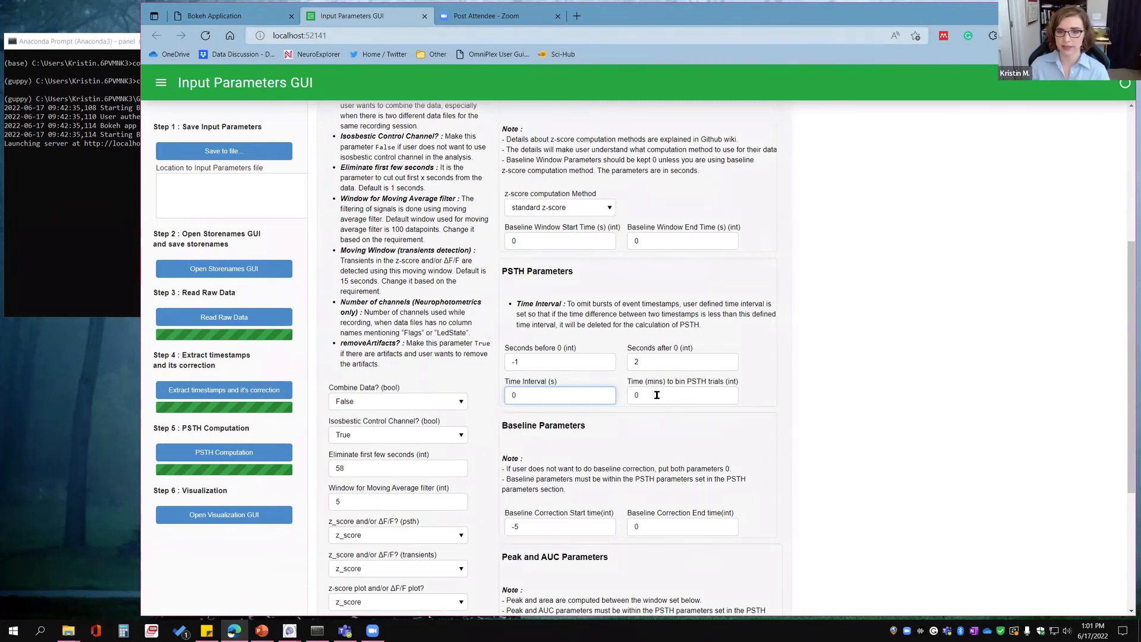
{"action": "left_click", "coordinate": [682, 394]}
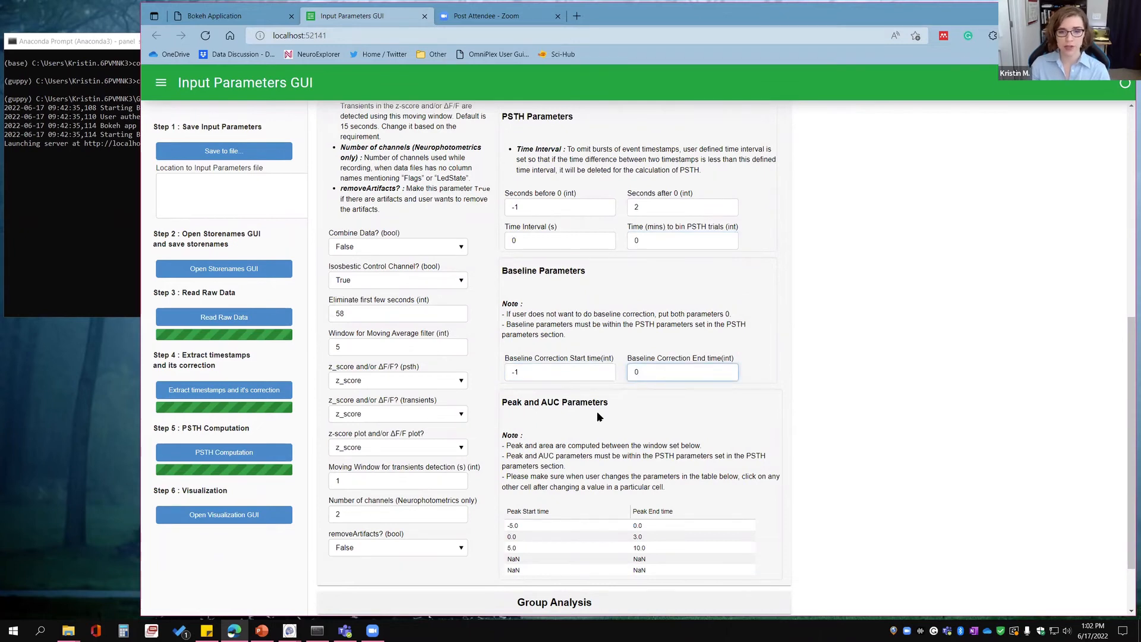
{"action": "scroll", "scroll_direction": "down", "scroll_amount": 3}
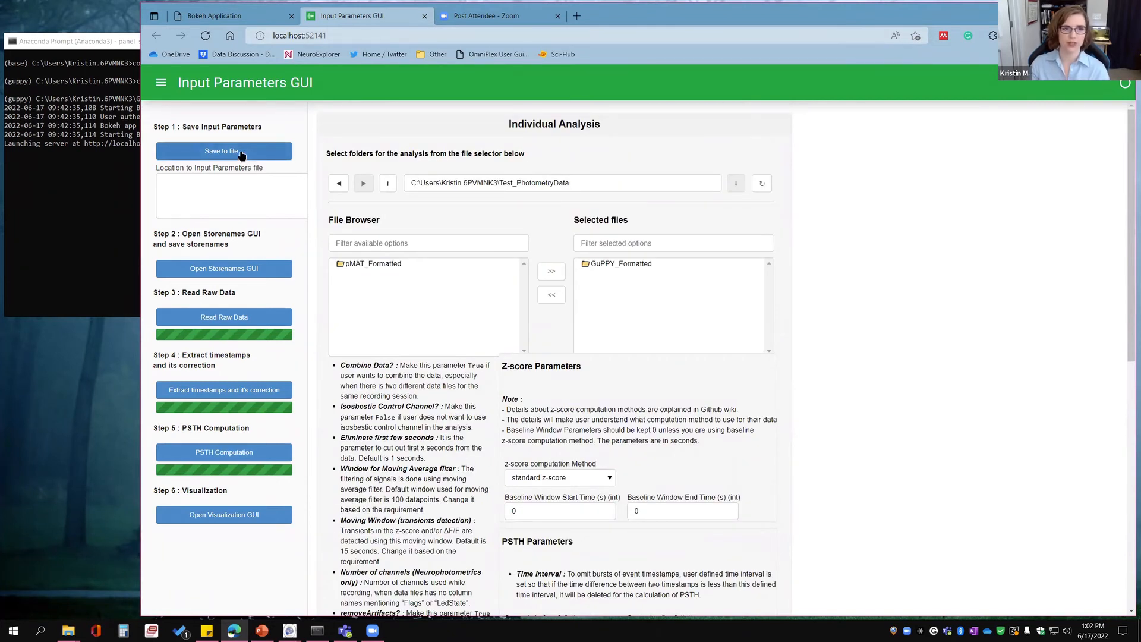
{"action": "mouse_move", "coordinate": [236, 524]}
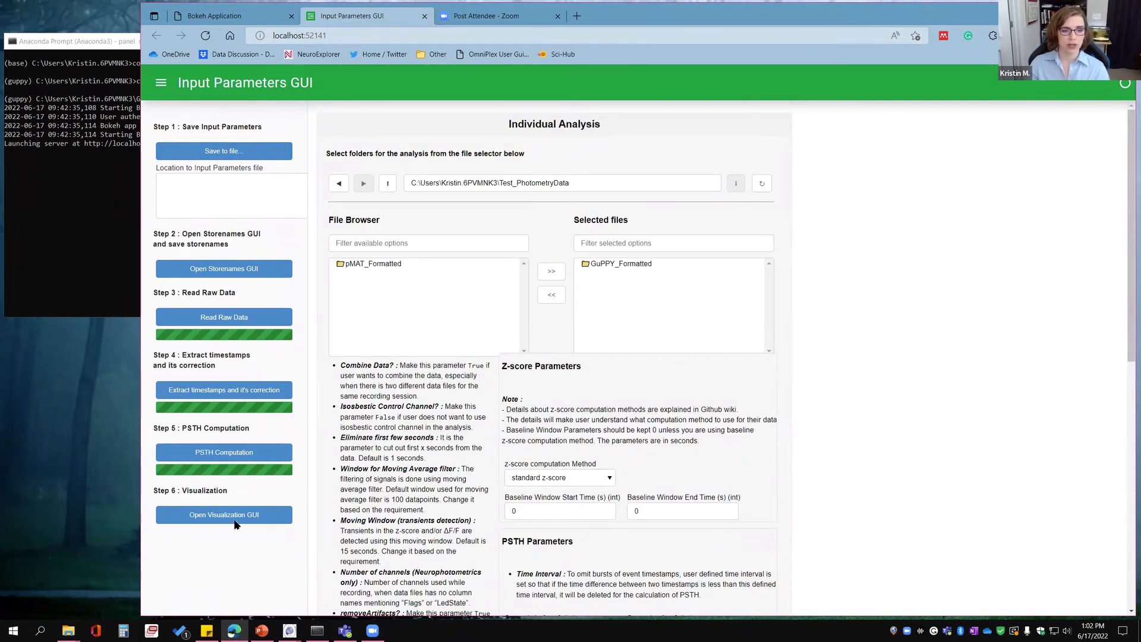
Save the parameters to inputParameters.json and launch the Storenames GUI.
{"action": "left_click", "coordinate": [223, 151]}
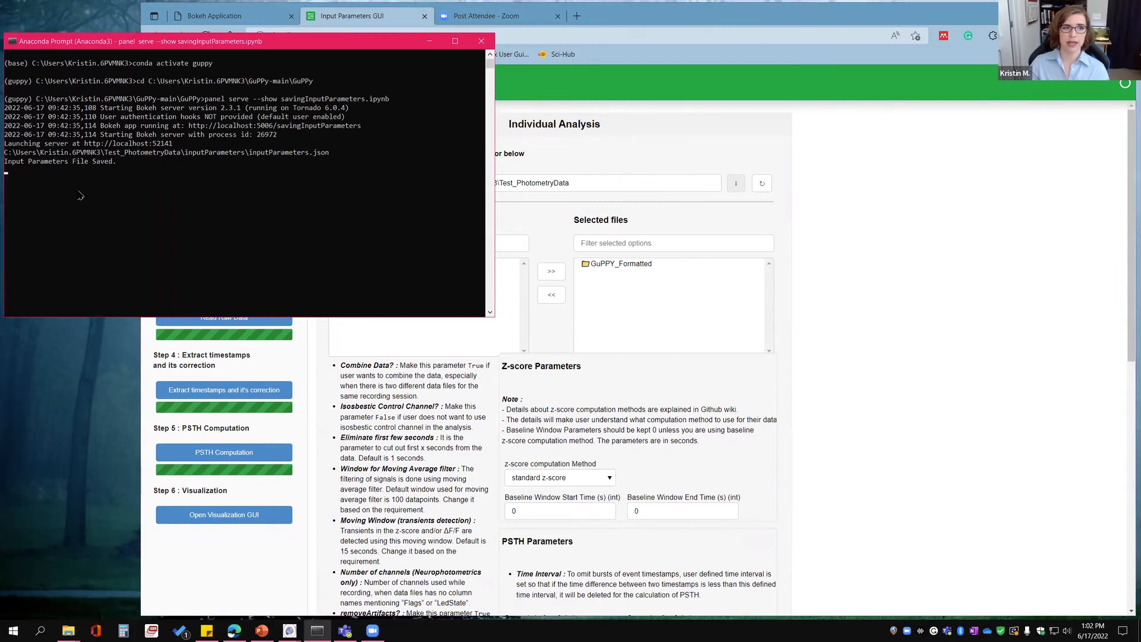
{"action": "mouse_move", "coordinate": [48, 164]}
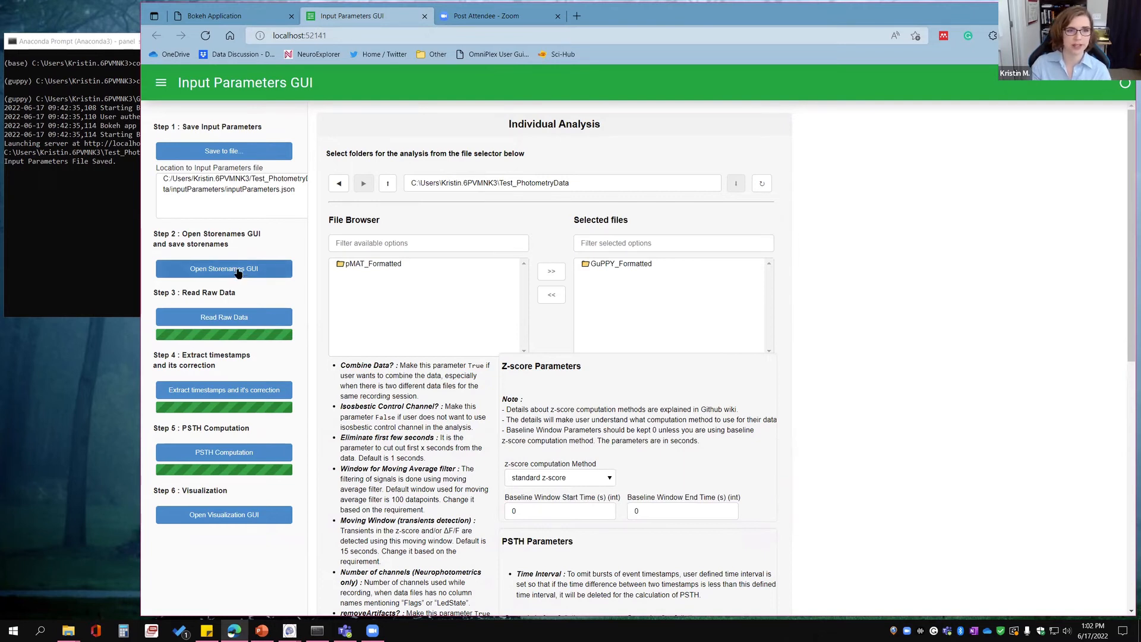
{"action": "left_click", "coordinate": [223, 268]}
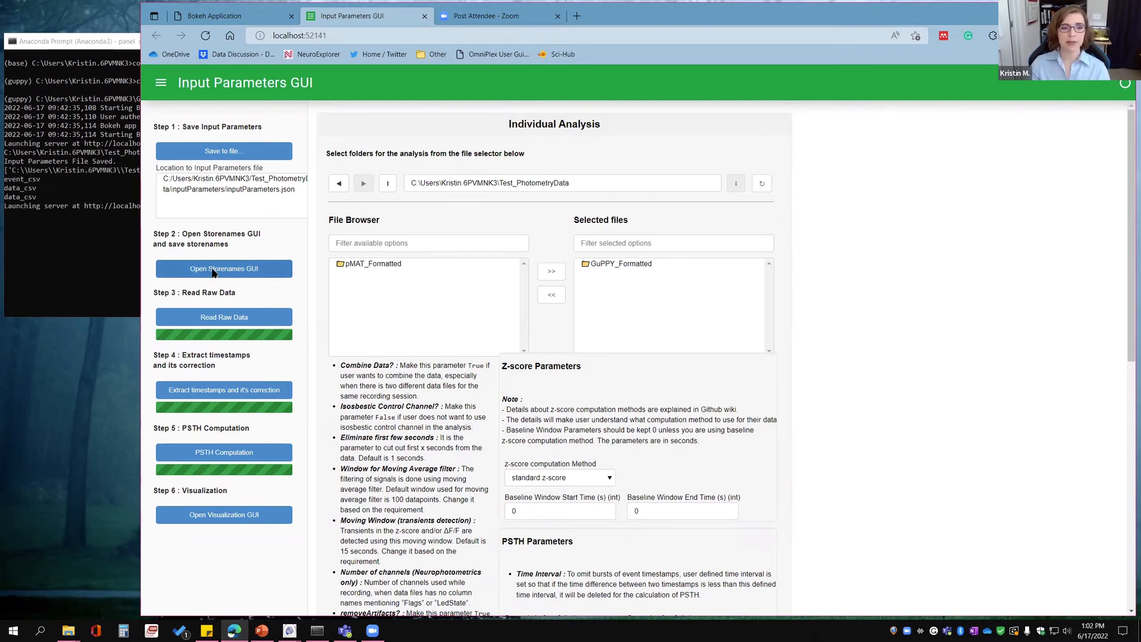
{"action": "left_click", "coordinate": [223, 269]}
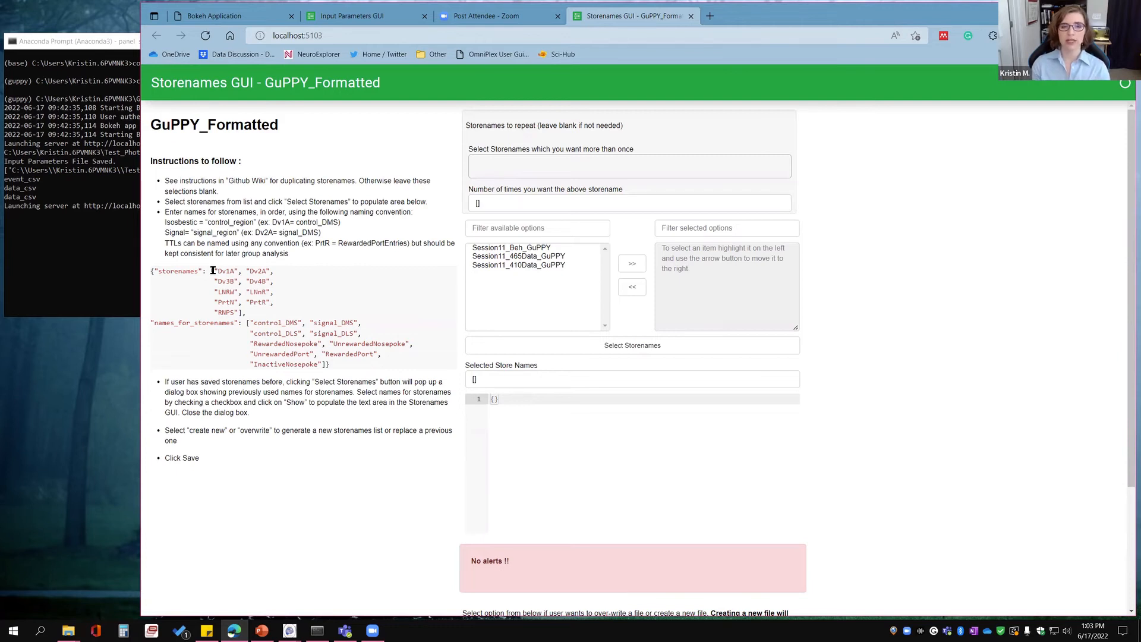
Select all storenames and name them AirPuff, signal_F1 and control_F1.
{"action": "left_click", "coordinate": [516, 247]}
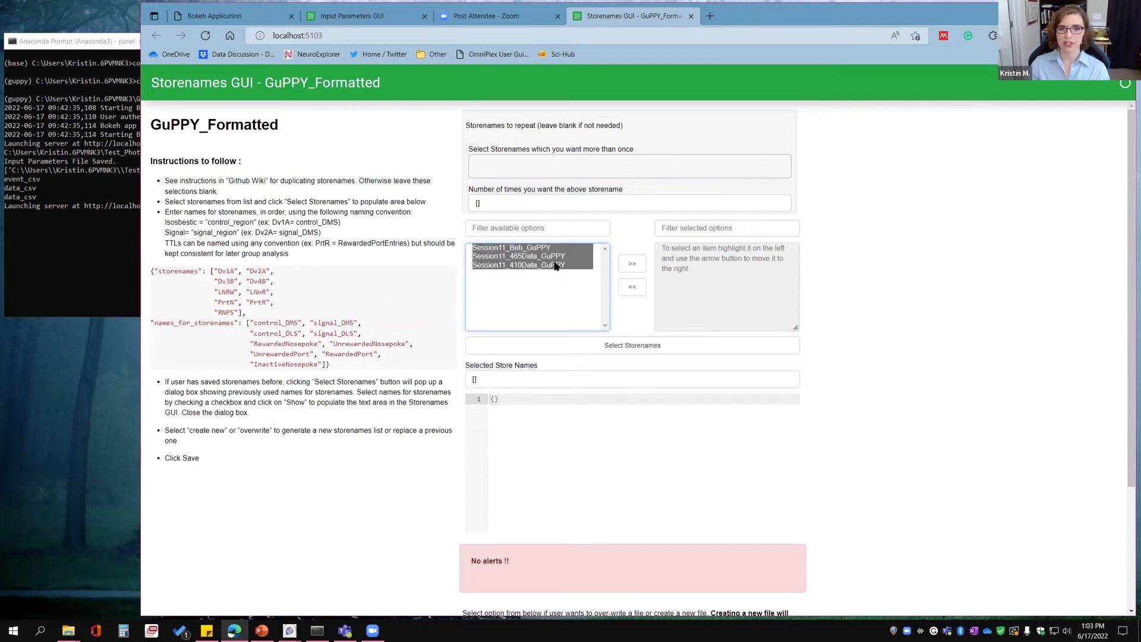
{"action": "left_click", "coordinate": [631, 262]}
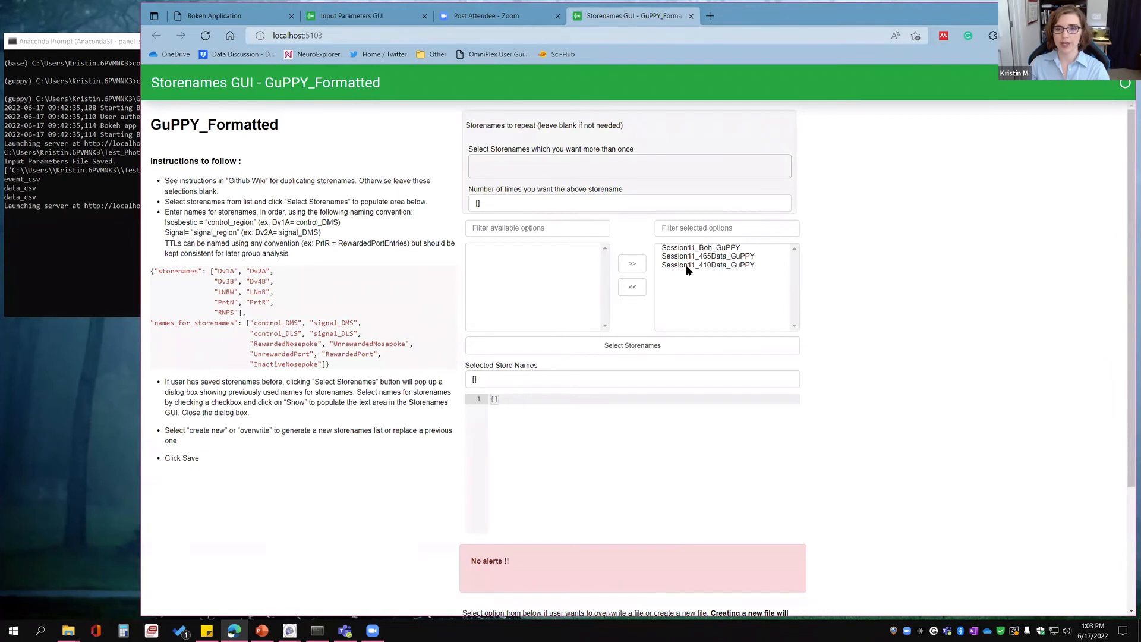
{"action": "mouse_move", "coordinate": [376, 363]}
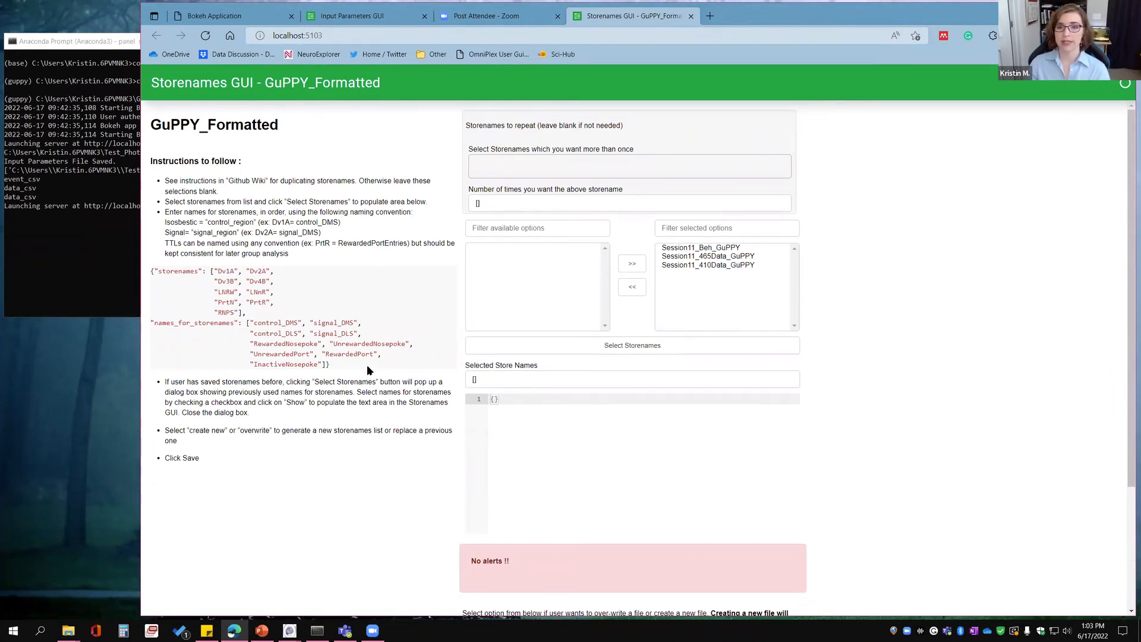
{"action": "scroll", "scroll_direction": "down", "scroll_amount": 3}
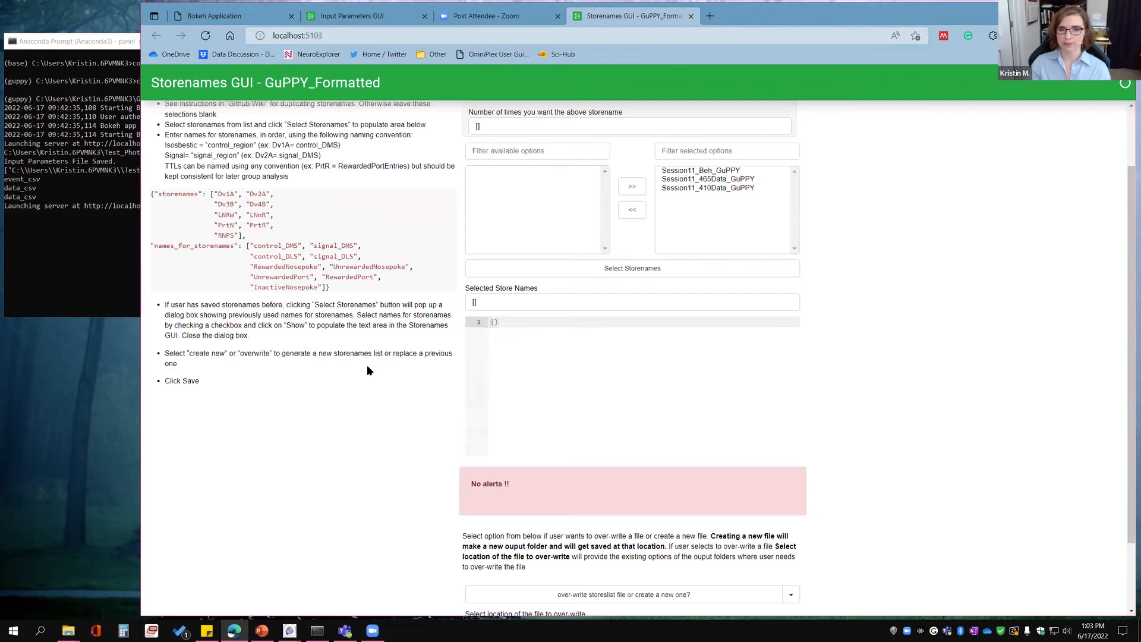
{"action": "left_click", "coordinate": [630, 268]}
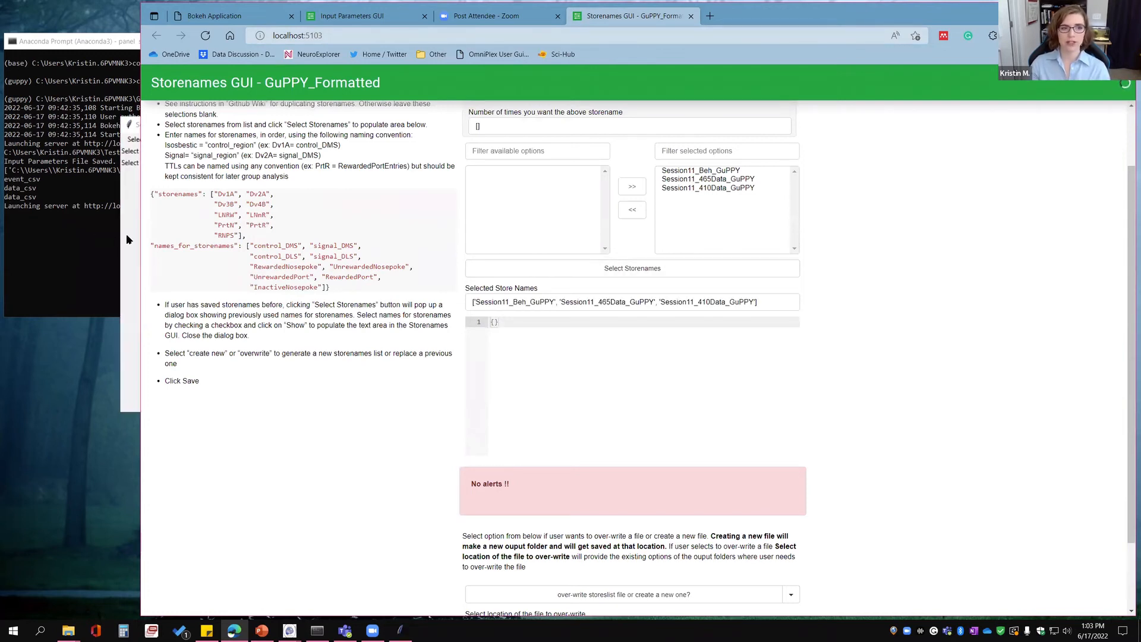
{"action": "left_click", "coordinate": [631, 267]}
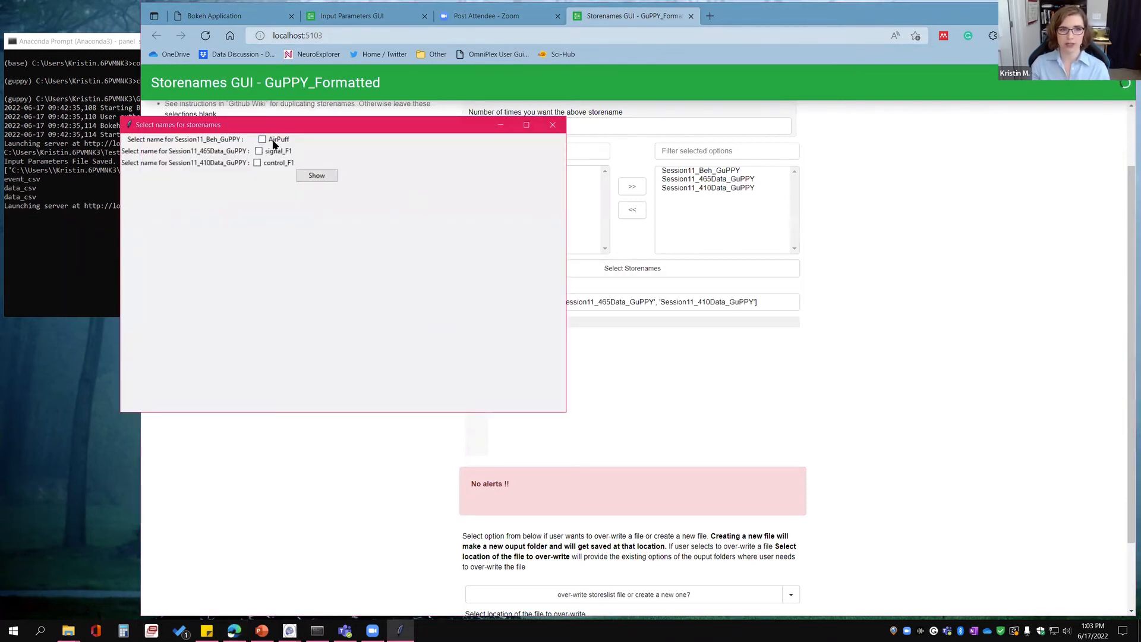
{"action": "left_click", "coordinate": [258, 163]}
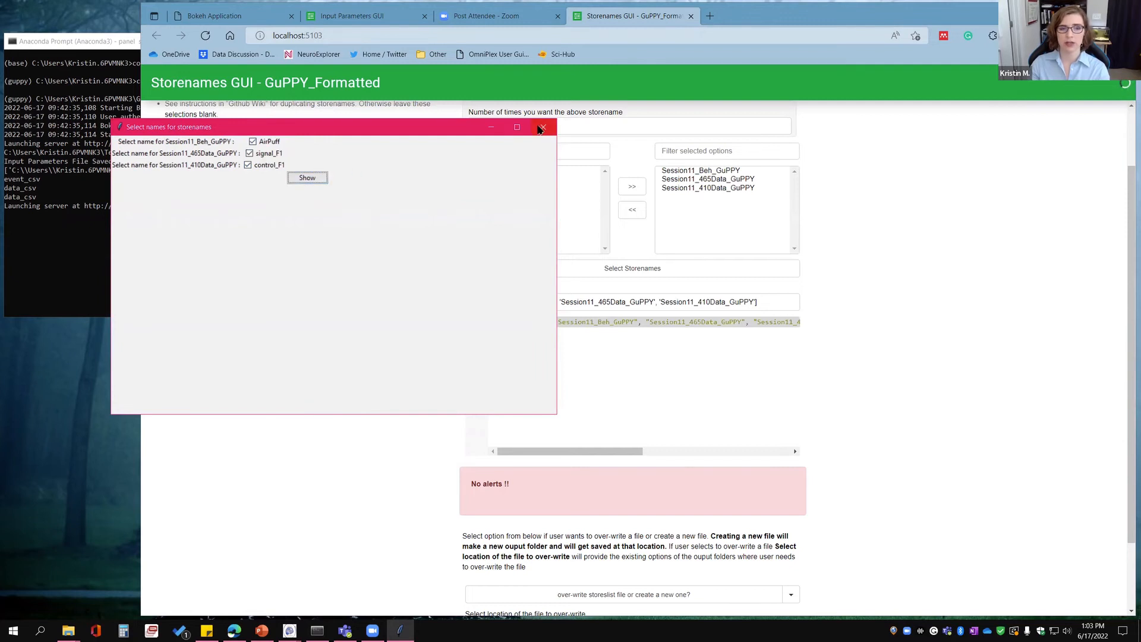
{"action": "left_click", "coordinate": [542, 127]}
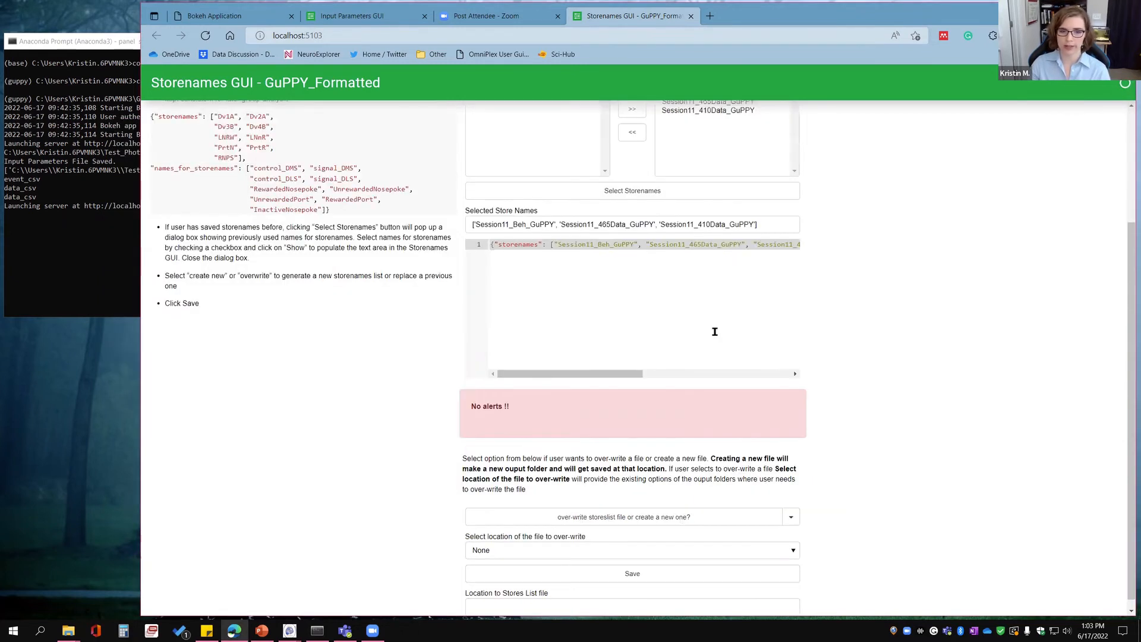
Save the stores list, over-writing the existing file, and return to Input Parameters.
{"action": "left_click", "coordinate": [630, 549]}
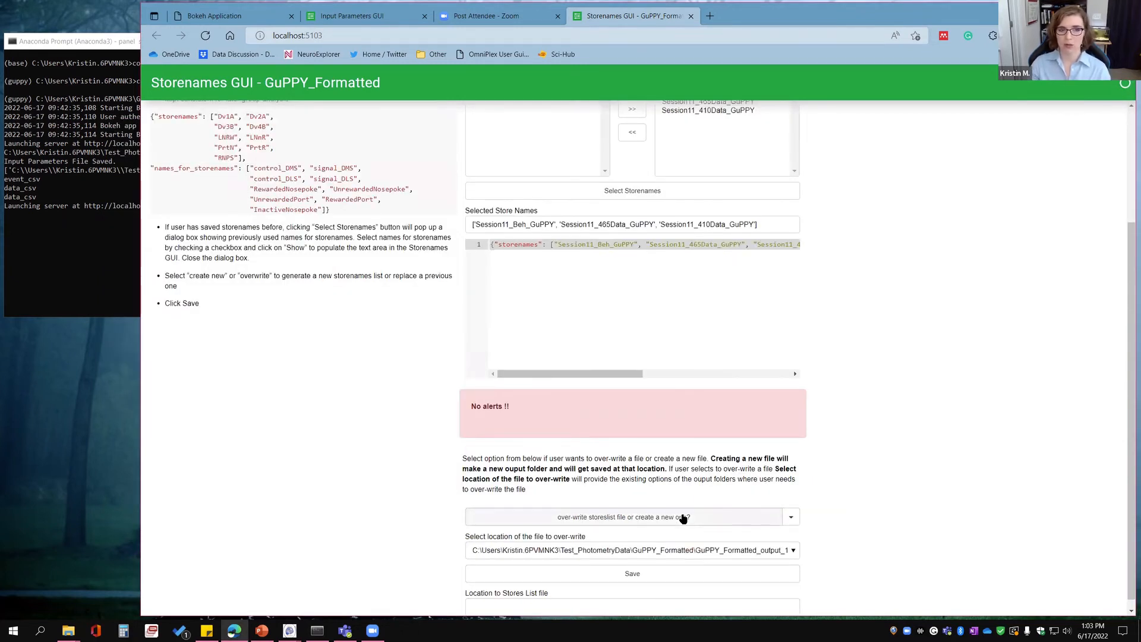
{"action": "scroll", "scroll_direction": "down", "scroll_amount": 3}
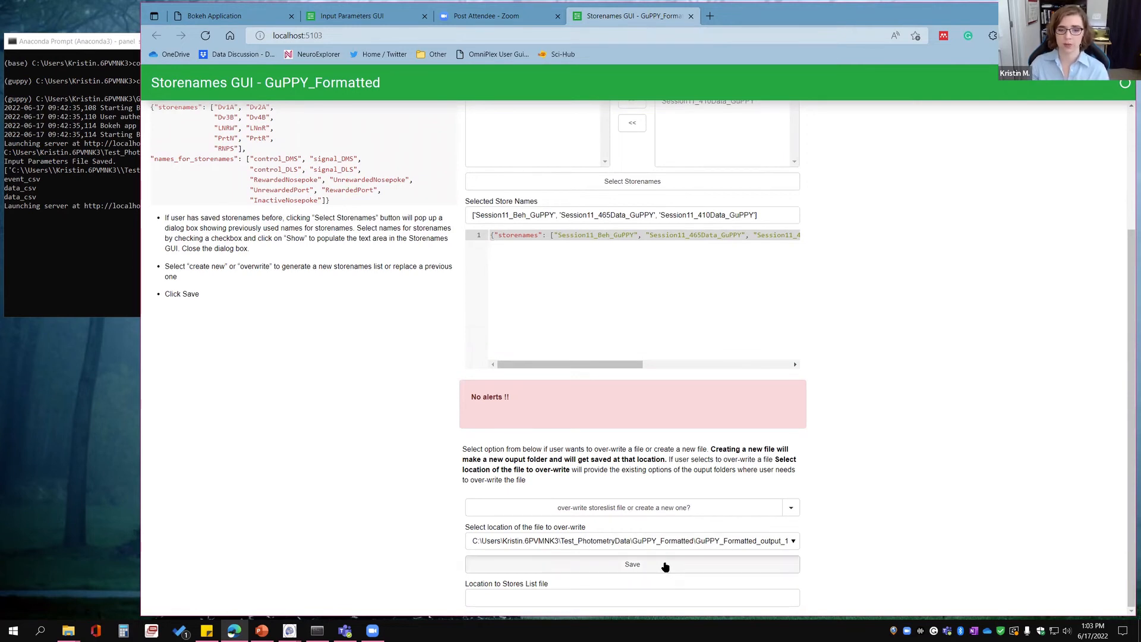
{"action": "left_click", "coordinate": [631, 563]}
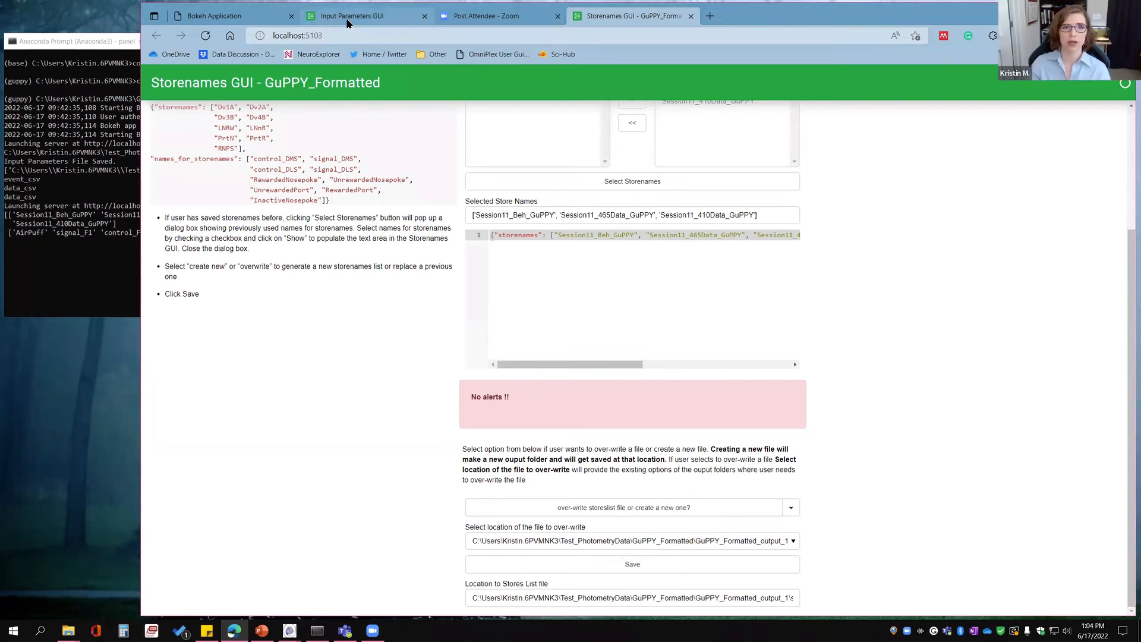
{"action": "left_click", "coordinate": [352, 16]}
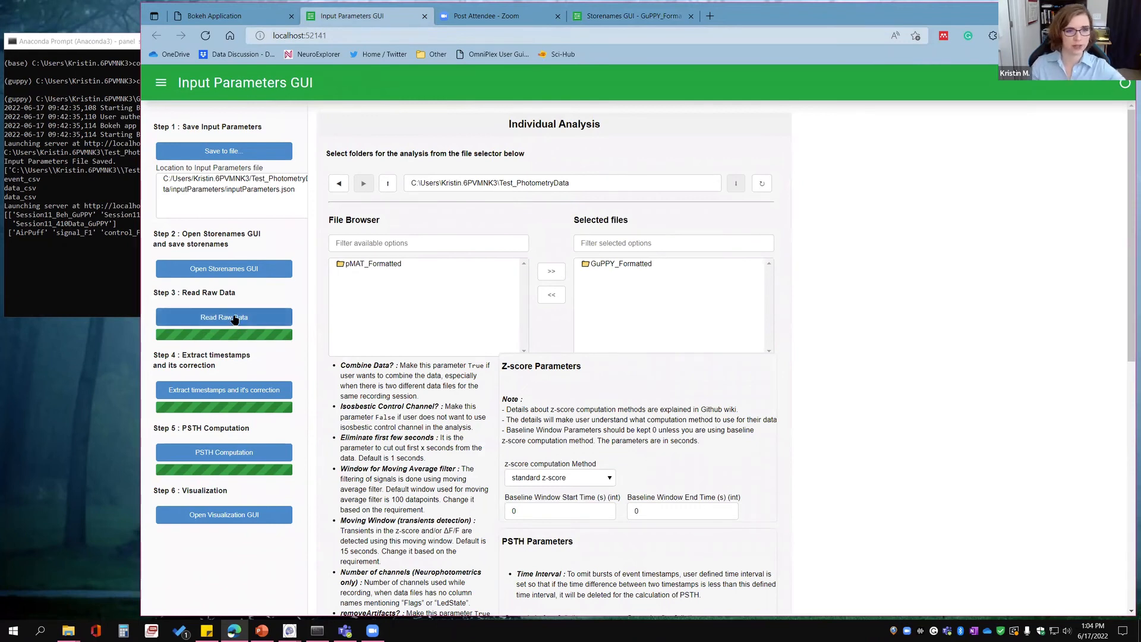
Read the raw data to compute z-scores and save the control and signal plots as an image.
{"action": "left_click", "coordinate": [223, 317]}
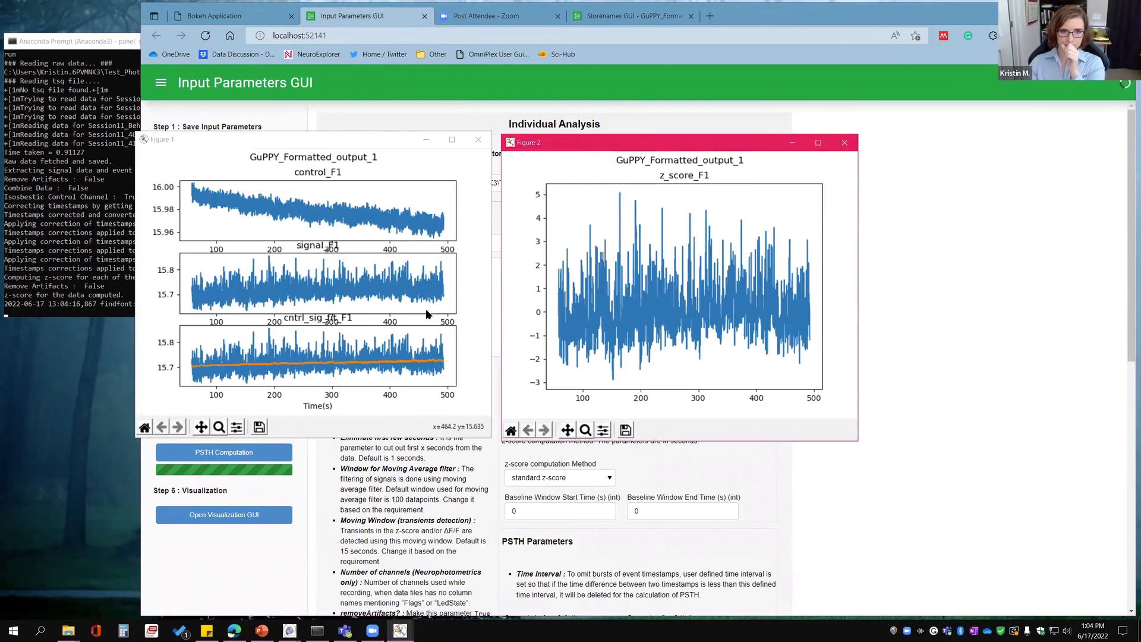
{"action": "mouse_move", "coordinate": [366, 359]}
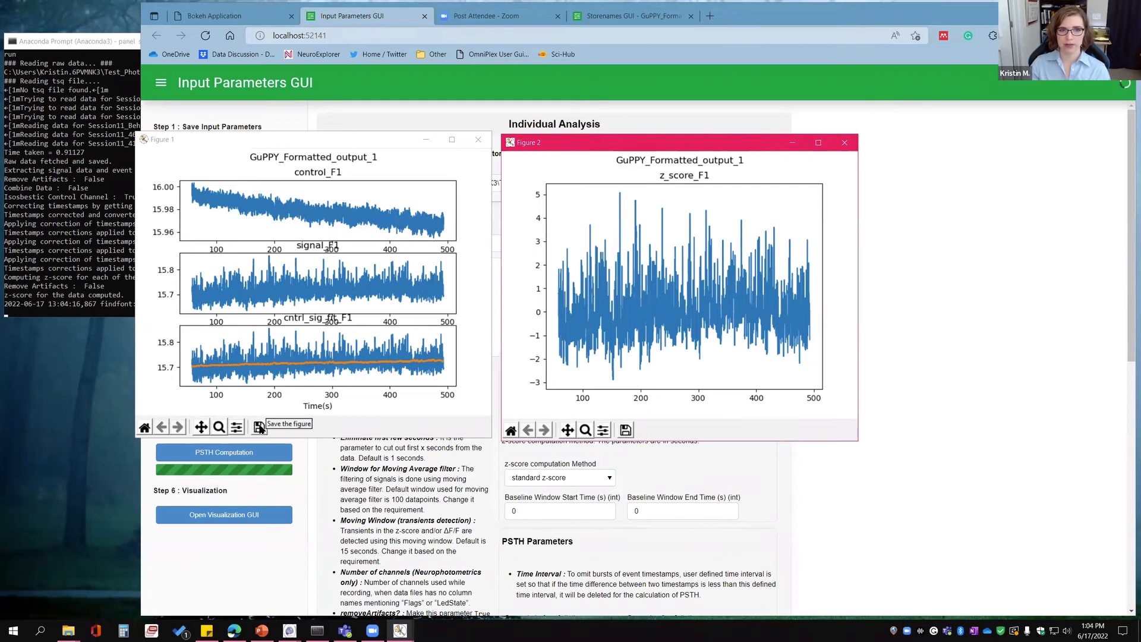
{"action": "left_click", "coordinate": [478, 139]}
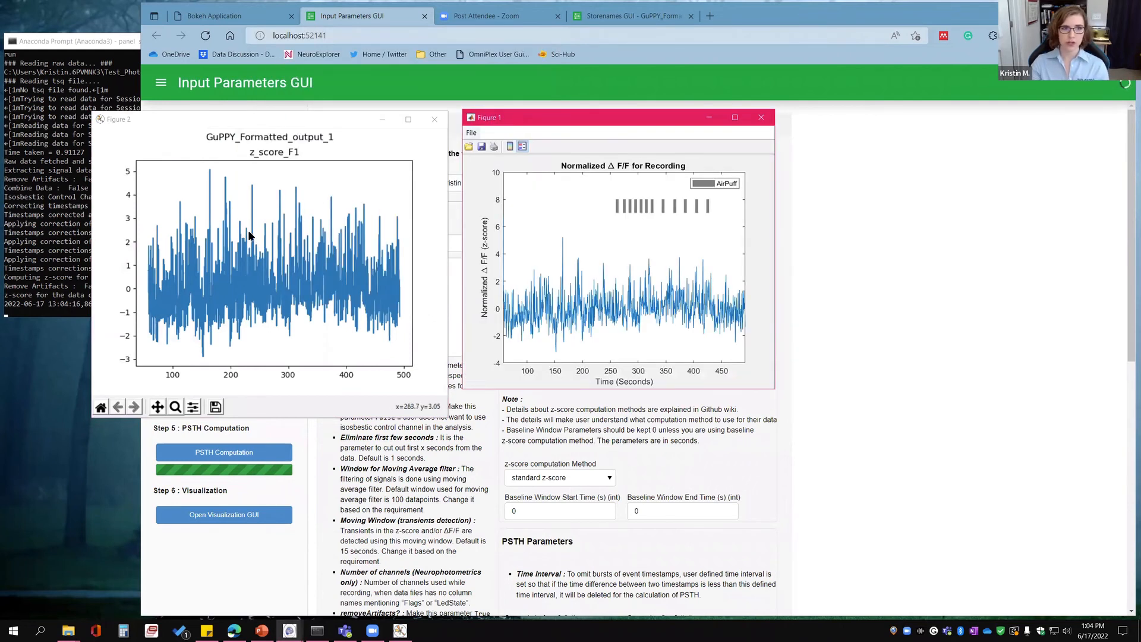
{"action": "mouse_move", "coordinate": [152, 357]}
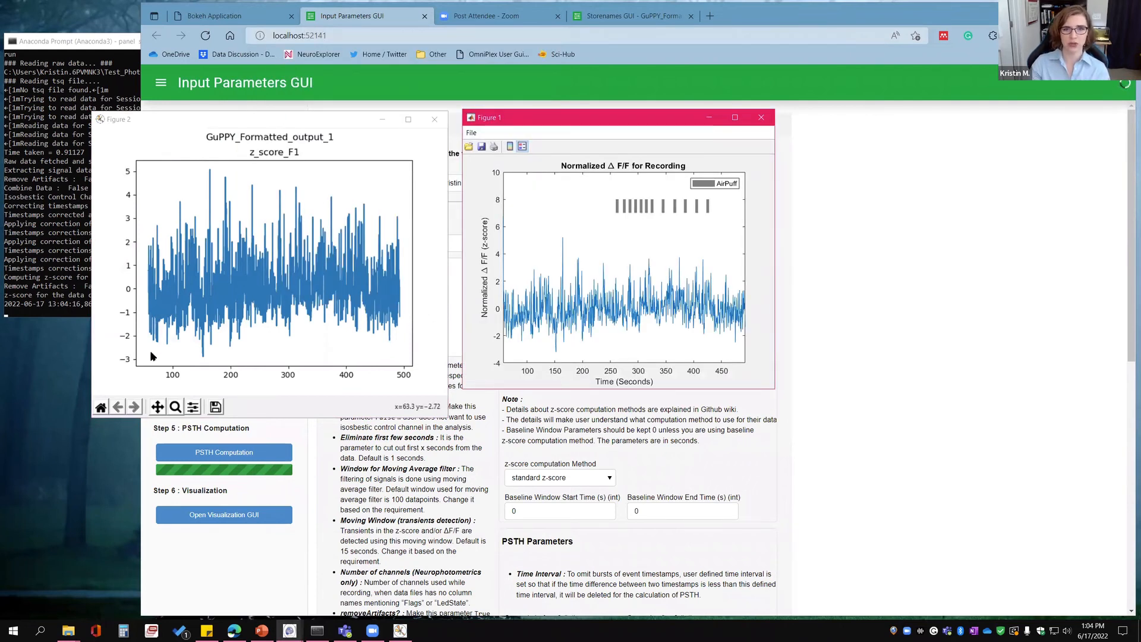
{"action": "mouse_move", "coordinate": [138, 319]}
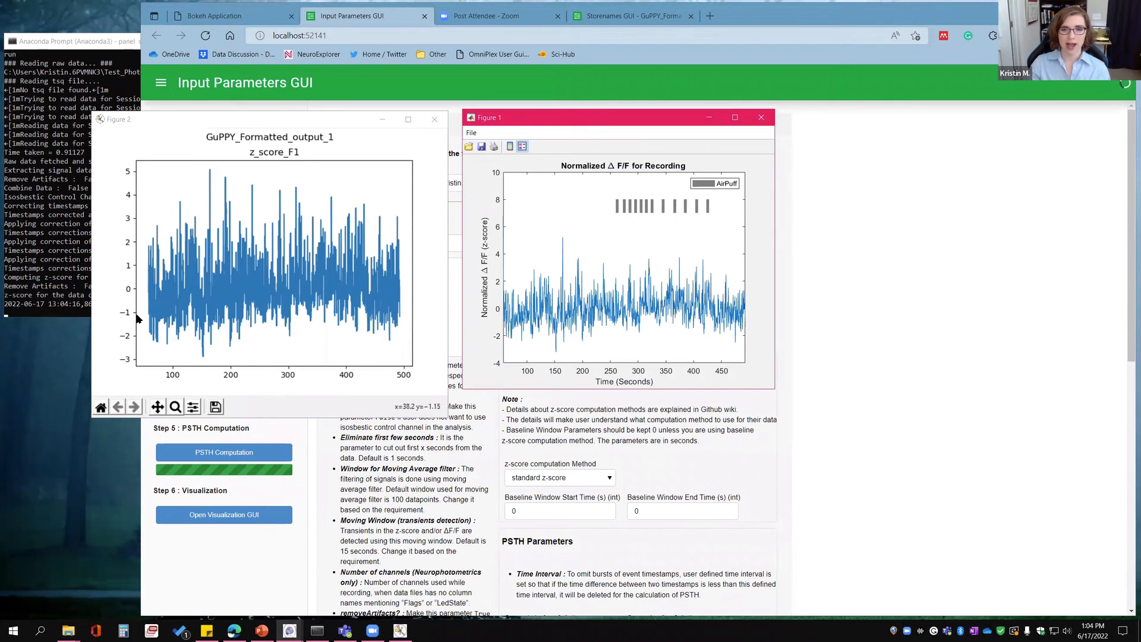
{"action": "mouse_move", "coordinate": [138, 314]}
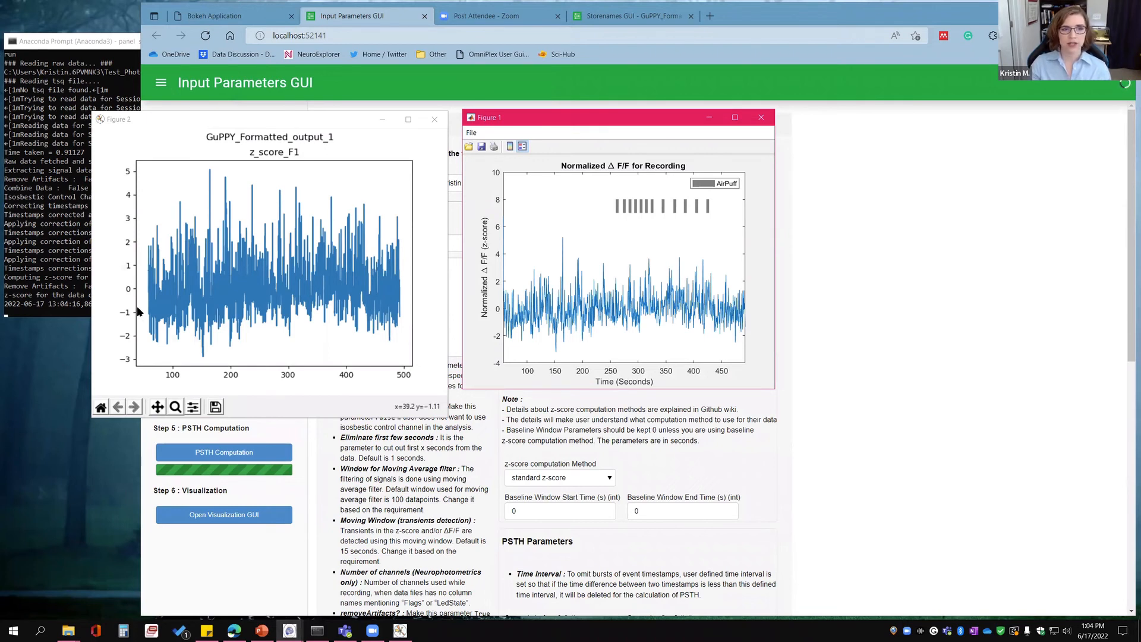
{"action": "mouse_move", "coordinate": [164, 177]}
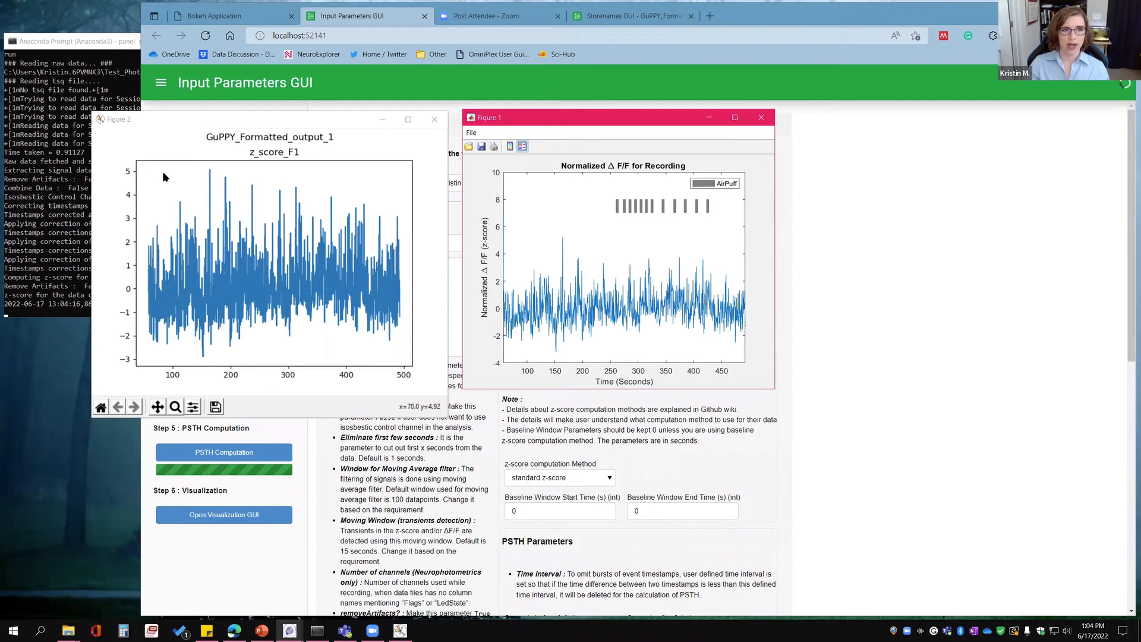
{"action": "mouse_move", "coordinate": [211, 175]}
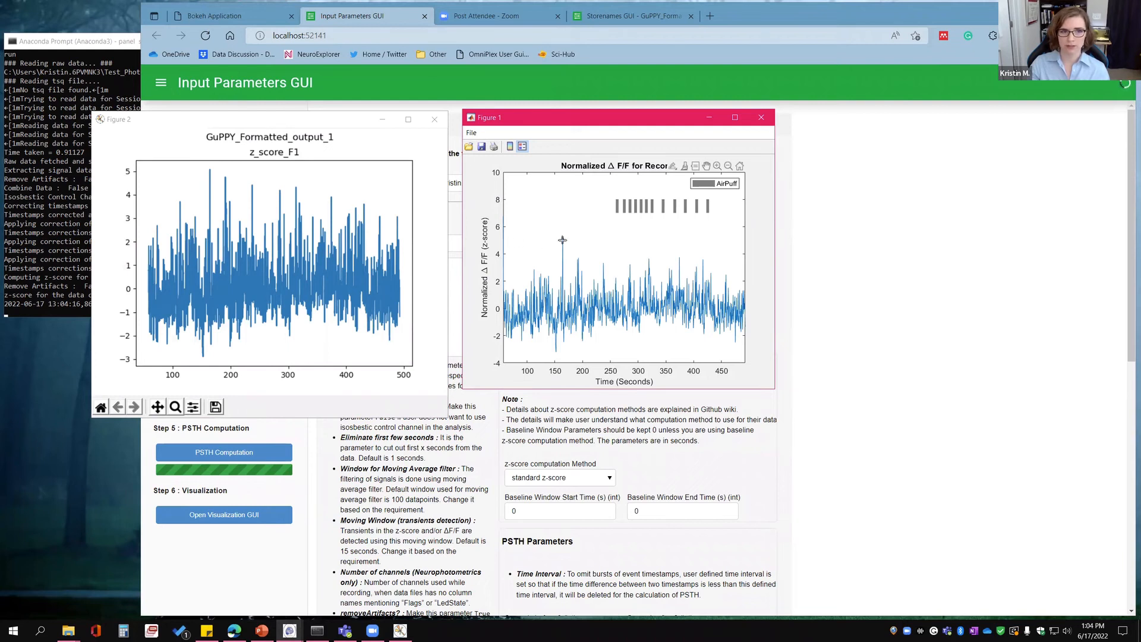
{"action": "mouse_move", "coordinate": [208, 173]}
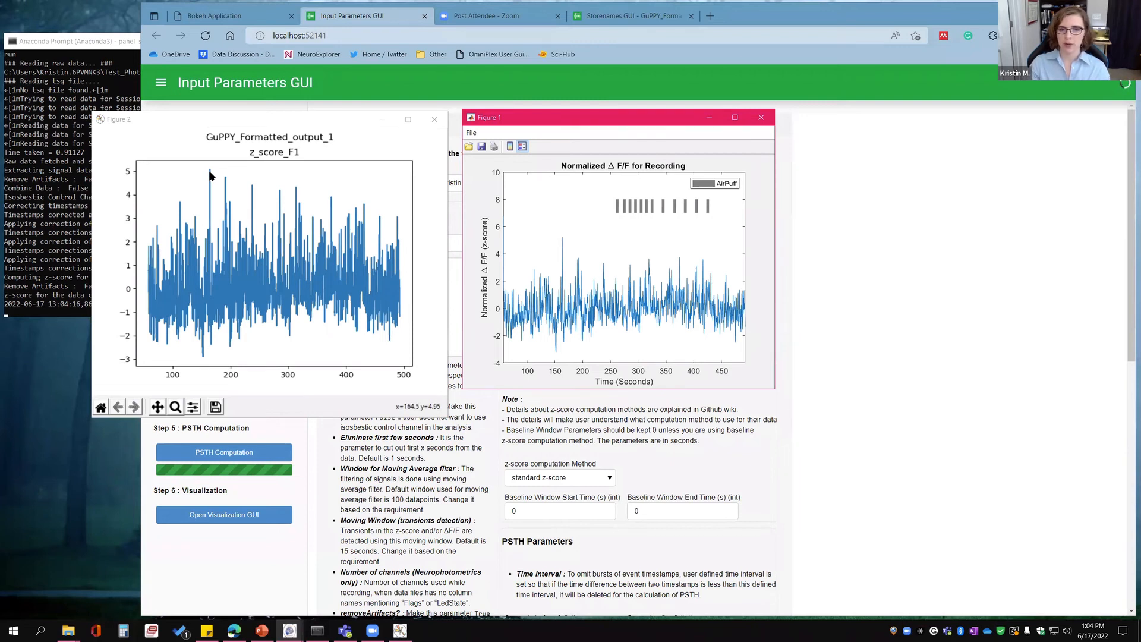
{"action": "mouse_move", "coordinate": [230, 192]}
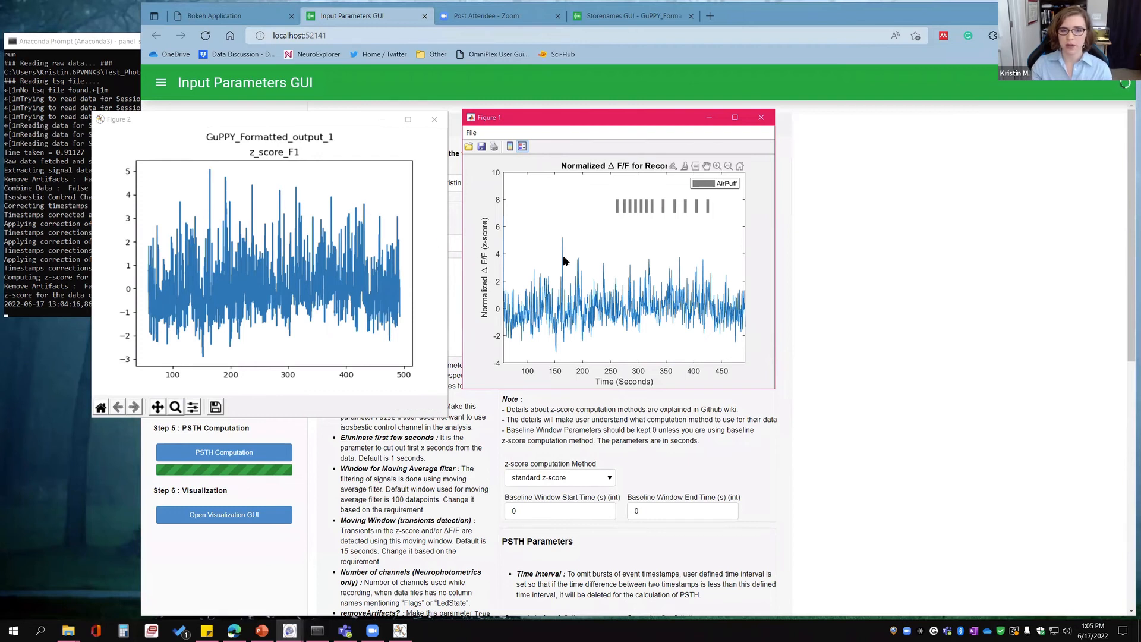
{"action": "mouse_move", "coordinate": [303, 215]}
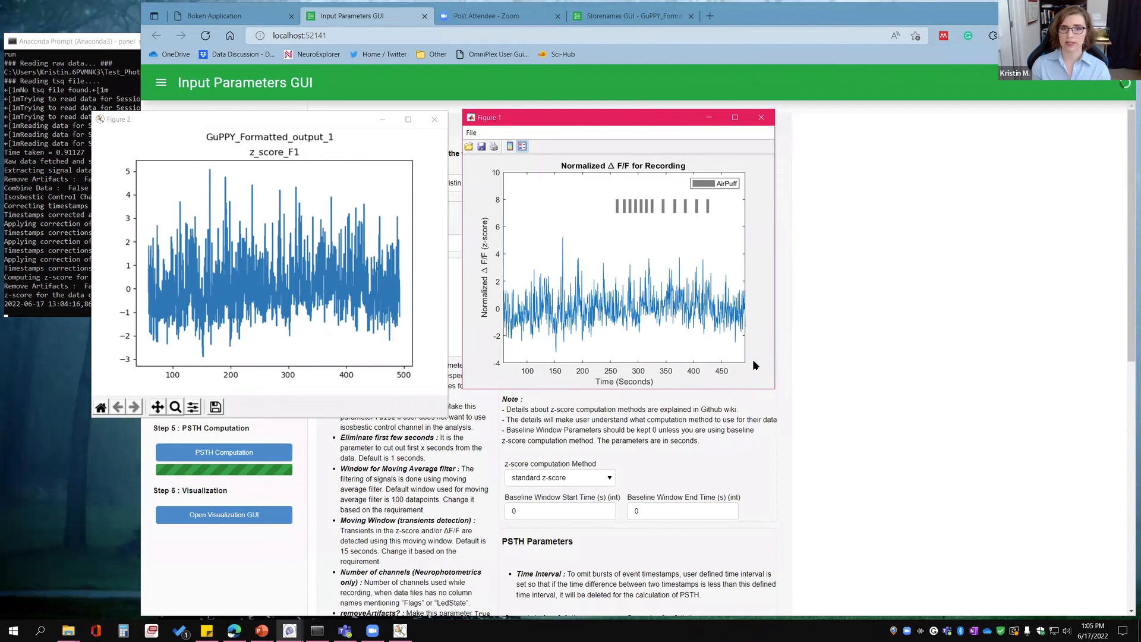
{"action": "mouse_move", "coordinate": [429, 130]}
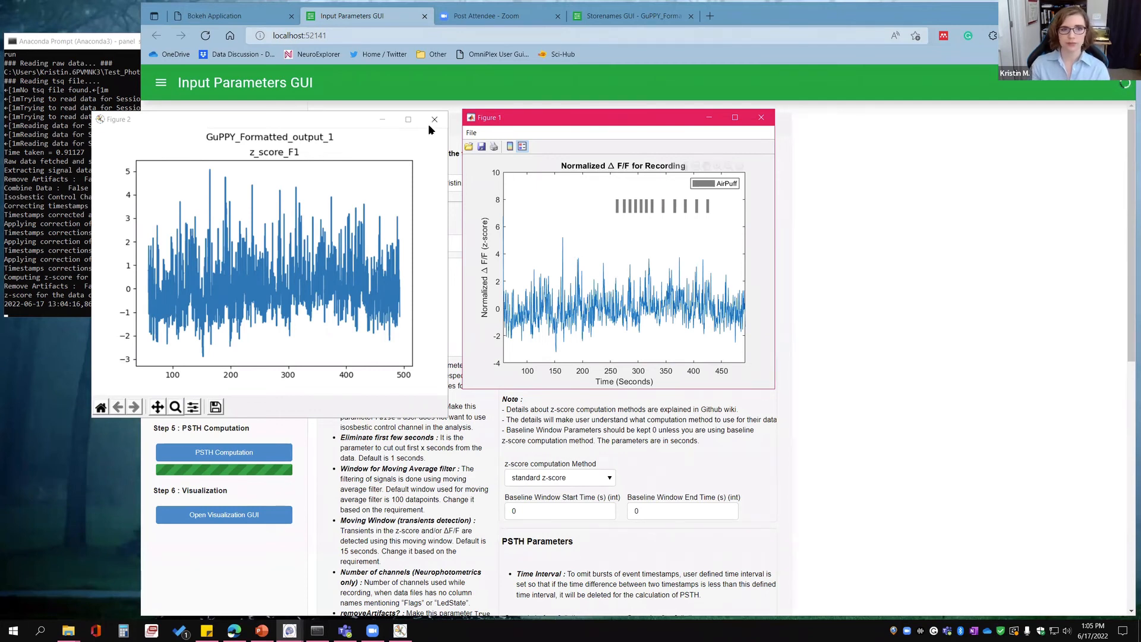
{"action": "mouse_move", "coordinate": [434, 119]}
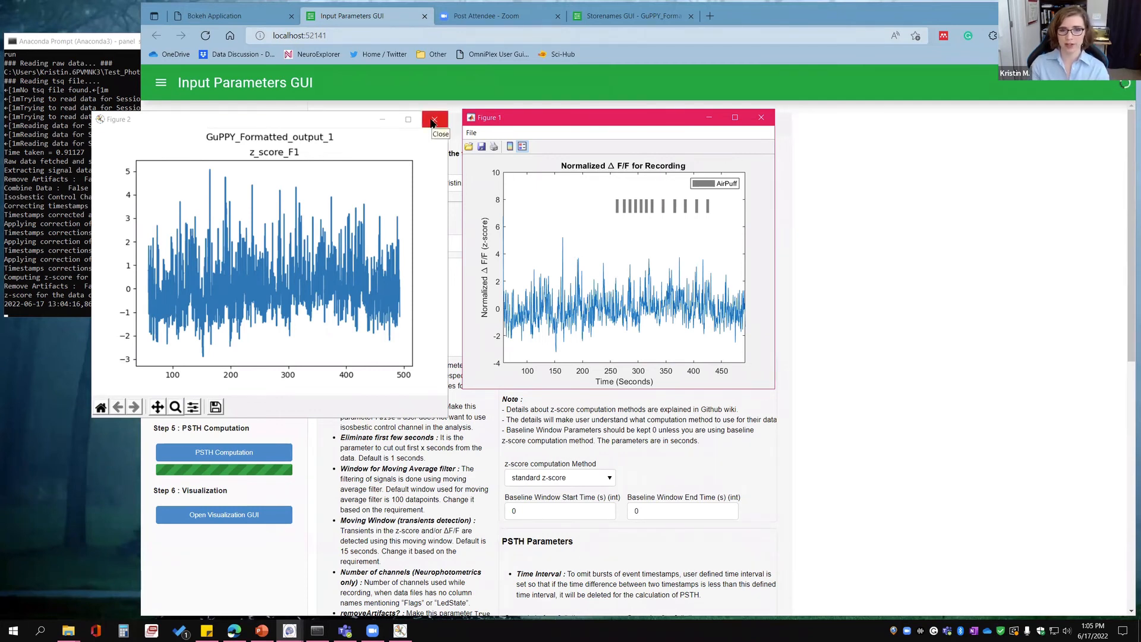
Close both z-score figure windows, cancelling the Save the Figure dialog.
{"action": "left_click", "coordinate": [215, 407]}
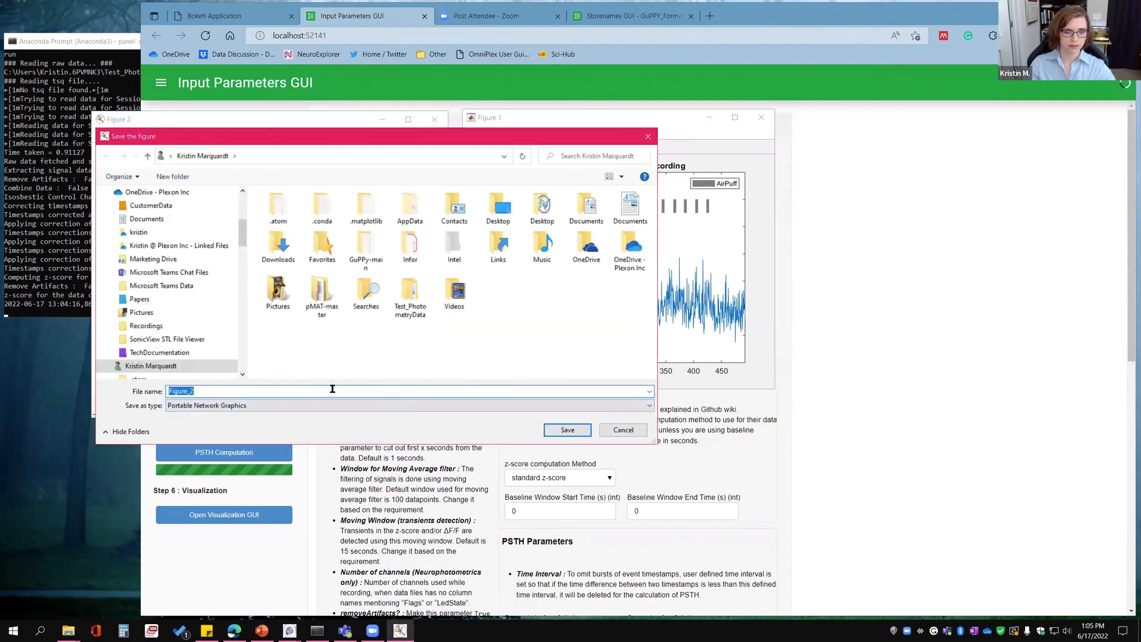
{"action": "left_click", "coordinate": [621, 429]}
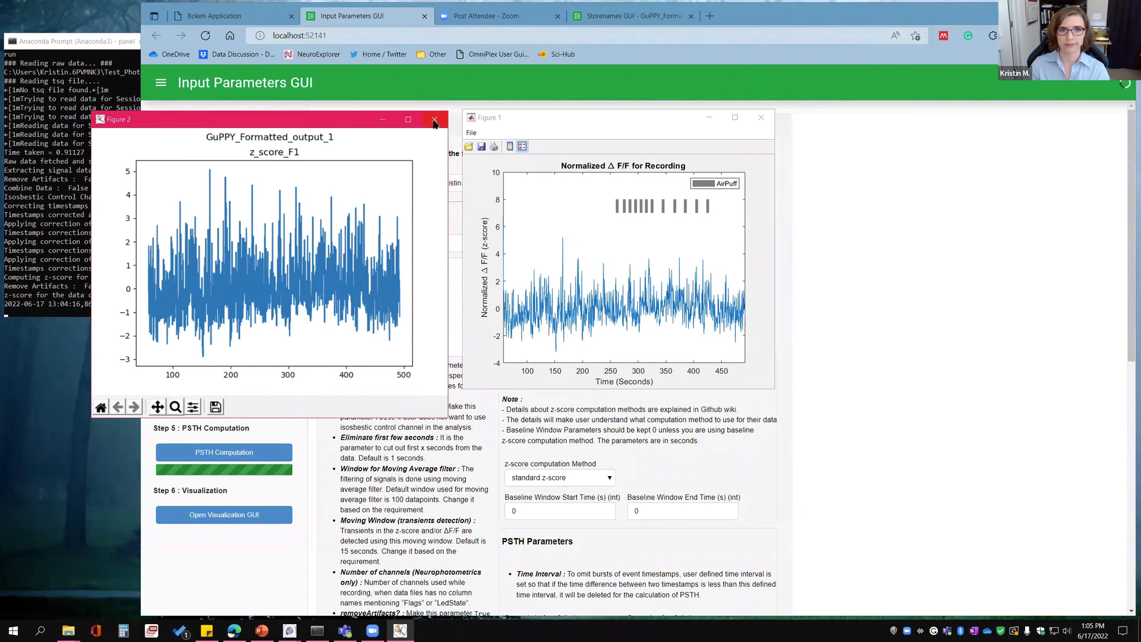
{"action": "left_click", "coordinate": [435, 119]}
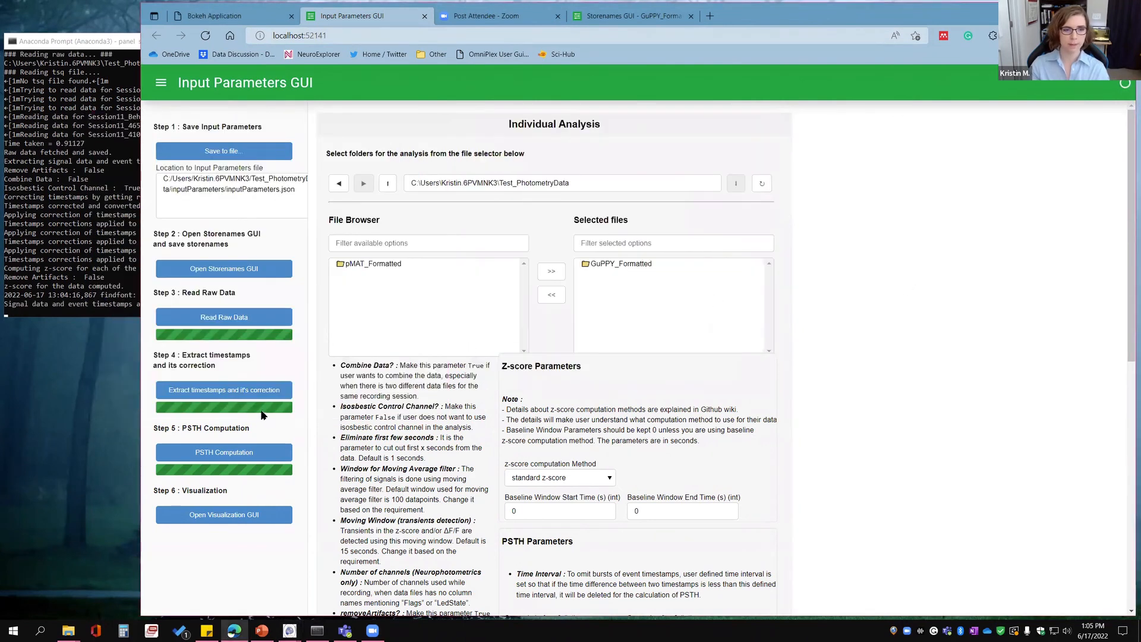
{"action": "mouse_move", "coordinate": [181, 472]}
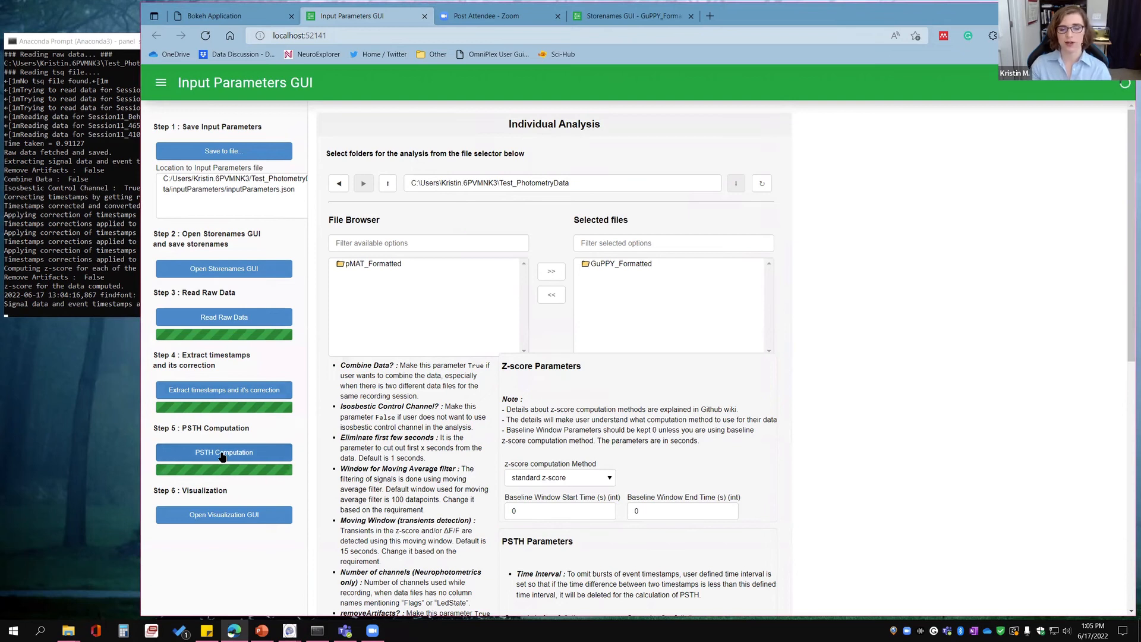
Run PSTH Computation (clicked repeatedly until it starts) and dismiss the z_score_F1 transients figure.
{"action": "left_click", "coordinate": [223, 452]}
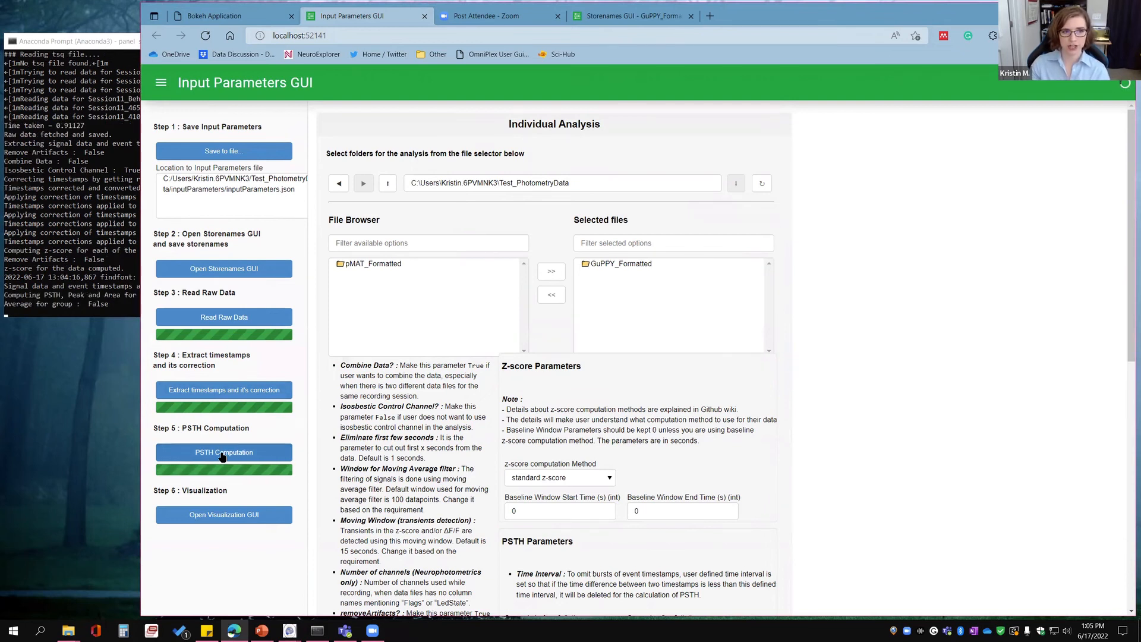
{"action": "left_click", "coordinate": [223, 452]}
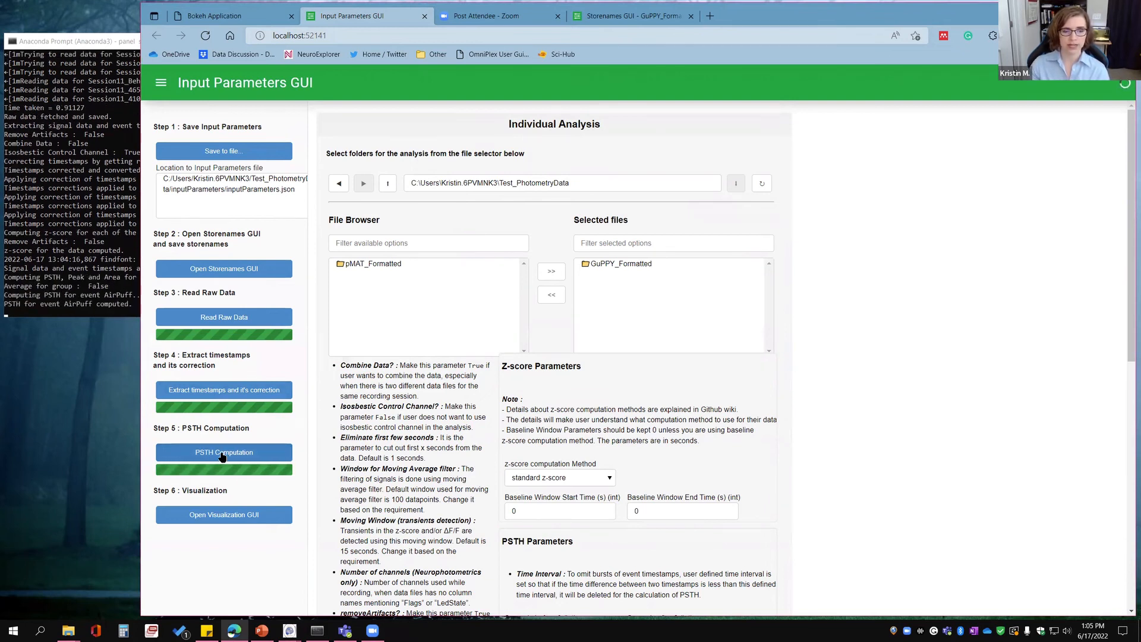
{"action": "left_click", "coordinate": [223, 452]}
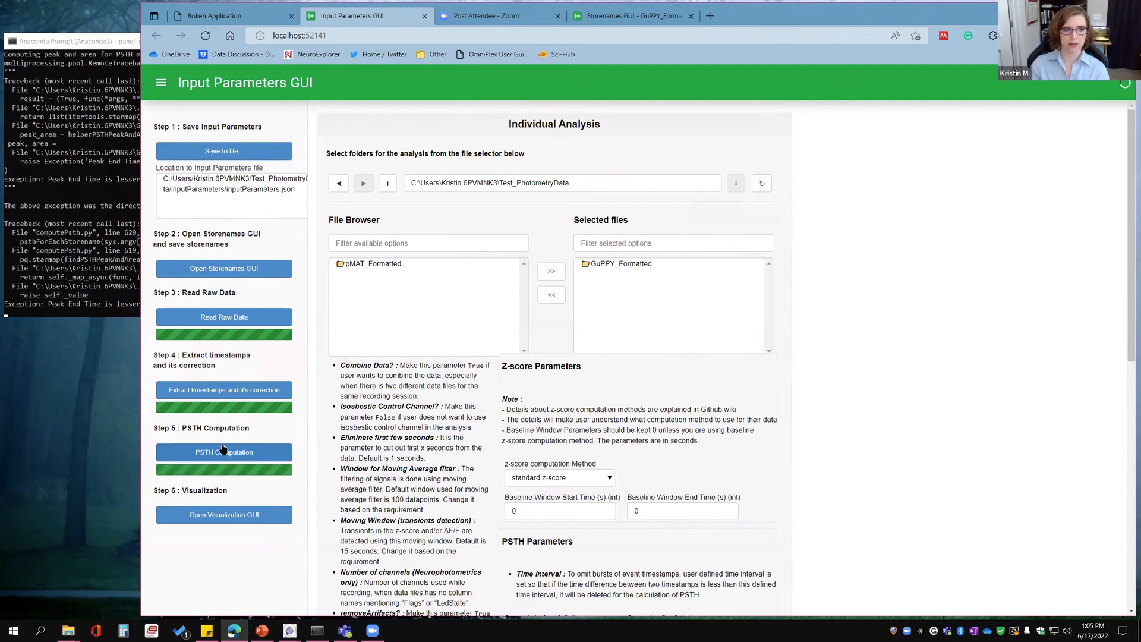
{"action": "left_click", "coordinate": [223, 452]}
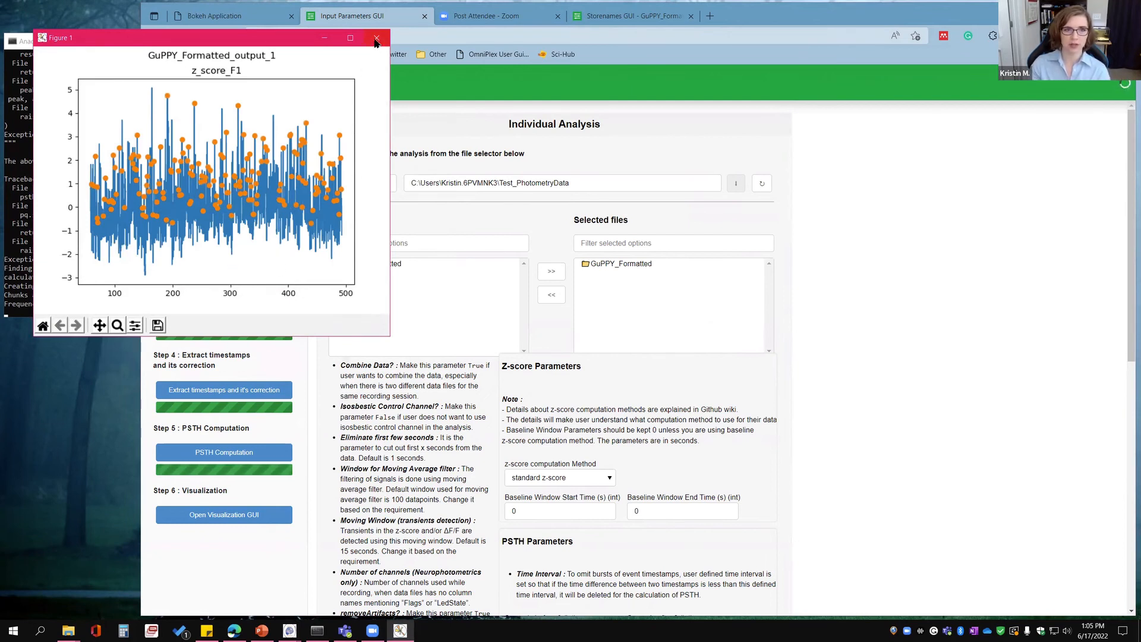
{"action": "left_click", "coordinate": [377, 37]}
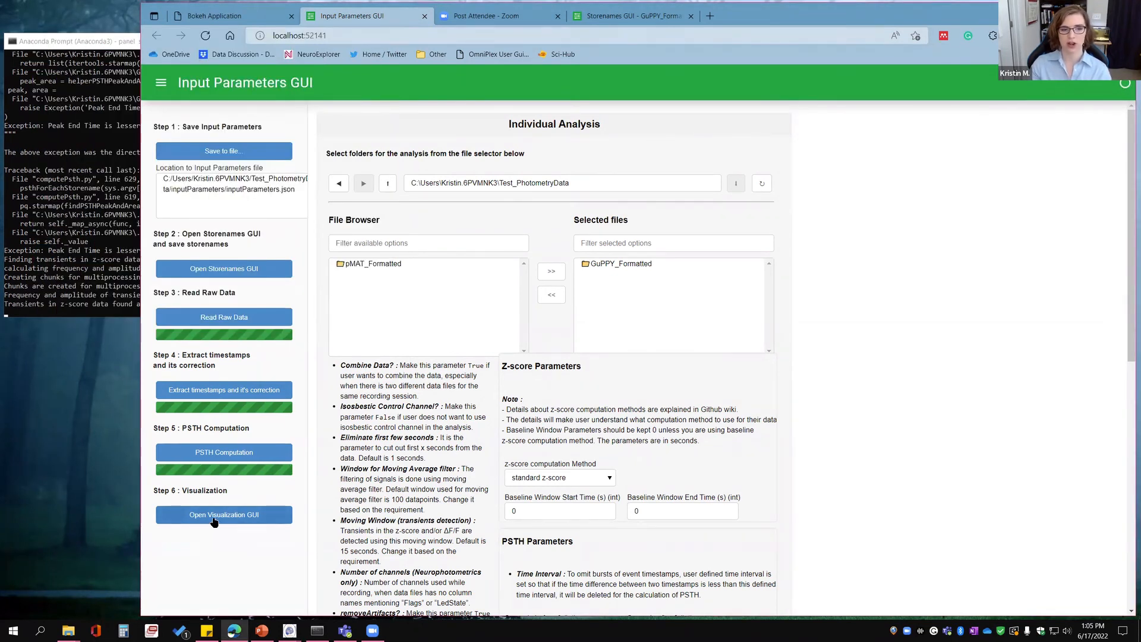
Launch the Visualization GUI and select the AirPuff_F1 trace for plotting.
{"action": "left_click", "coordinate": [223, 514]}
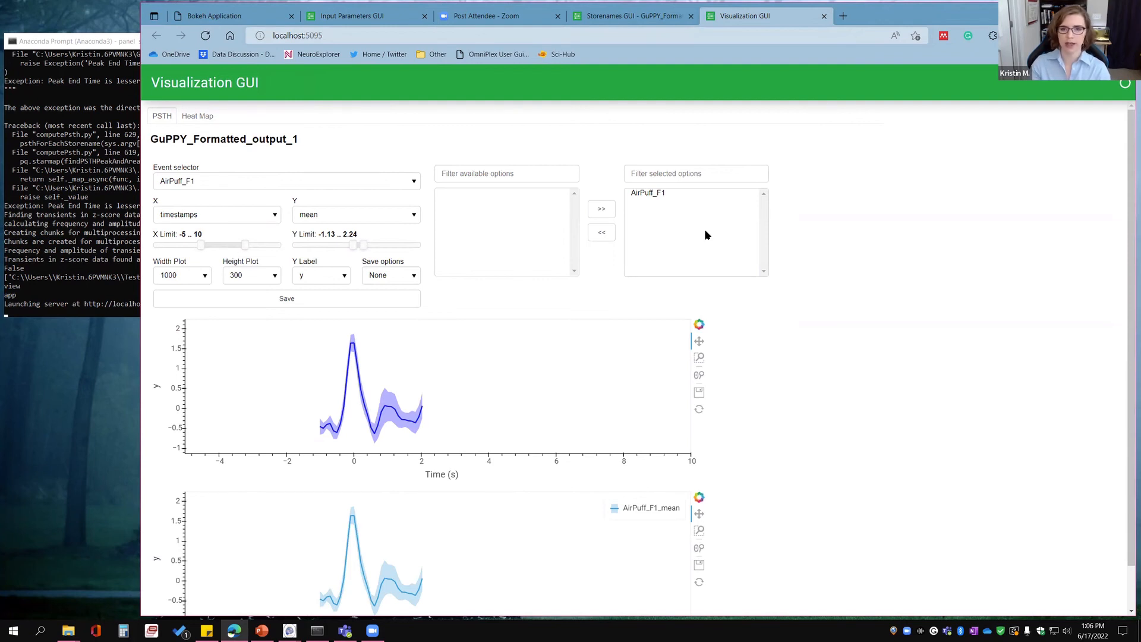
{"action": "mouse_move", "coordinate": [658, 192]}
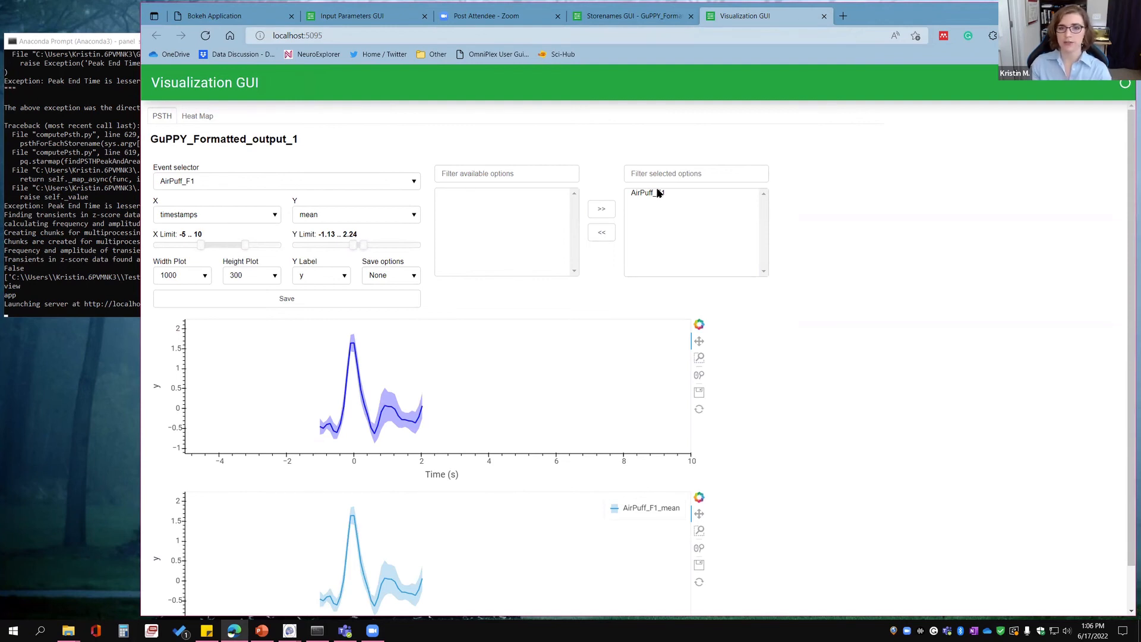
{"action": "left_click", "coordinate": [647, 192]}
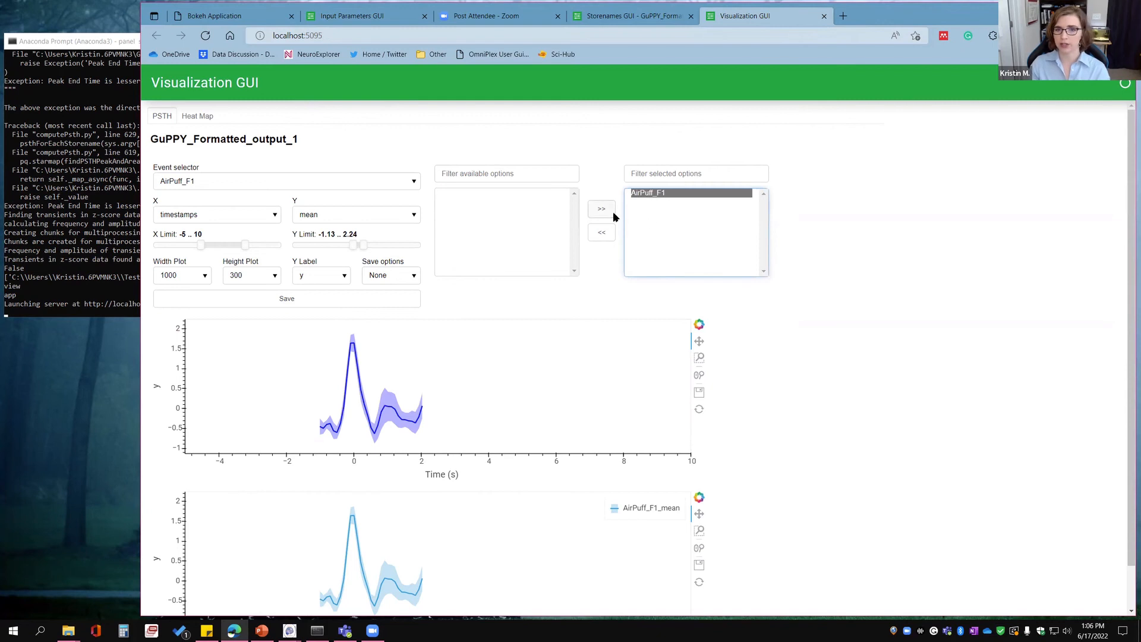
{"action": "scroll", "scroll_direction": "down", "scroll_amount": 3}
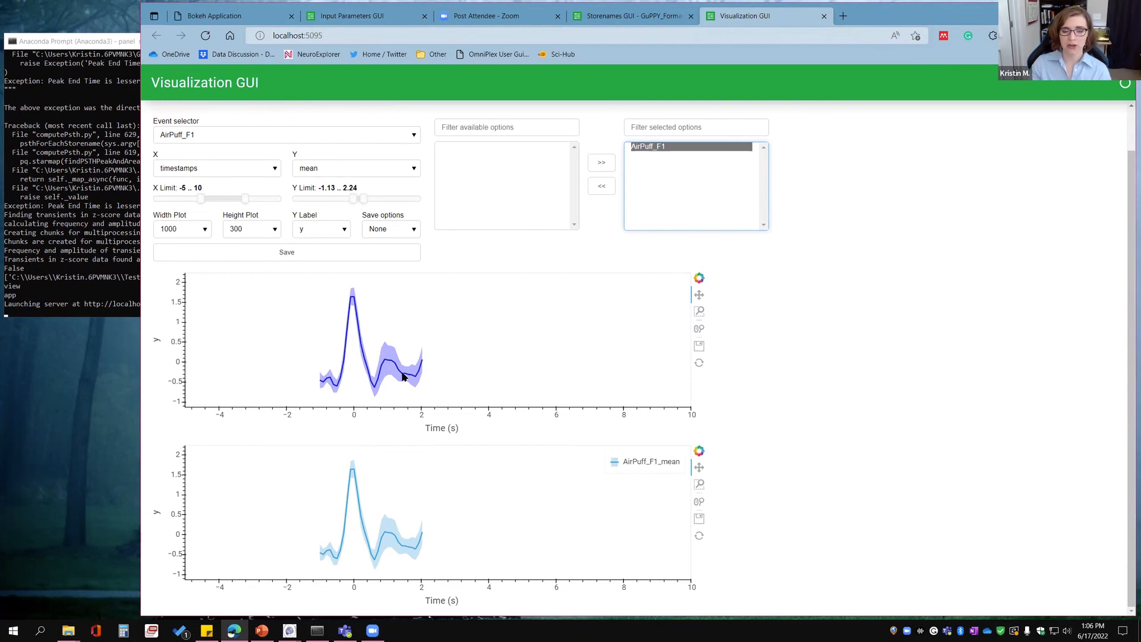
{"action": "mouse_move", "coordinate": [382, 457]}
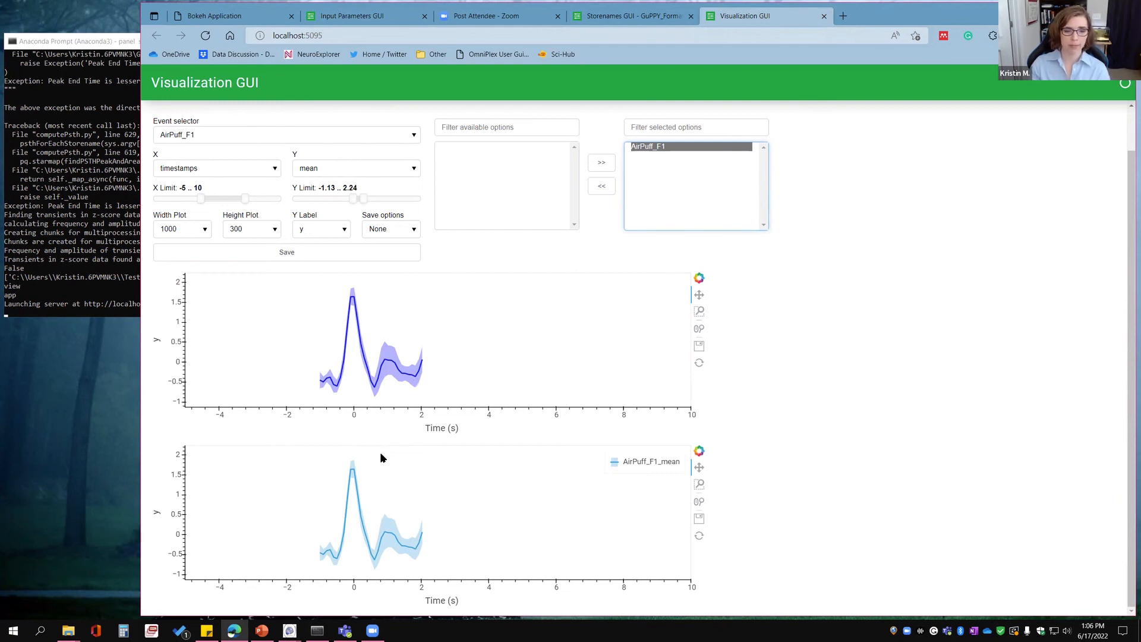
{"action": "mouse_move", "coordinate": [458, 332]}
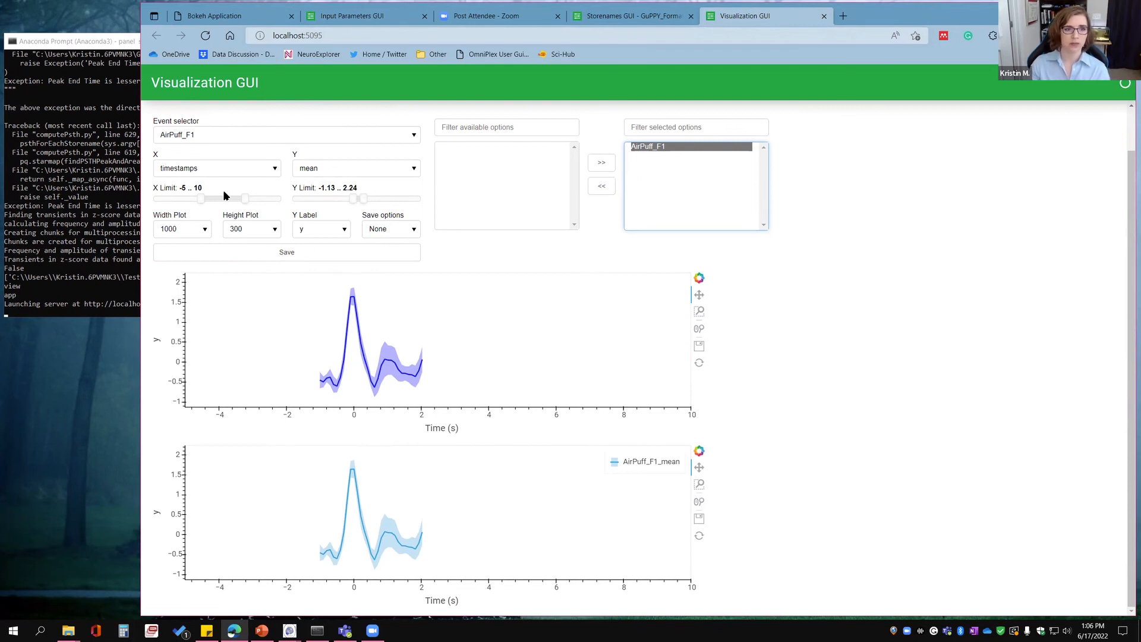
Limit the PSTH axes to about −3.1 to 2.8 s and −1.8 to 2.2, then save the plot.
{"action": "left_click_drag", "start_coordinate": [244, 198], "coordinate": [226, 199]}
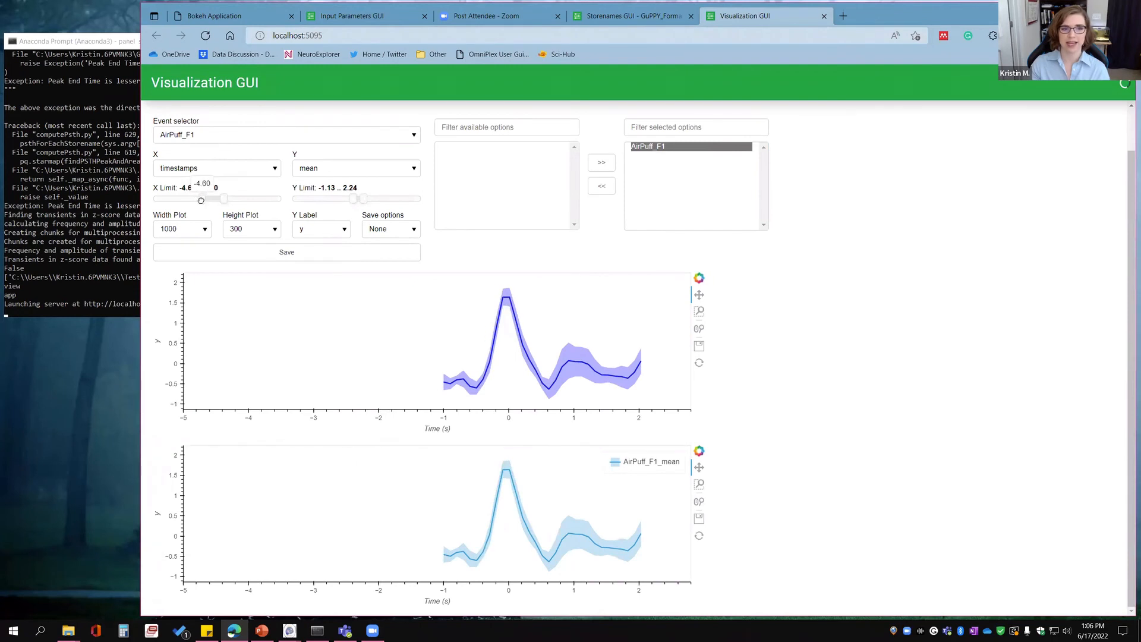
{"action": "left_click_drag", "start_coordinate": [200, 198], "coordinate": [223, 198]}
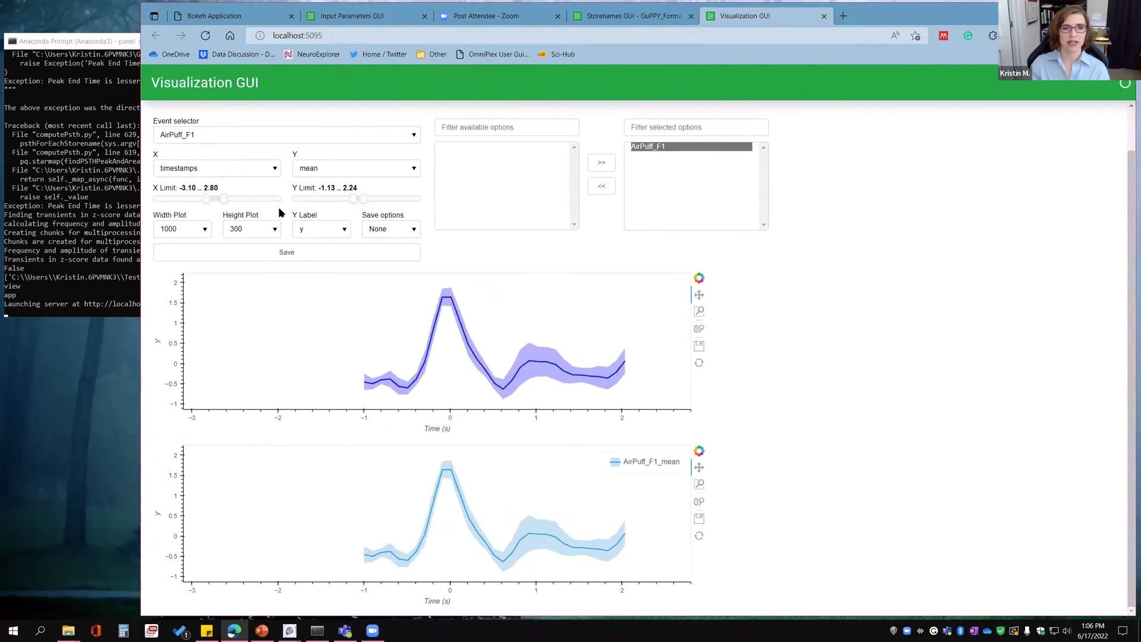
{"action": "left_click_drag", "start_coordinate": [353, 199], "coordinate": [346, 199]}
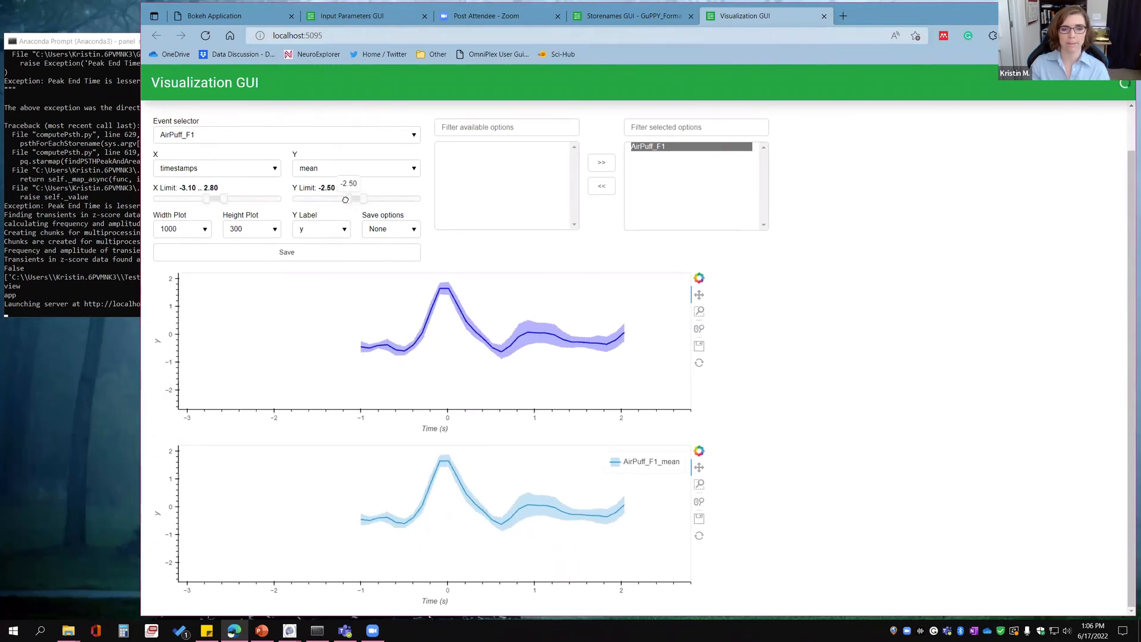
{"action": "left_click", "coordinate": [391, 228]}
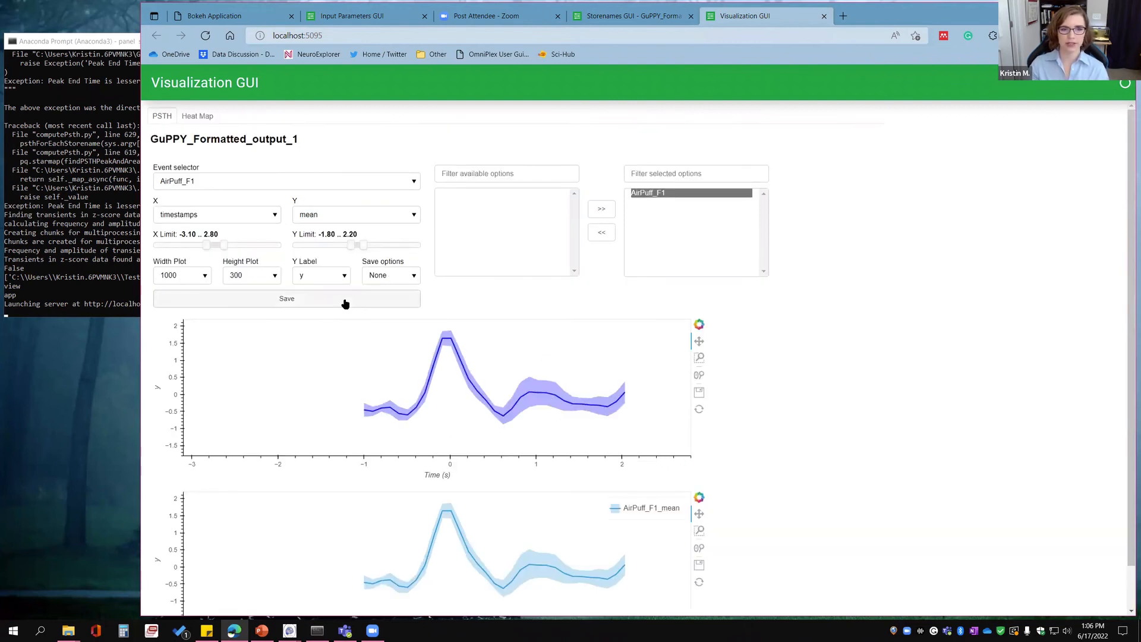
{"action": "left_click", "coordinate": [197, 115]}
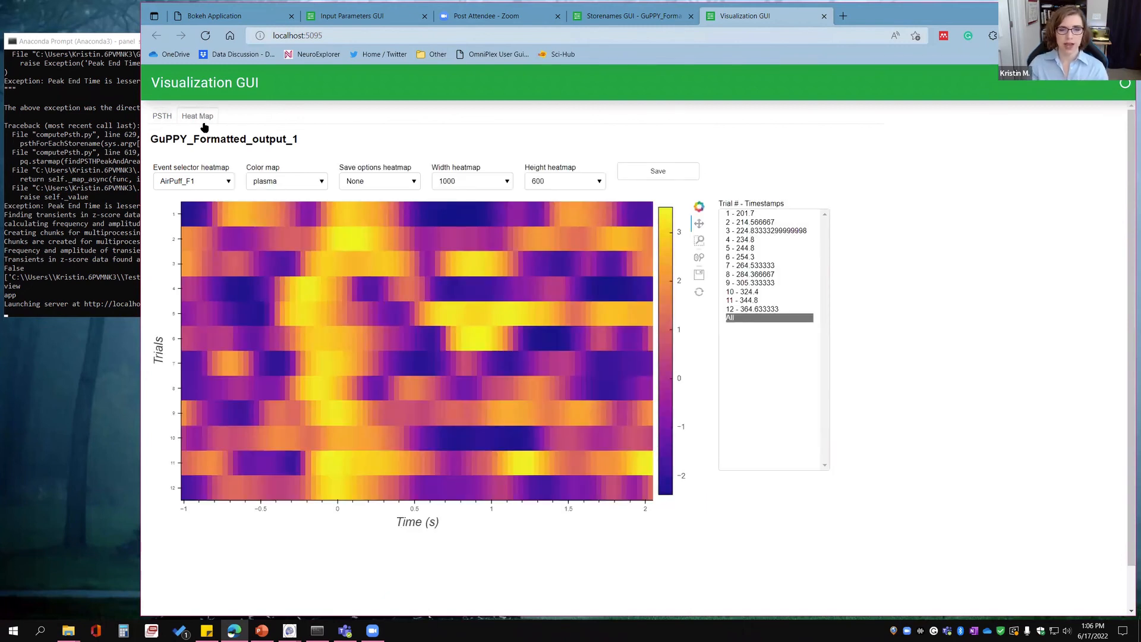
Set the heat map height to 400 and its colour map to GnBu.
{"action": "left_click", "coordinate": [563, 180]}
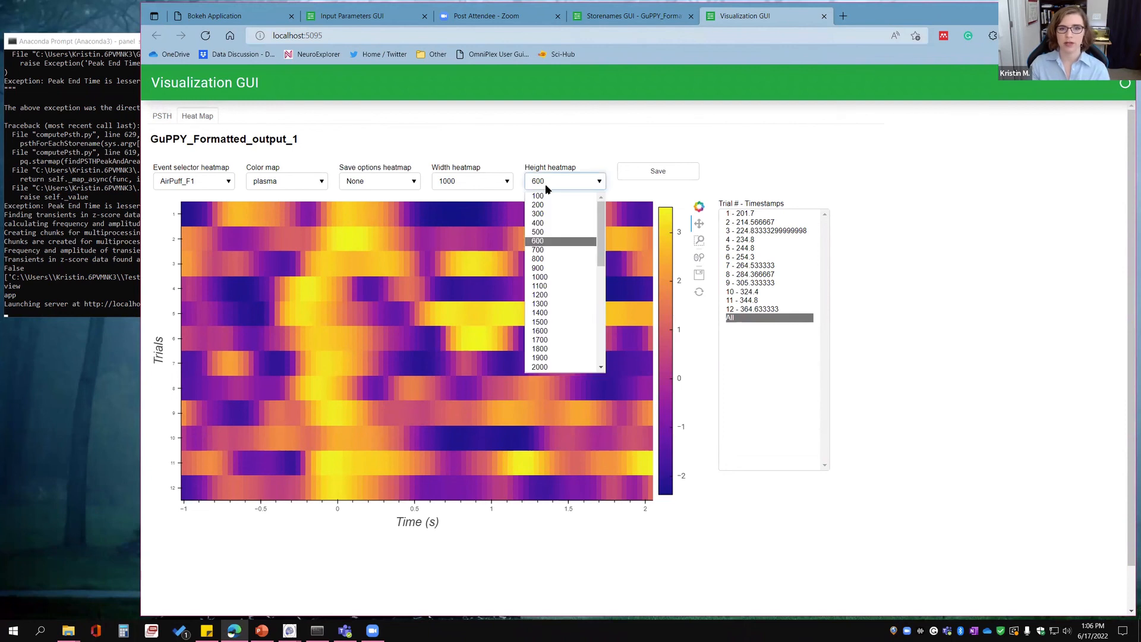
{"action": "left_click", "coordinate": [537, 222]}
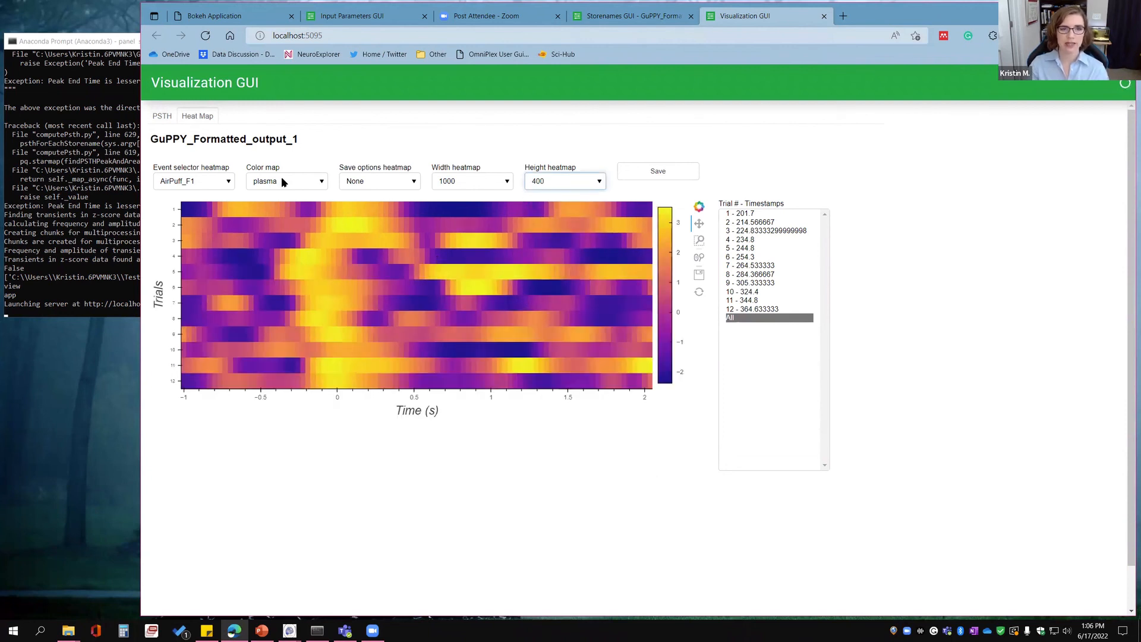
{"action": "left_click", "coordinate": [286, 180]}
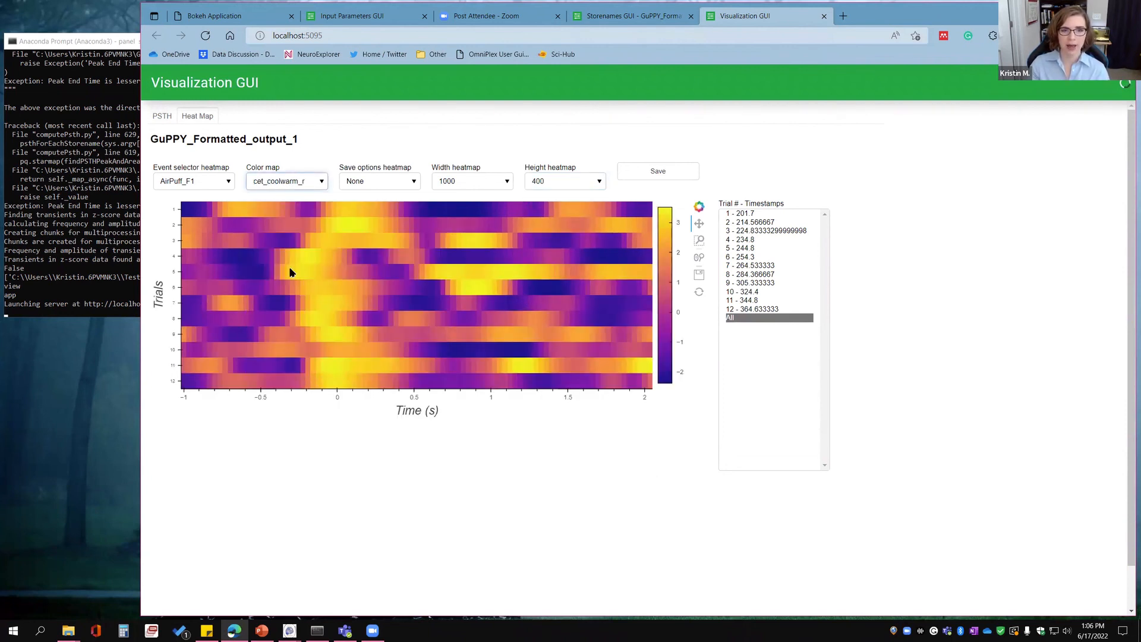
{"action": "left_click", "coordinate": [286, 180]}
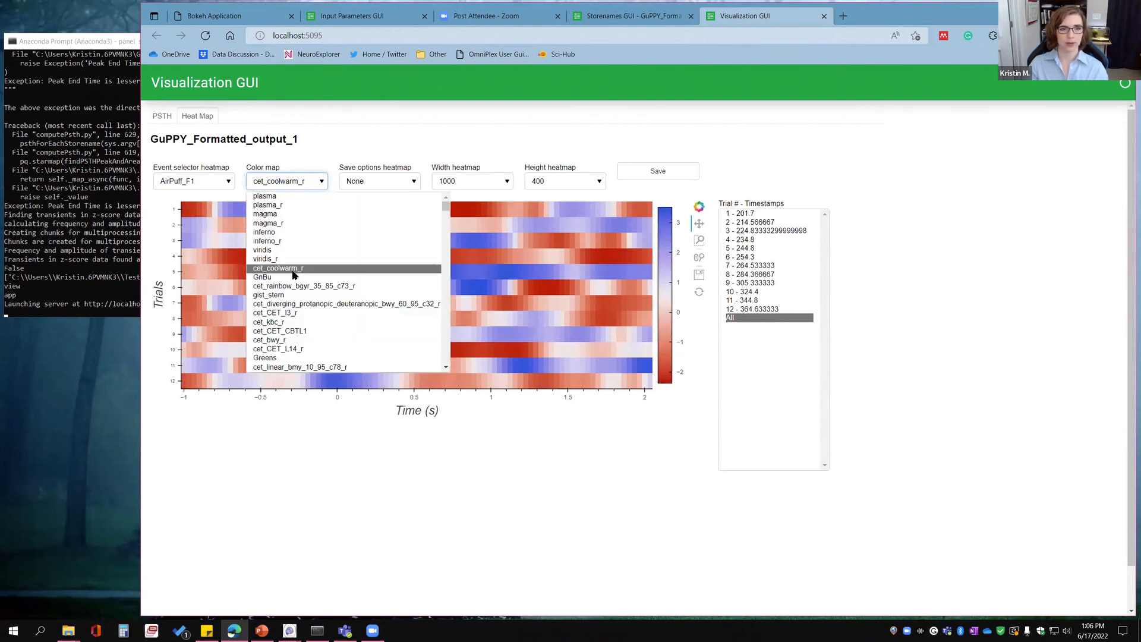
{"action": "left_click", "coordinate": [261, 276]}
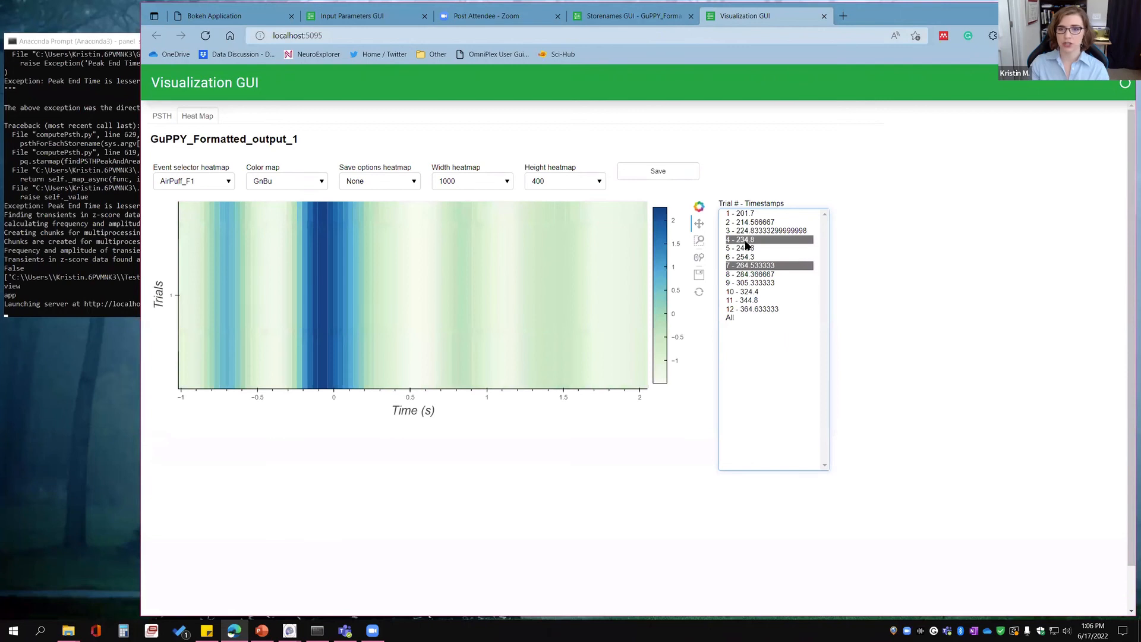
Select individual trials (e.g. trial 2) in the Trial # list of the heat map.
{"action": "left_click", "coordinate": [750, 222]}
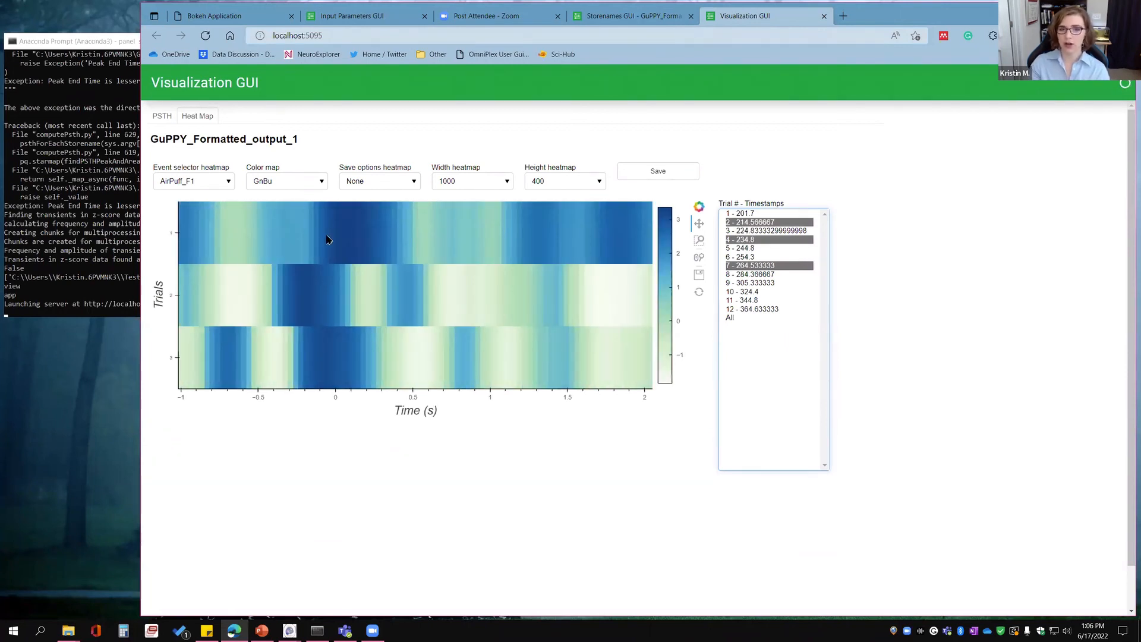
{"action": "left_click", "coordinate": [729, 317]}
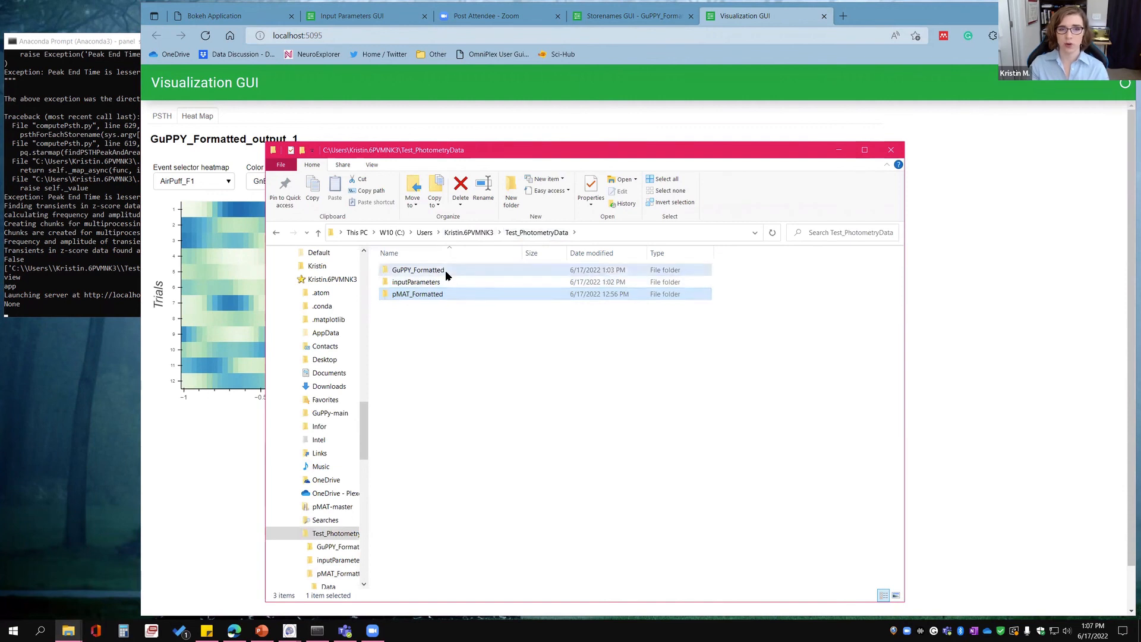
Browse into GuPPY_Formatted_output_1 and its empty saved_plots folder, then bring the heat map back forward.
{"action": "double_click", "coordinate": [417, 269]}
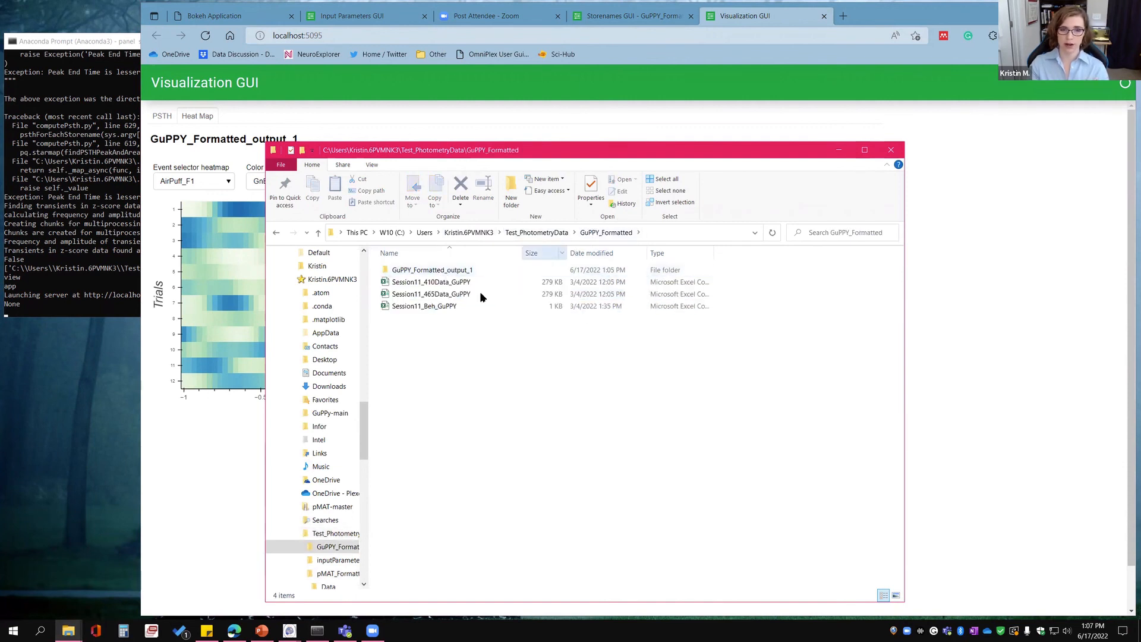
{"action": "left_click", "coordinate": [432, 270]}
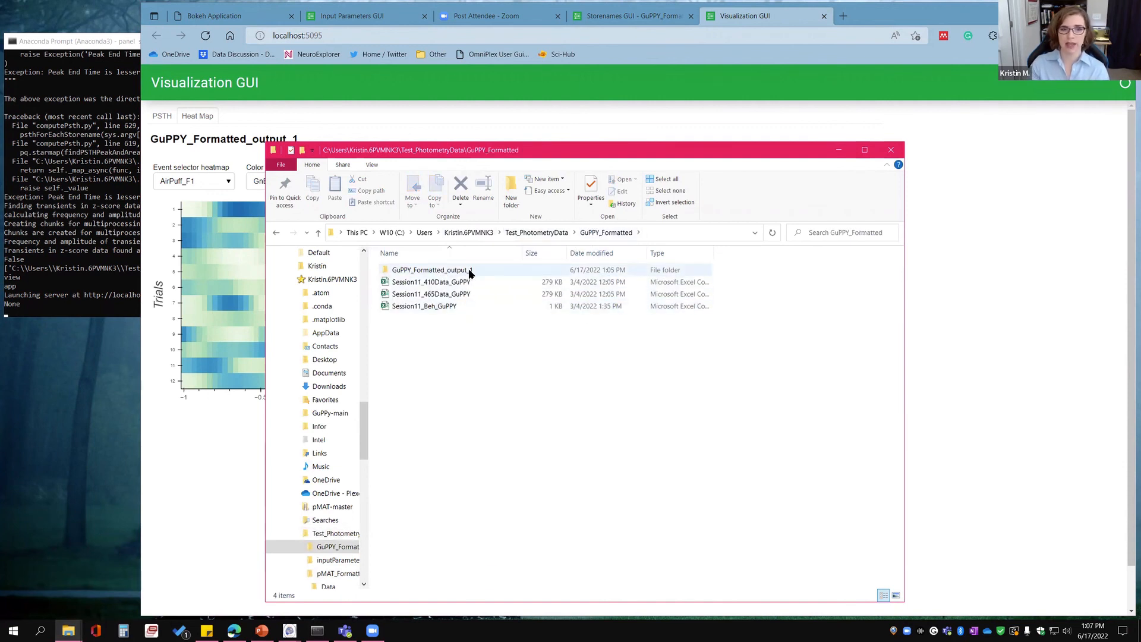
{"action": "mouse_move", "coordinate": [430, 270]}
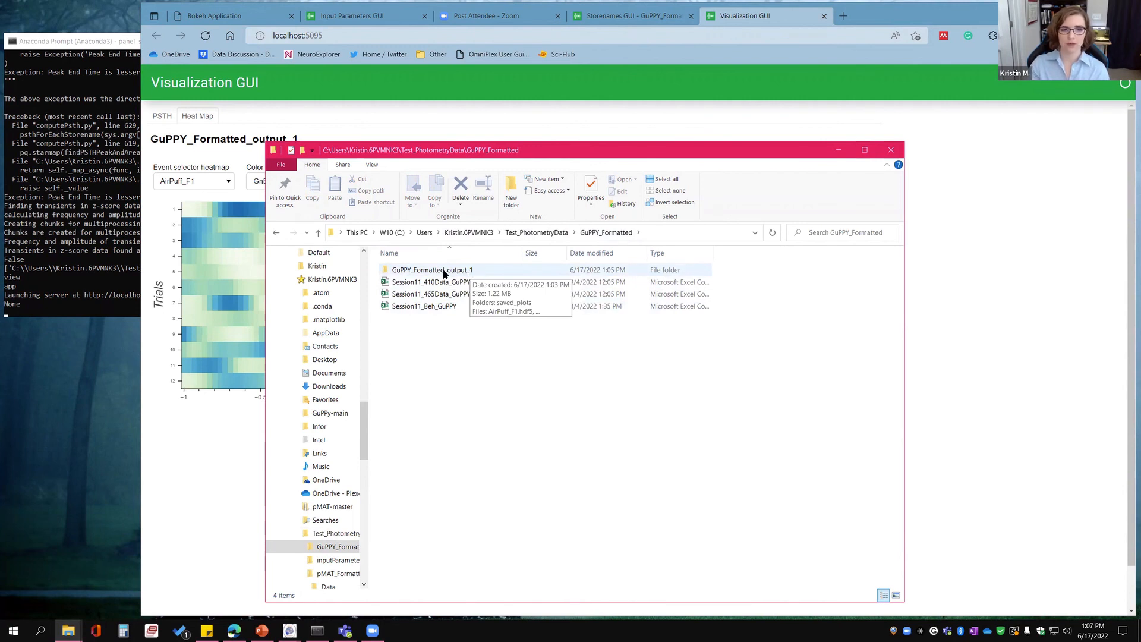
{"action": "double_click", "coordinate": [430, 270]}
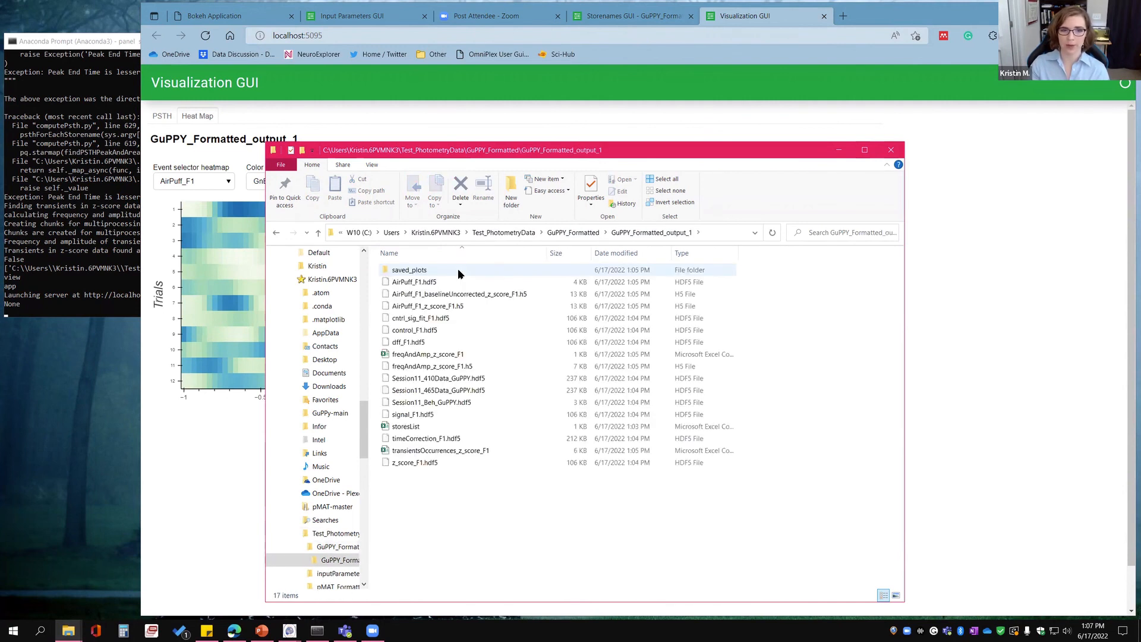
{"action": "mouse_move", "coordinate": [409, 270]}
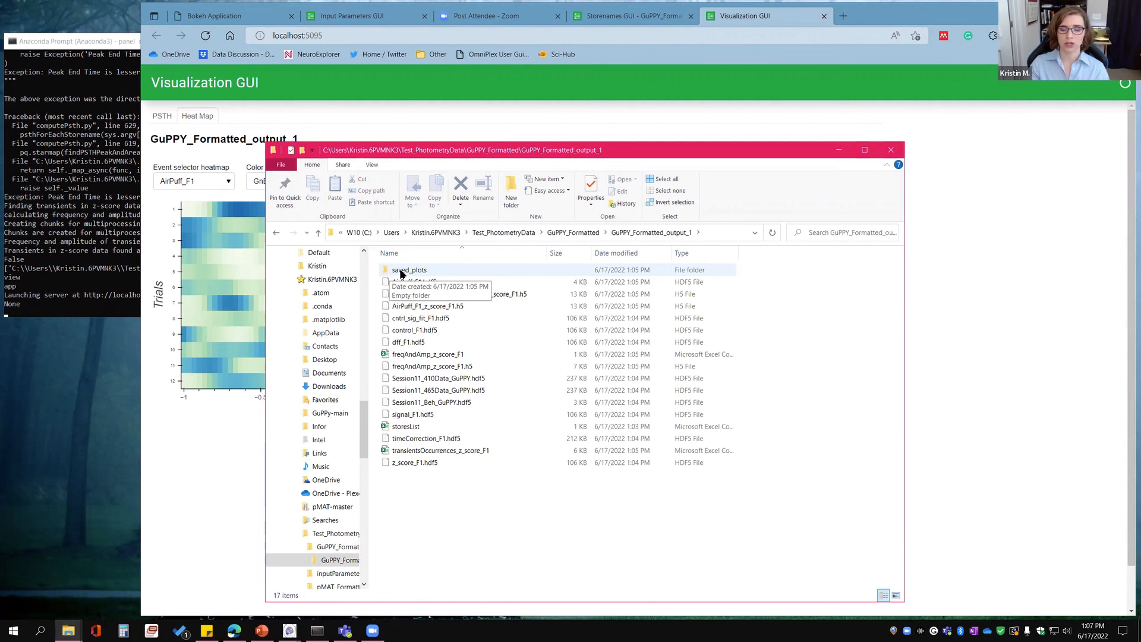
{"action": "double_click", "coordinate": [408, 269]}
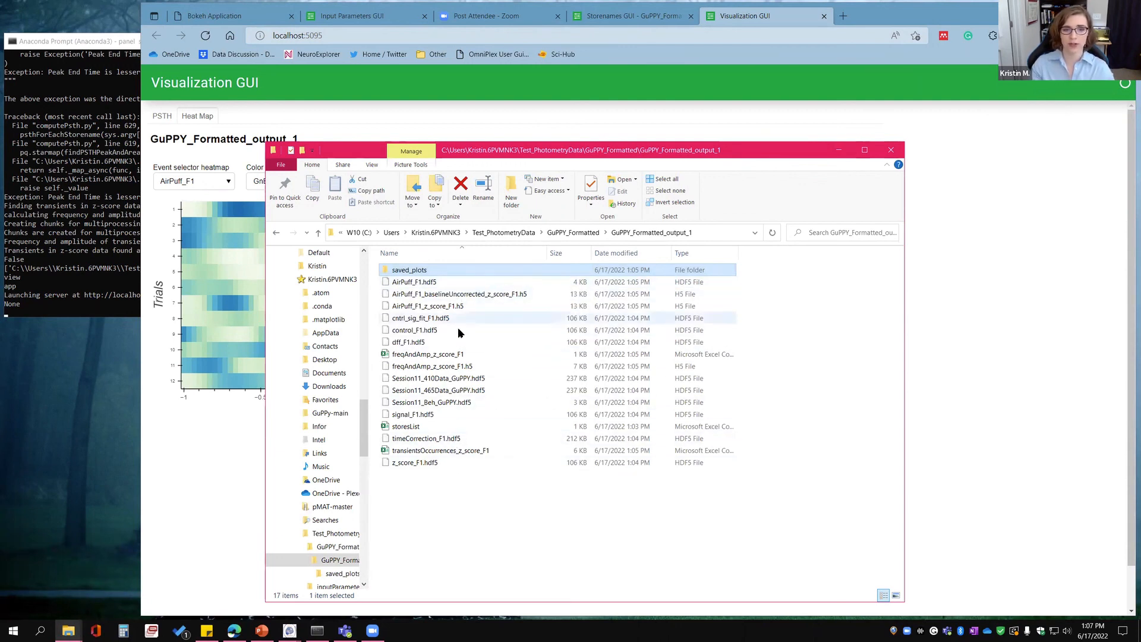
{"action": "mouse_move", "coordinate": [459, 462]}
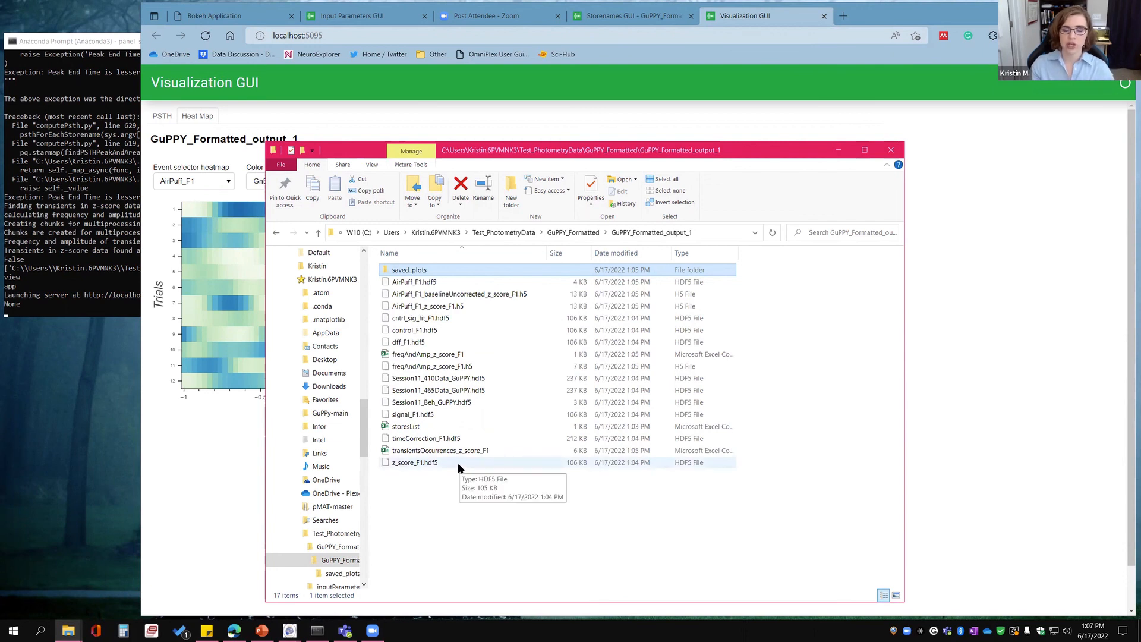
{"action": "mouse_move", "coordinate": [201, 486]}
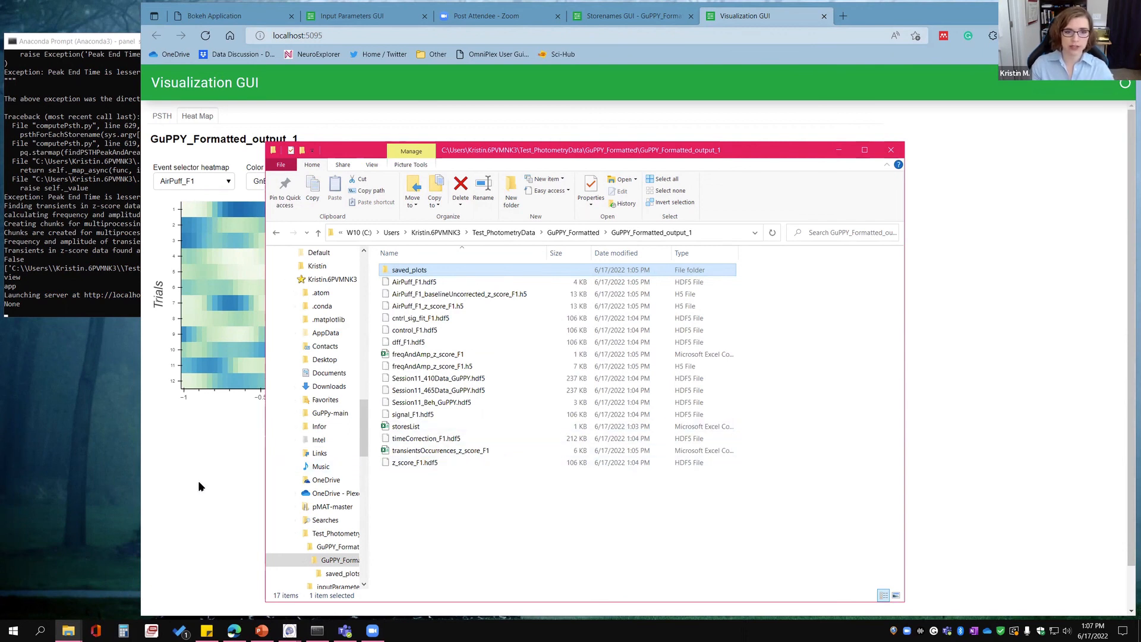
{"action": "left_click", "coordinate": [890, 150]}
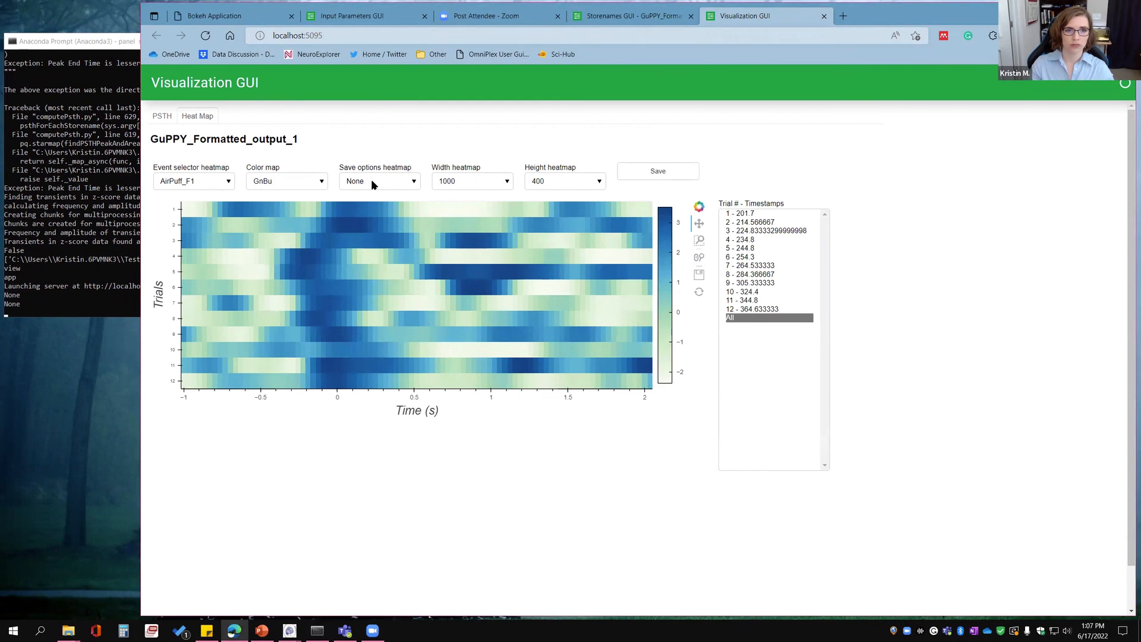
Set the heat map save option to save_svg_format, check the PSTH save options, and return to Input Parameters GUI.
{"action": "left_click", "coordinate": [378, 180]}
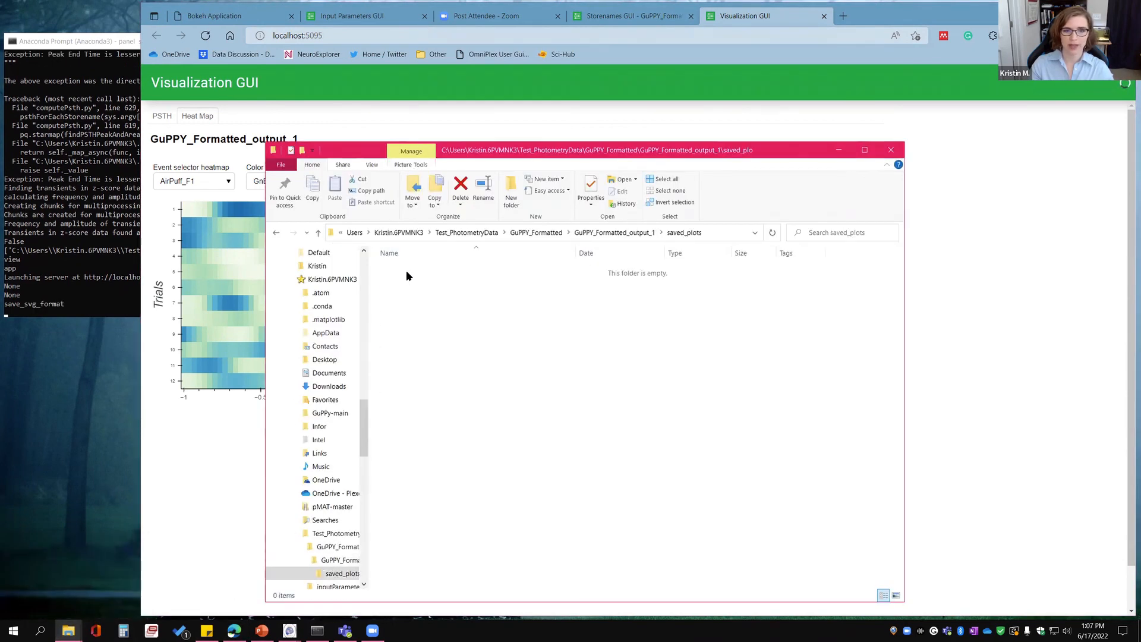
{"action": "mouse_move", "coordinate": [965, 348]}
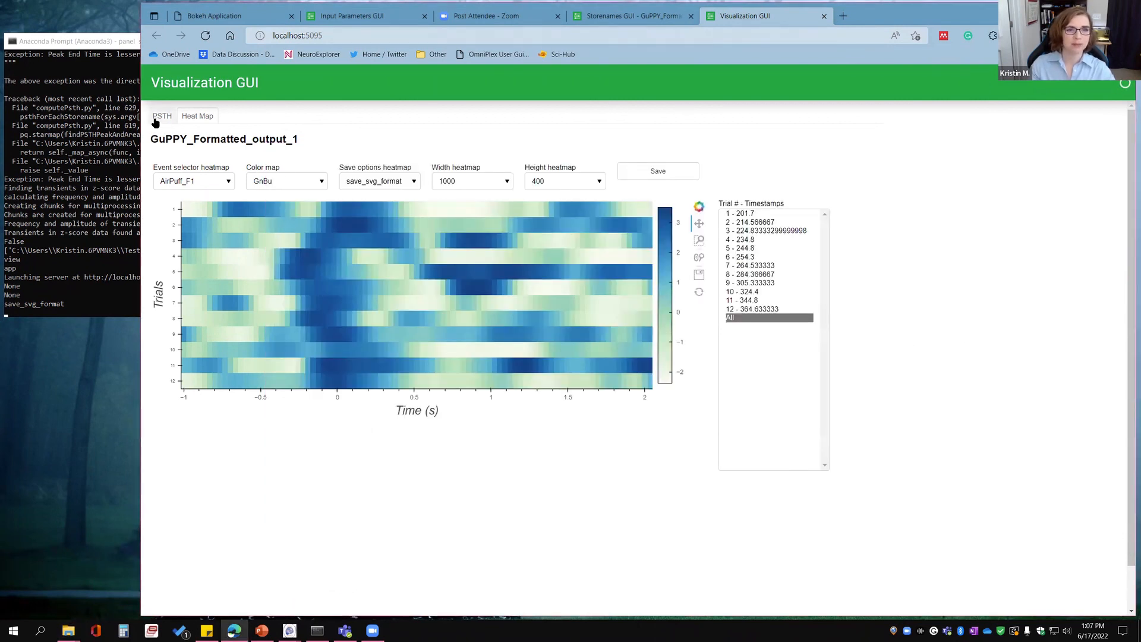
{"action": "left_click", "coordinate": [161, 116]}
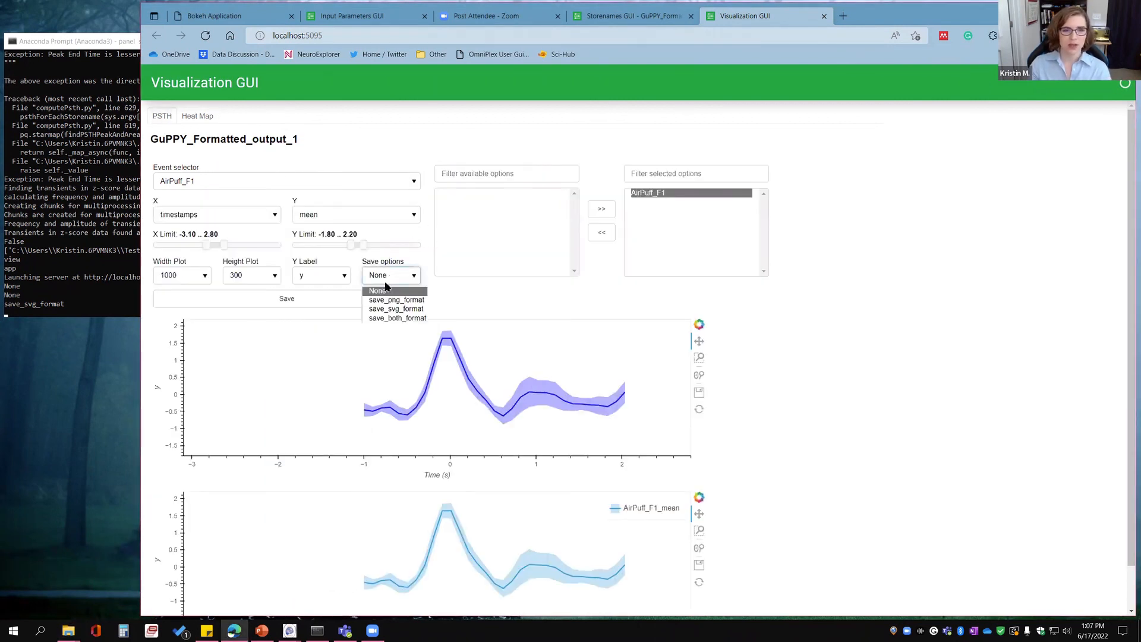
{"action": "left_click", "coordinate": [396, 308]}
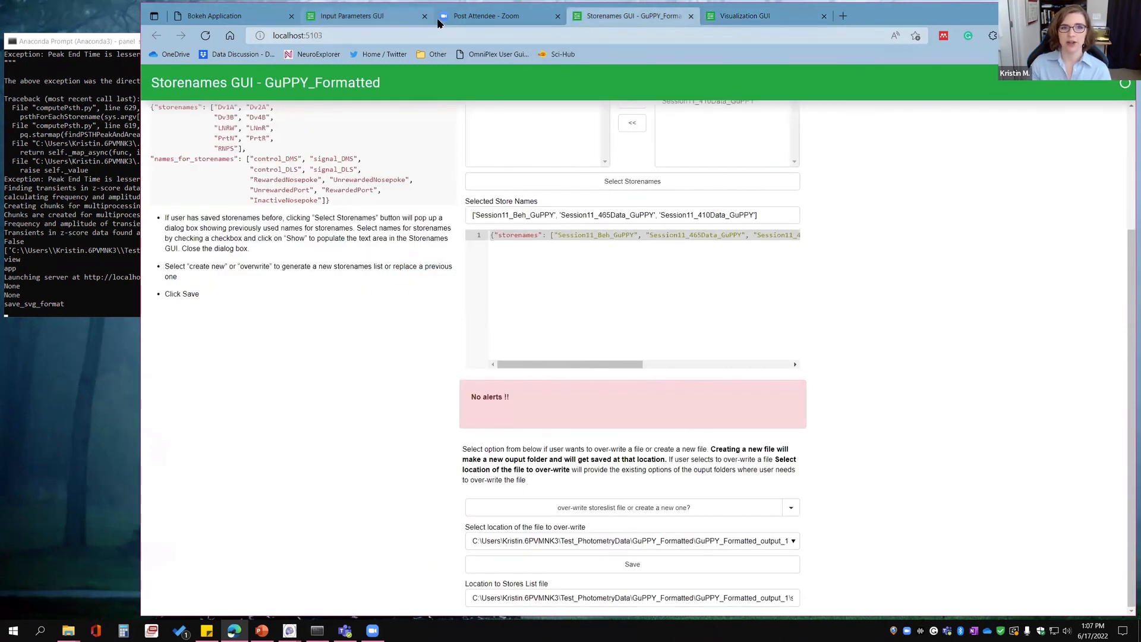
{"action": "left_click", "coordinate": [352, 15]}
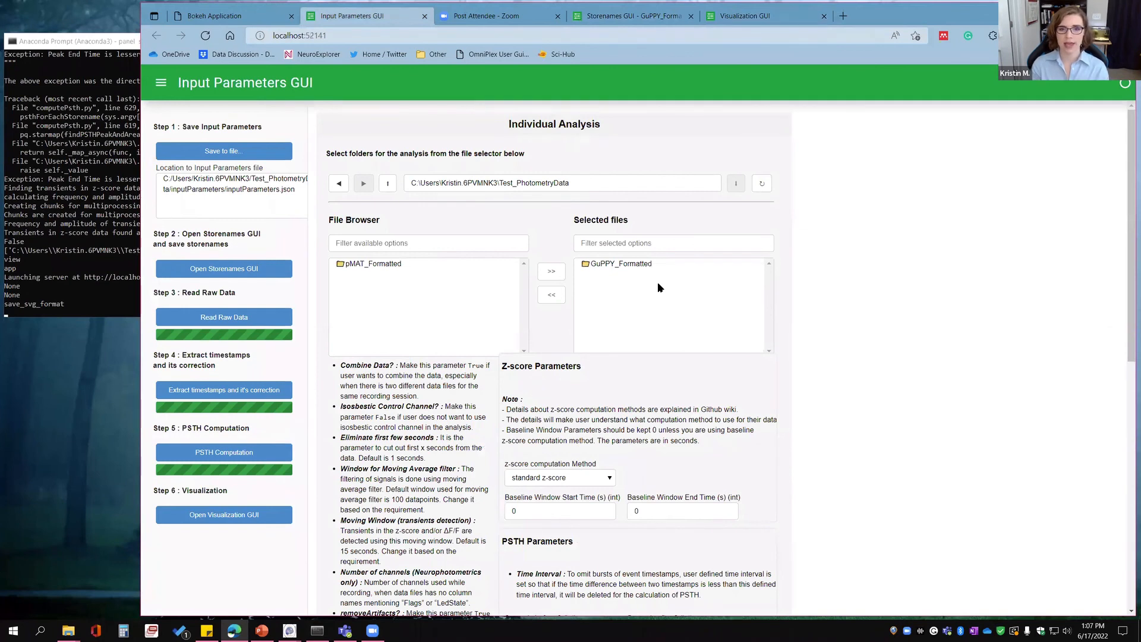